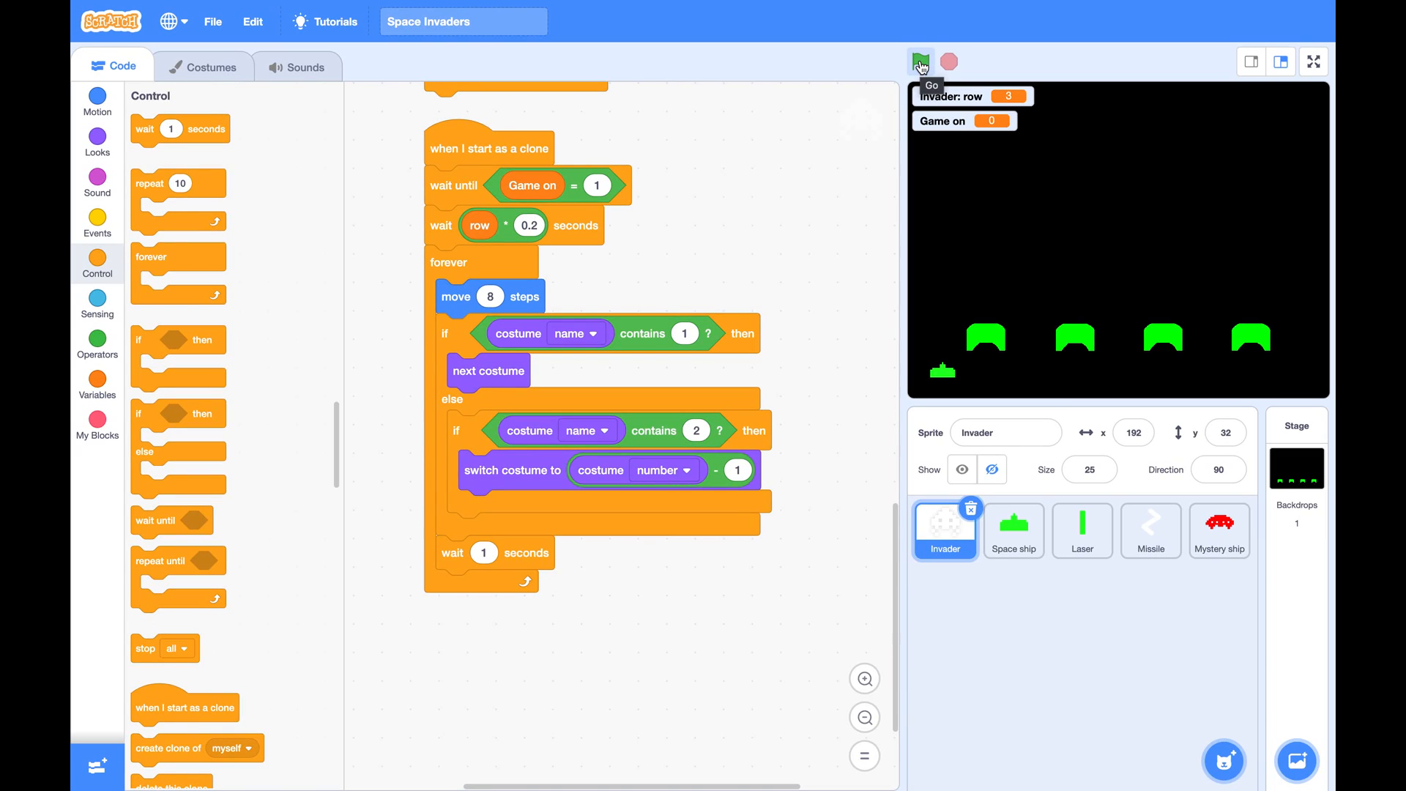
Start the Space Invaders game with the green flag and watch the invader clone rows march.
click(922, 60)
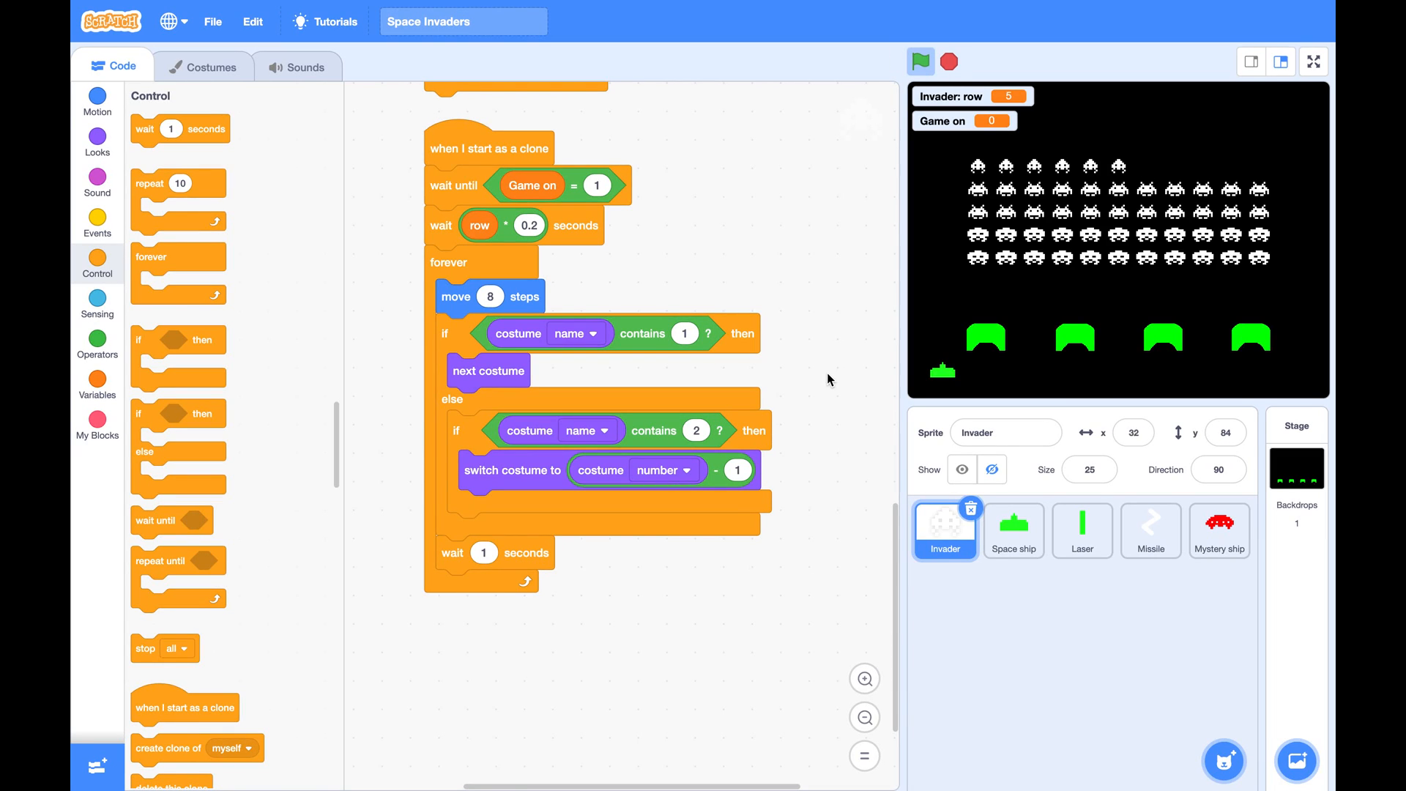
click(920, 62)
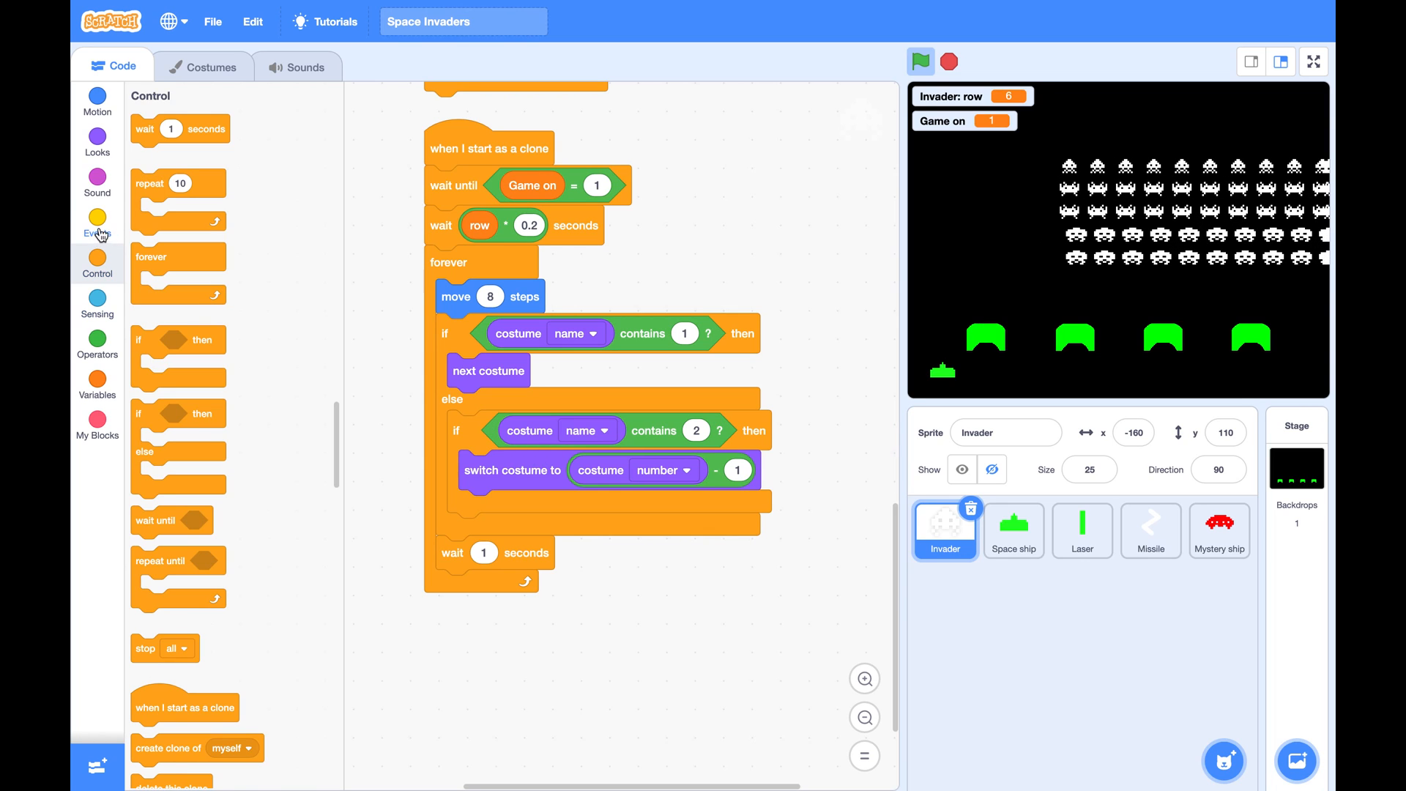
Build a 'when I start as a clone' script with forever and 'if touching edge?'.
click(96, 223)
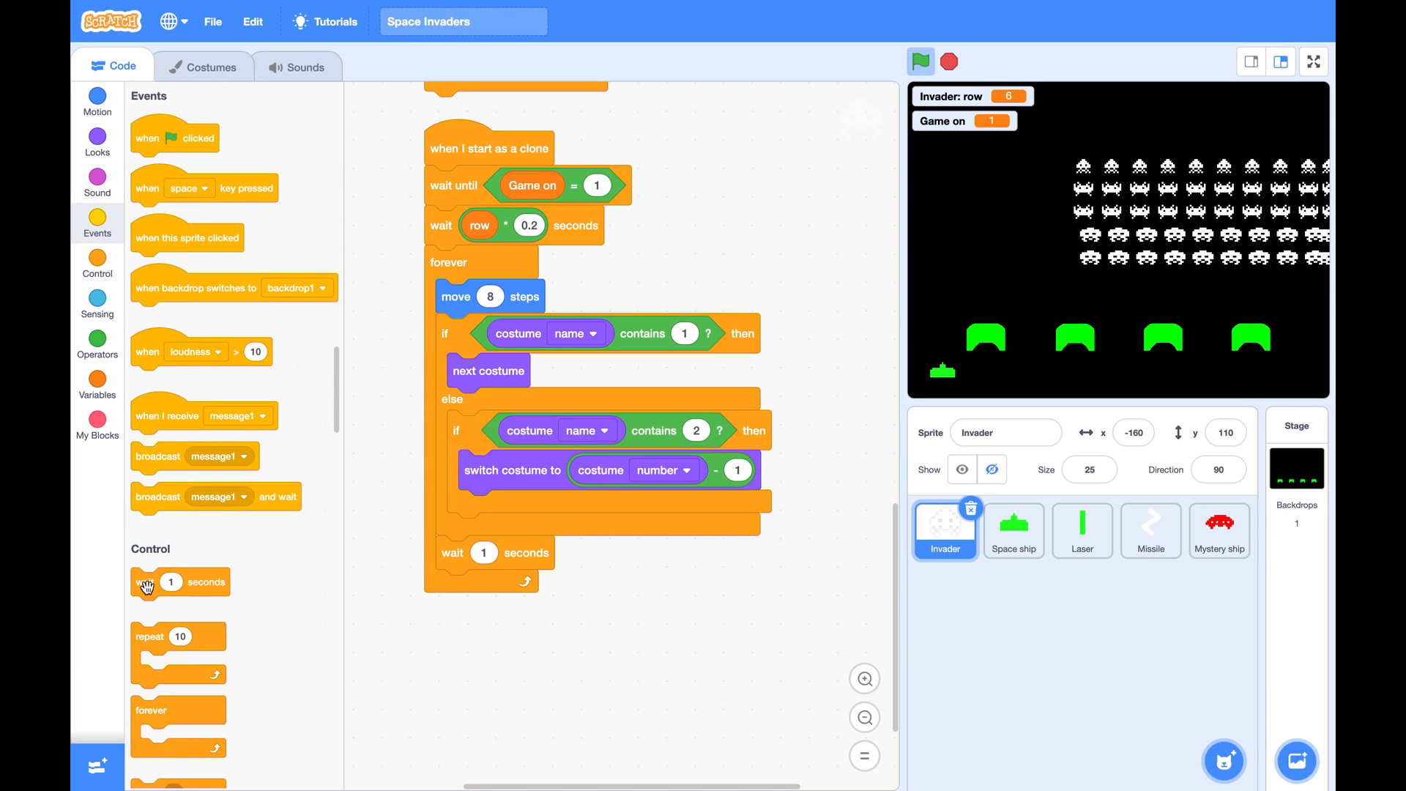
click(96, 263)
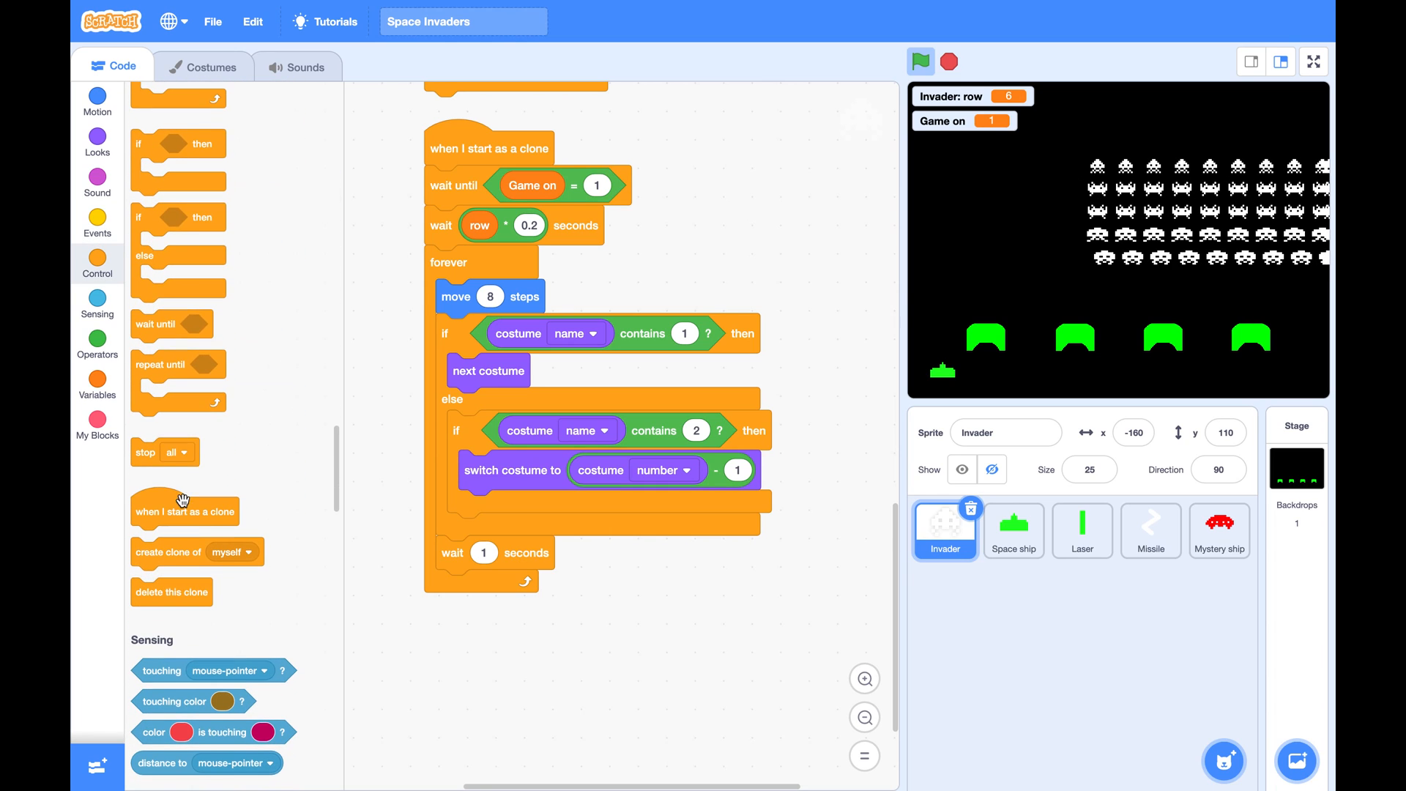
drag(185, 511, 487, 660)
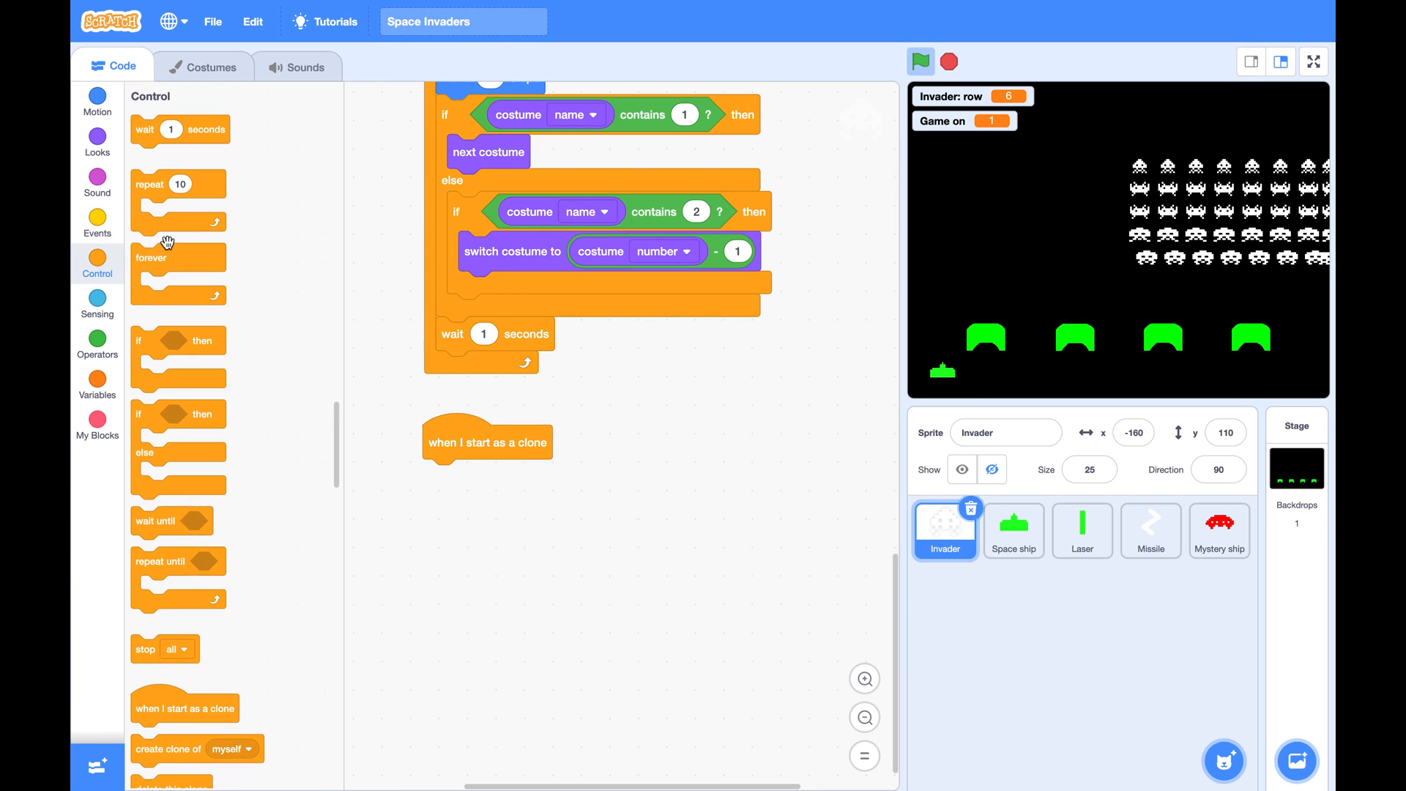
drag(151, 257, 446, 476)
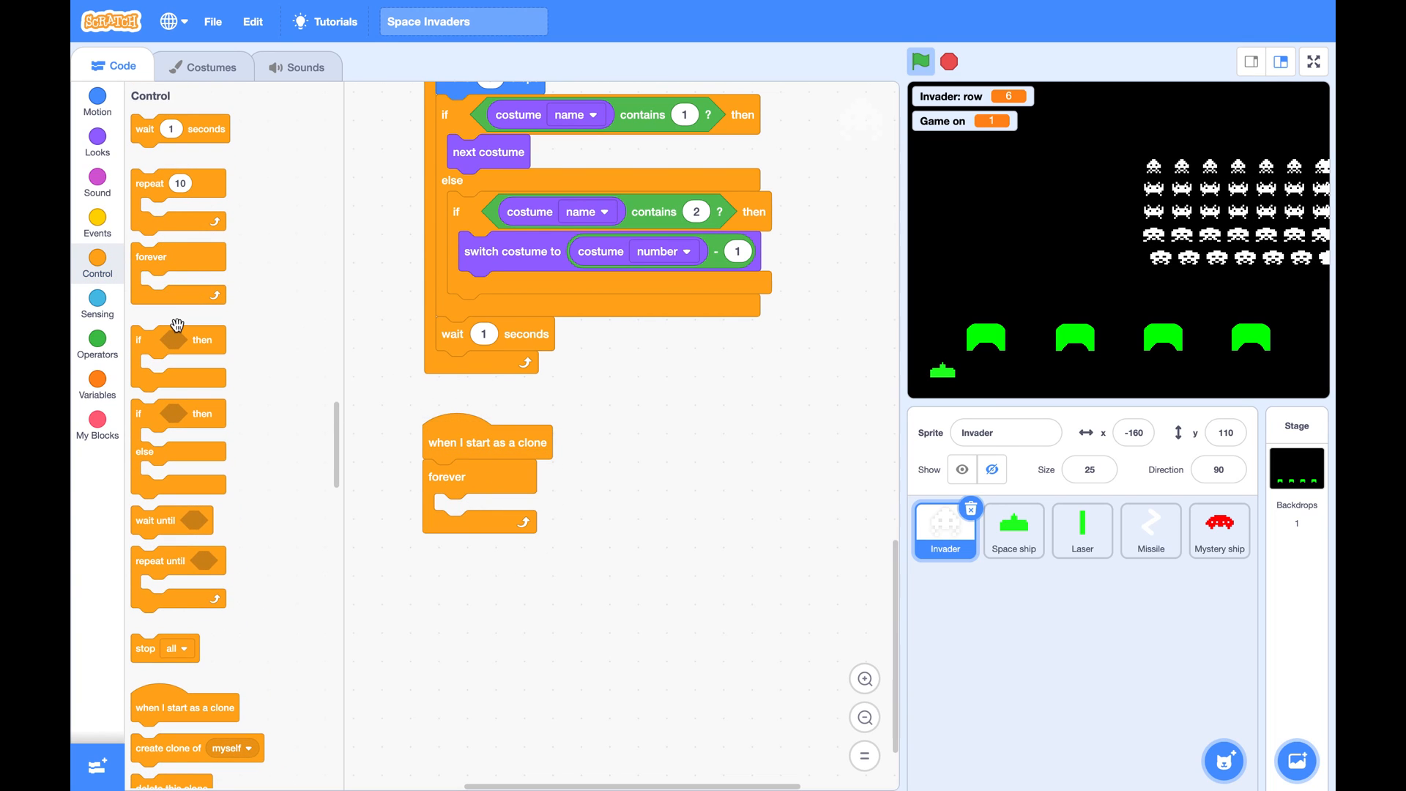
drag(177, 340, 488, 511)
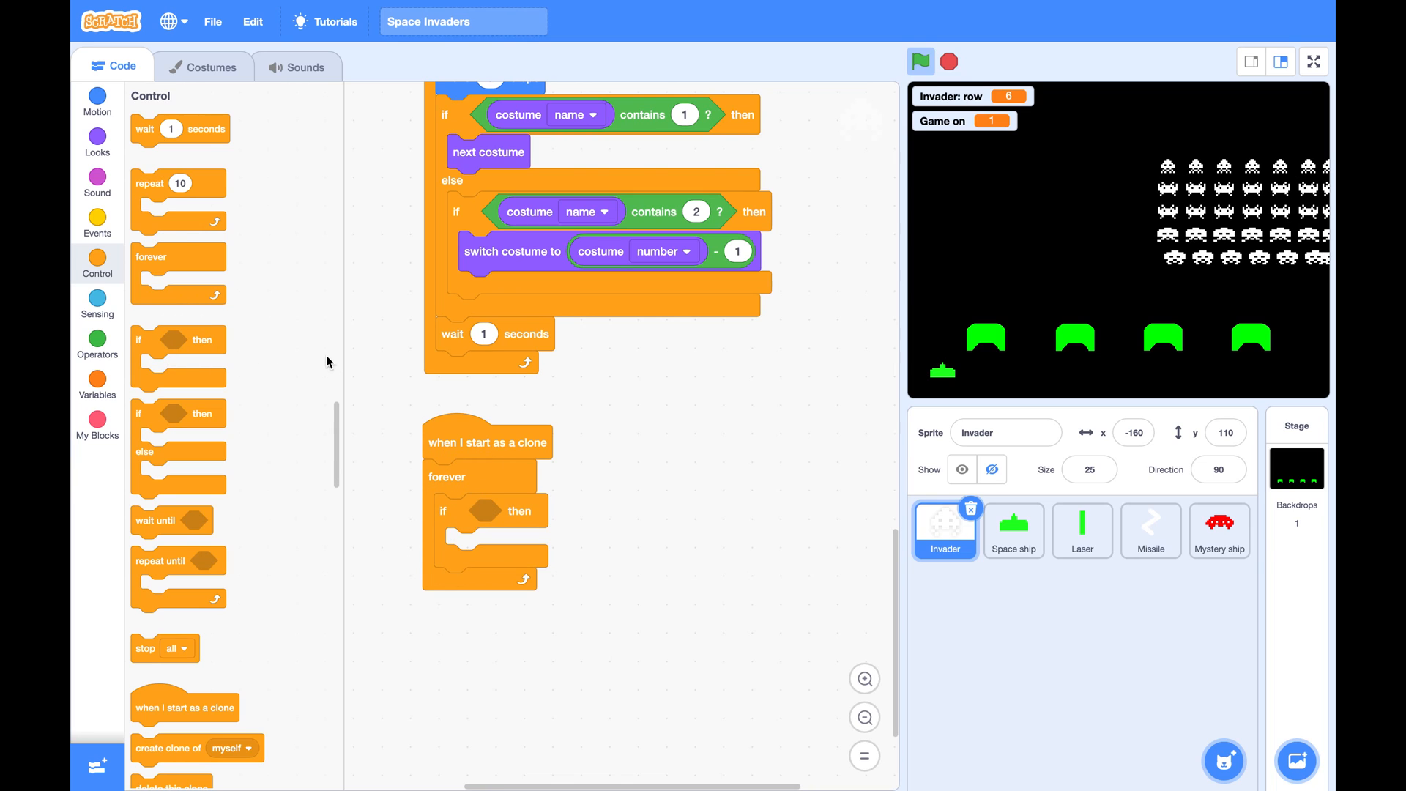
click(97, 302)
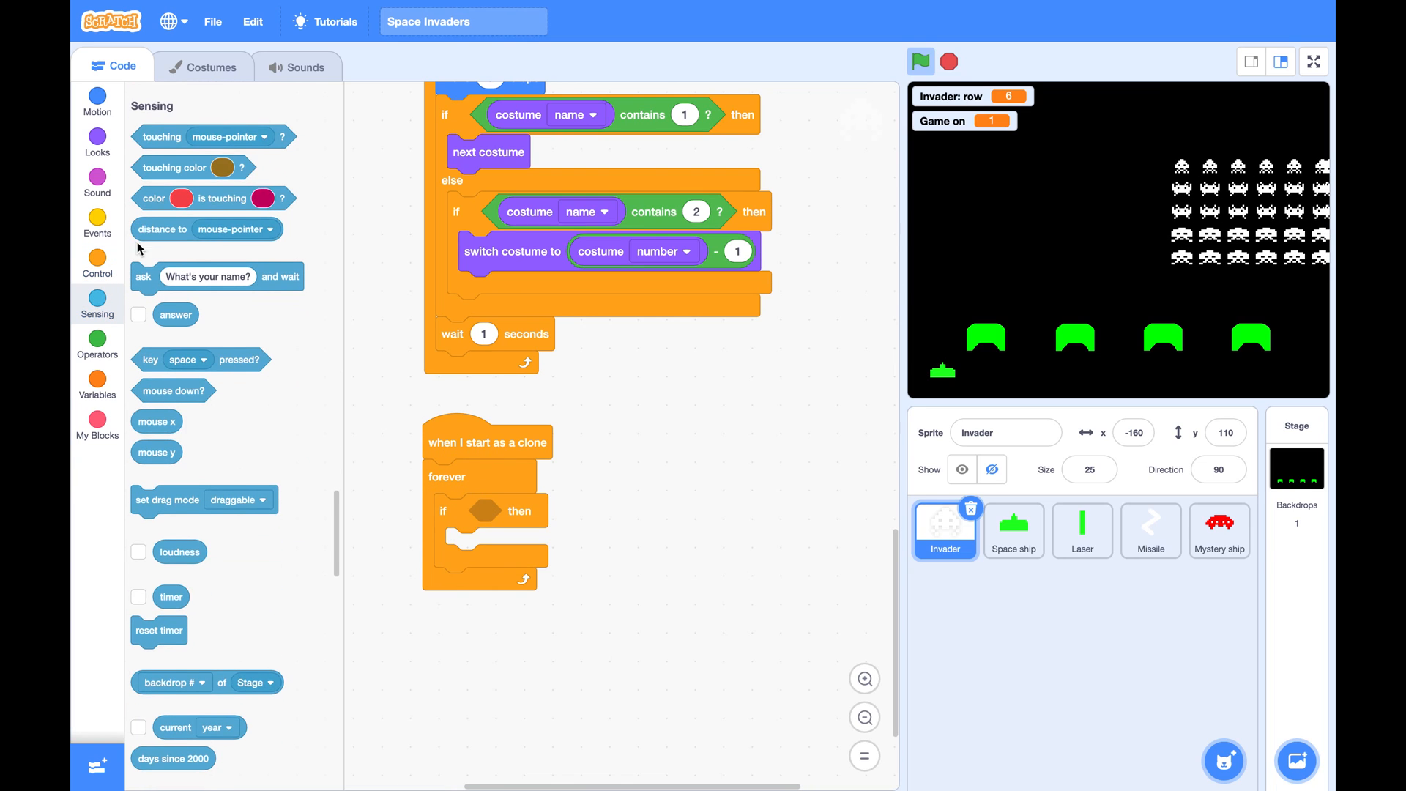
drag(161, 136, 488, 510)
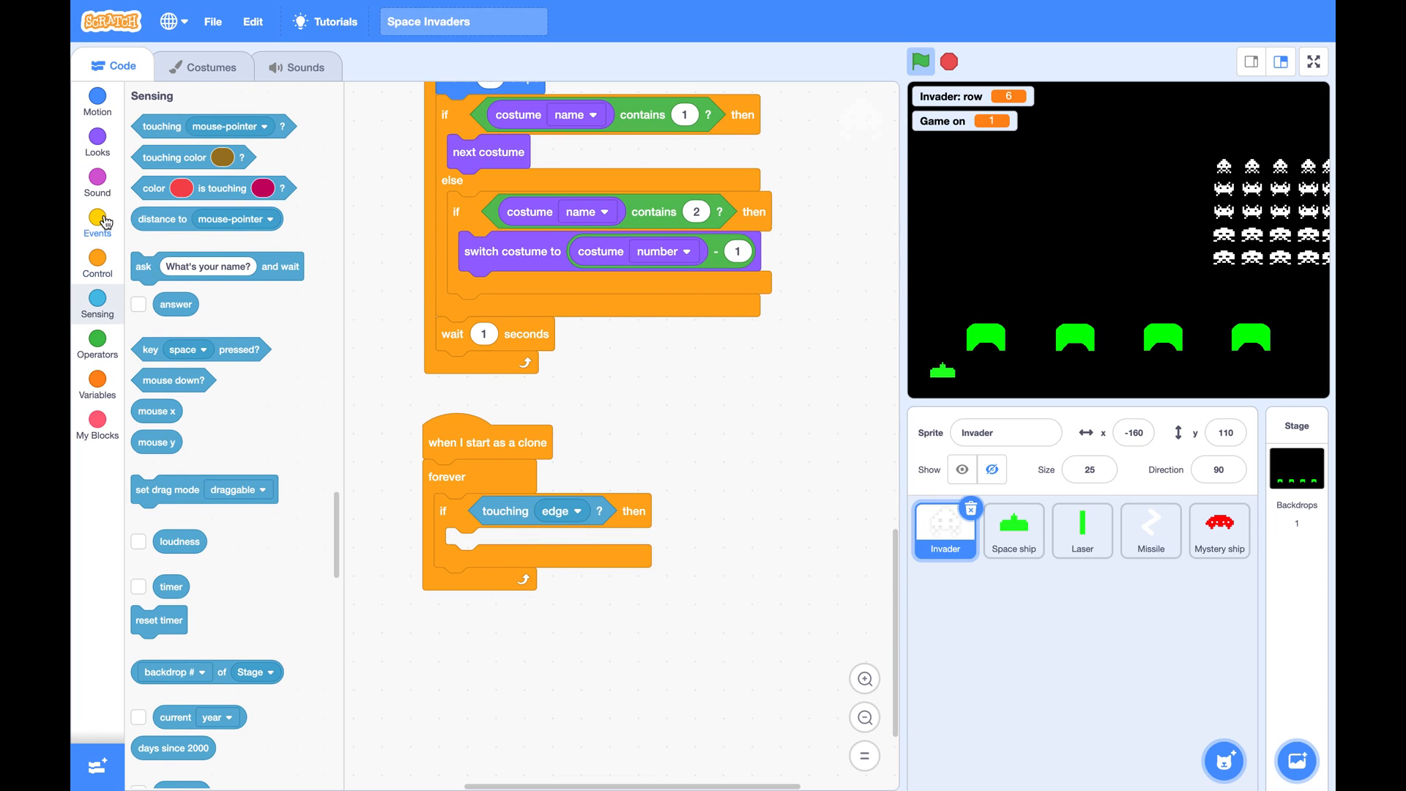
click(96, 223)
text(turn around)
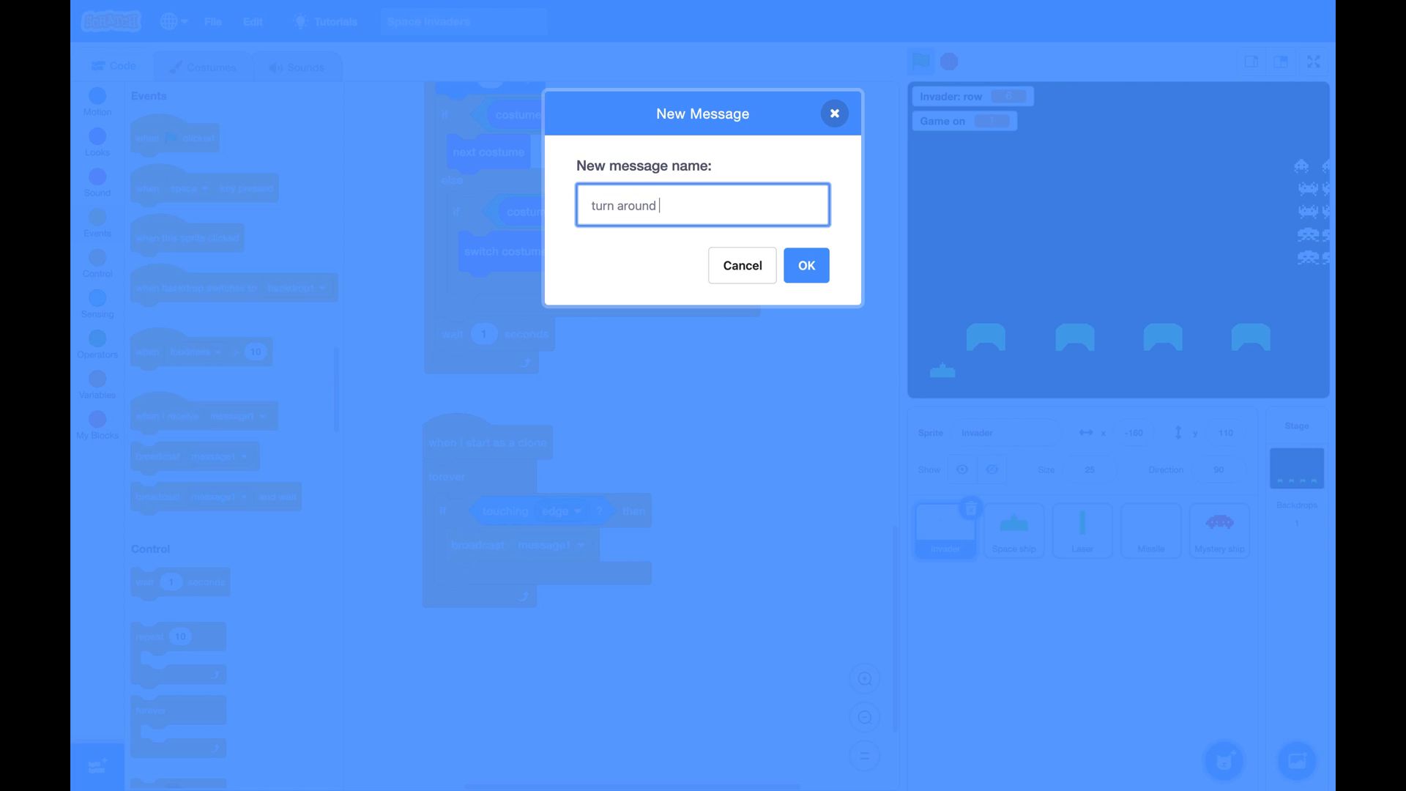
Name the broadcast 'turn around and advance' and add 'wait 2 seconds' after it.
text(and ad)
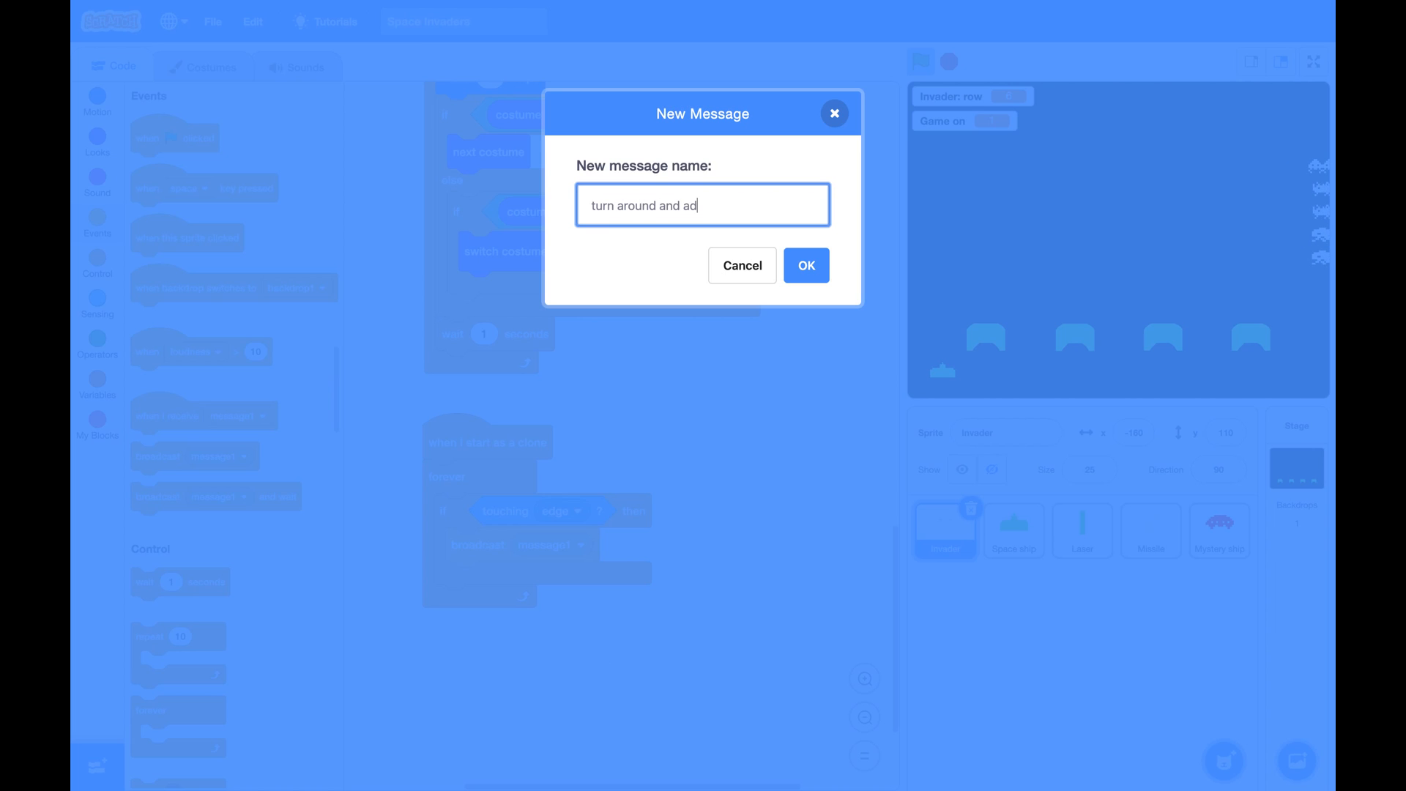
click(804, 265)
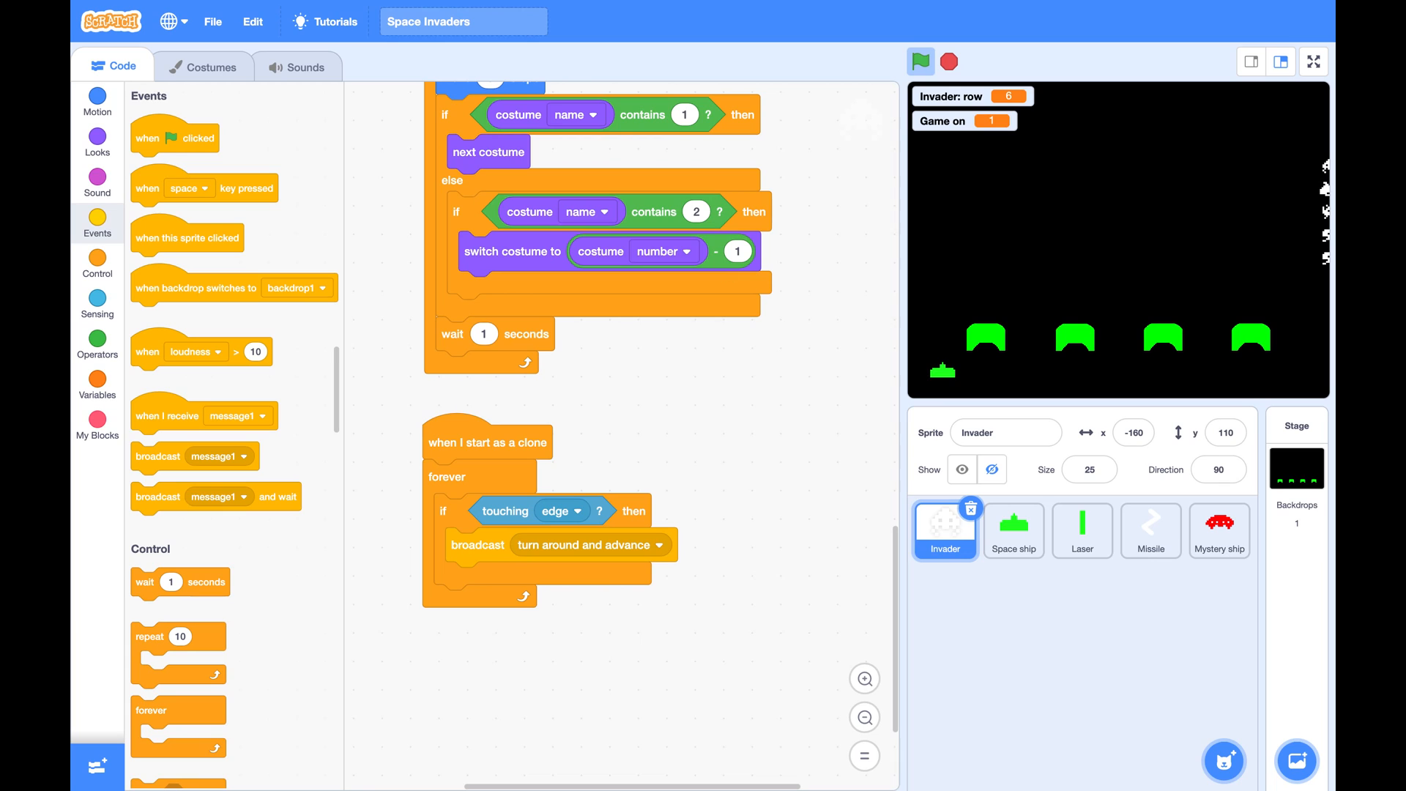
mouse_move(216, 316)
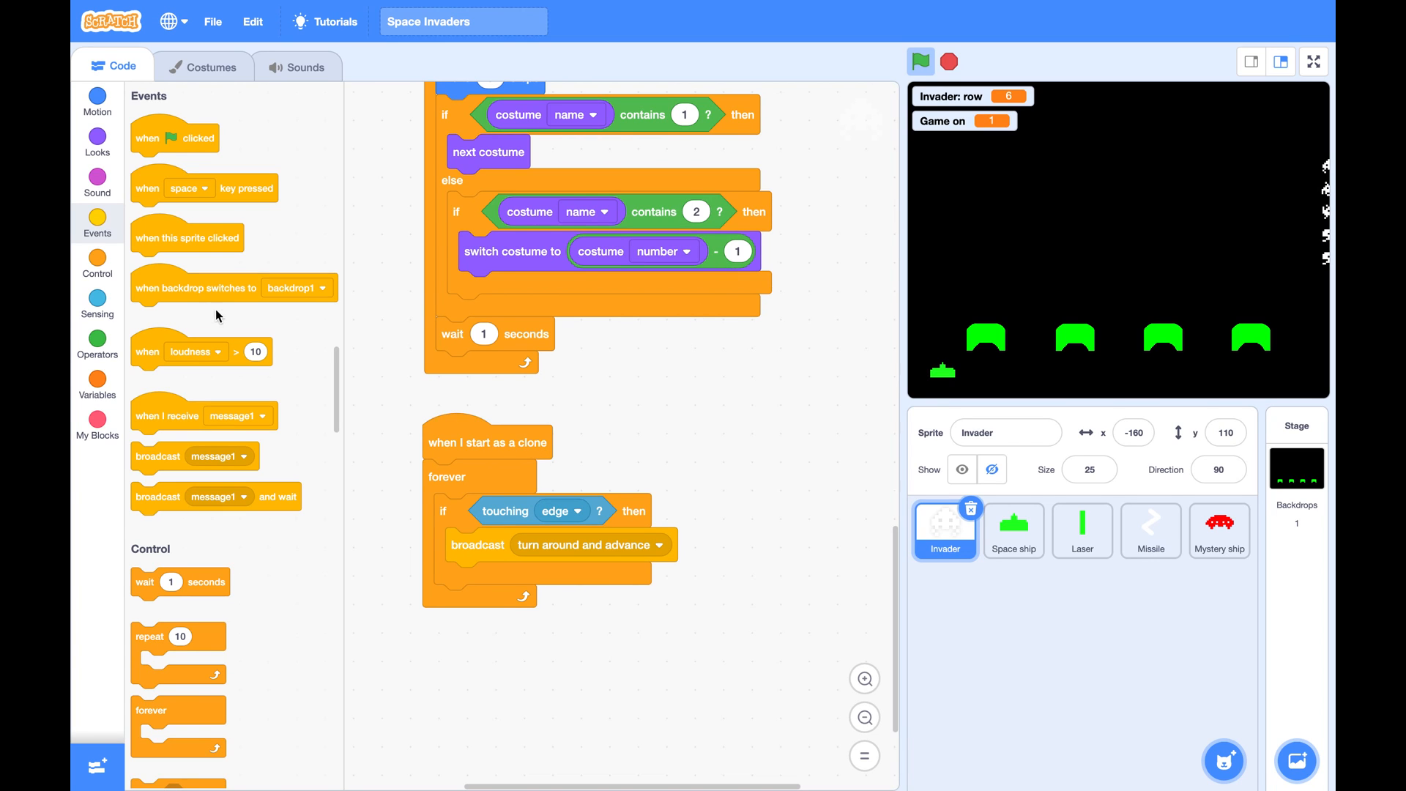
click(96, 263)
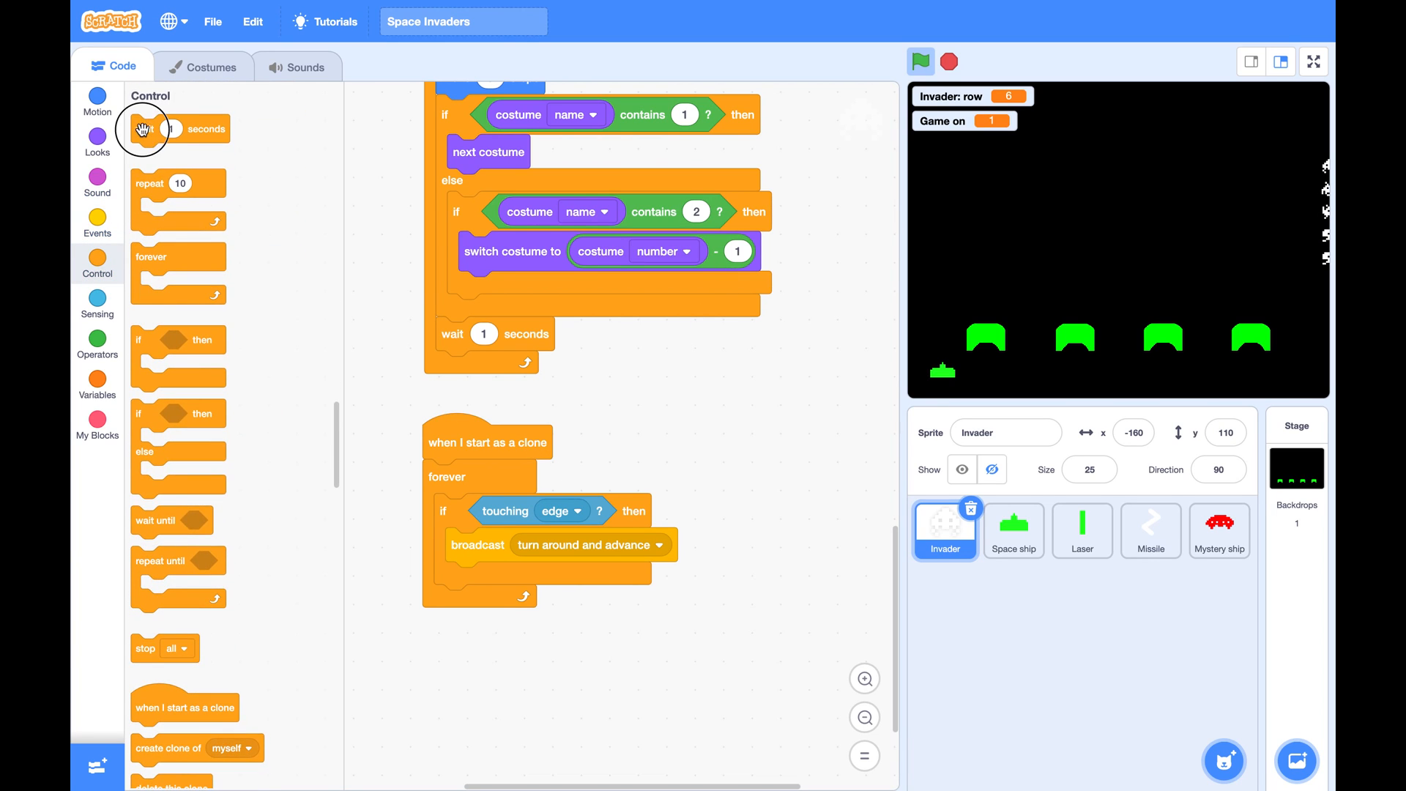
drag(179, 128, 502, 579)
text(2)
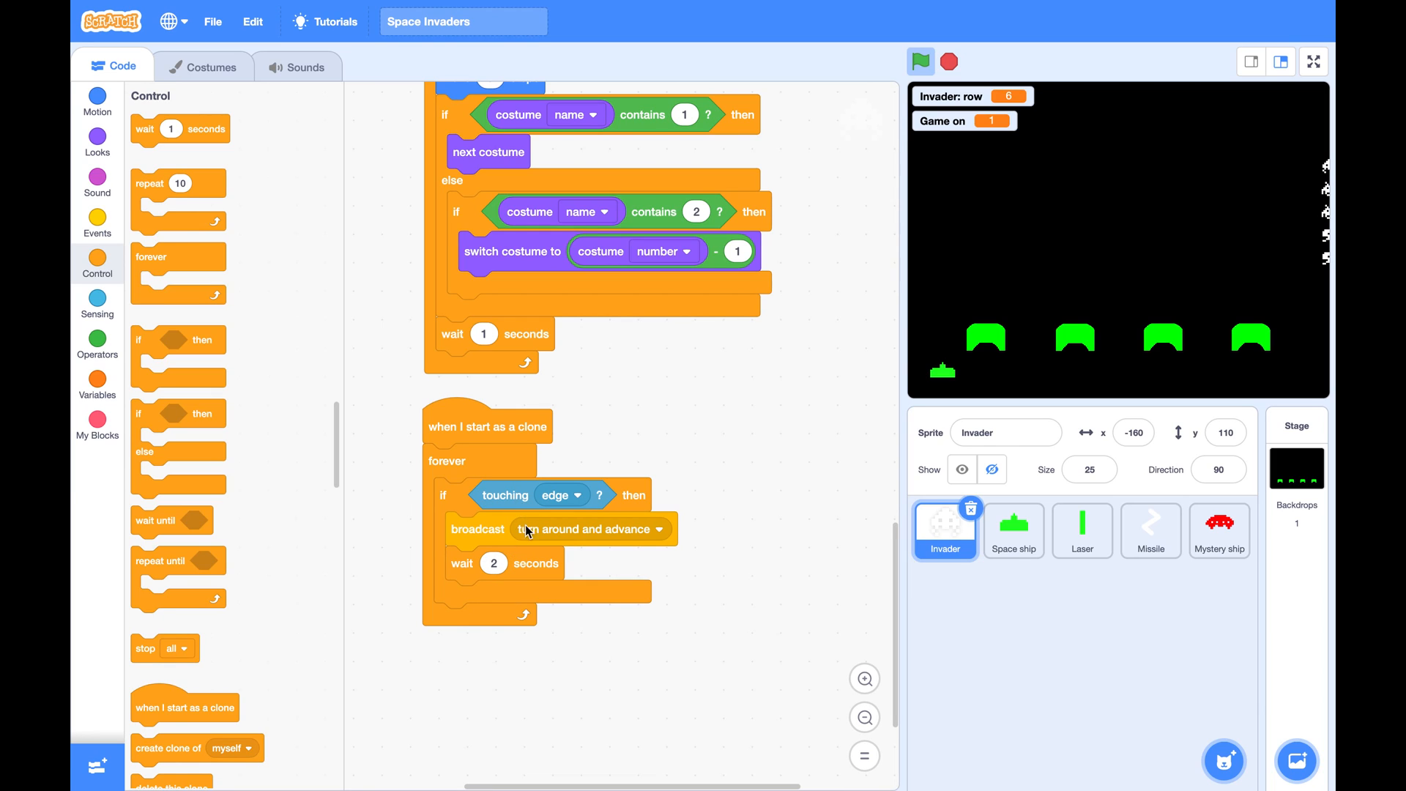
mouse_move(540, 564)
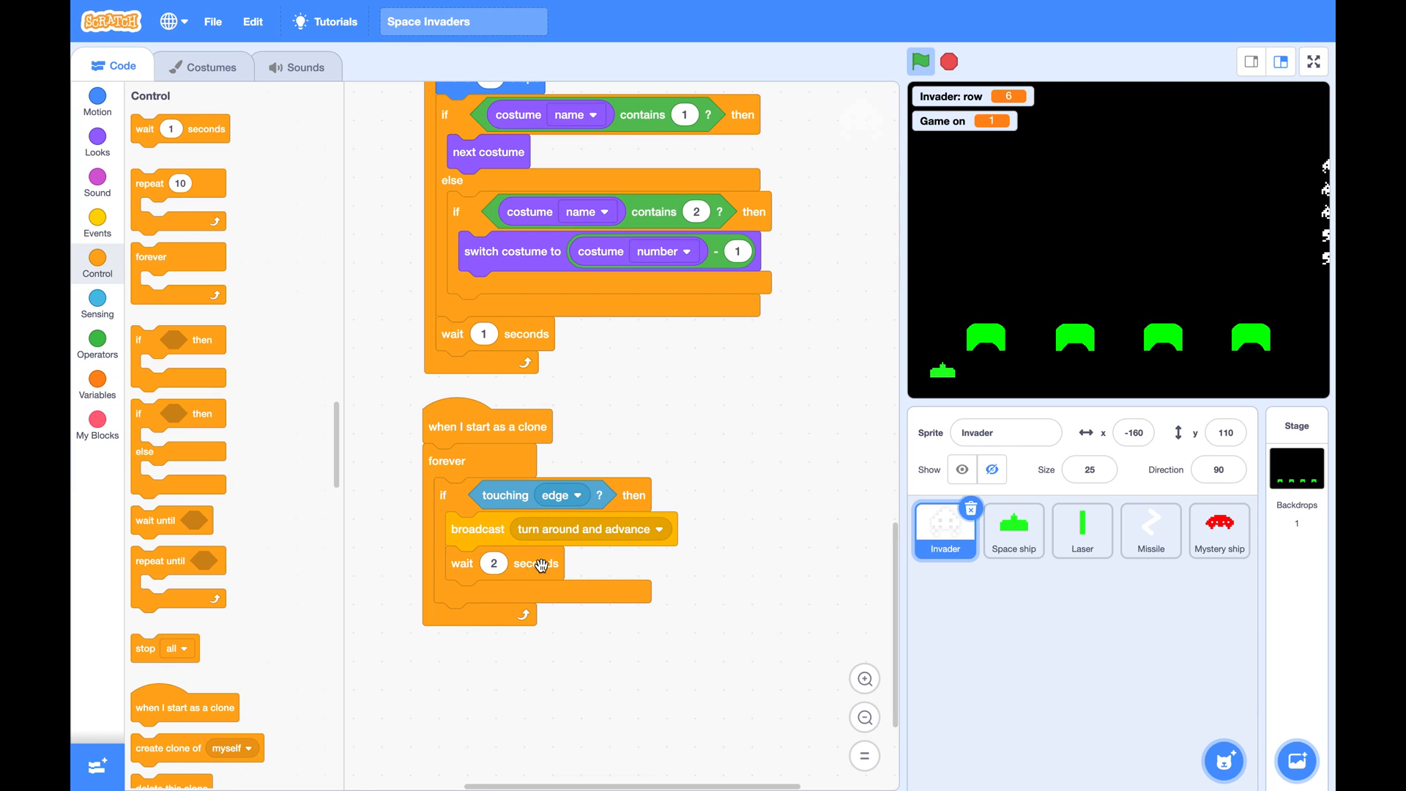
scroll(down, 3)
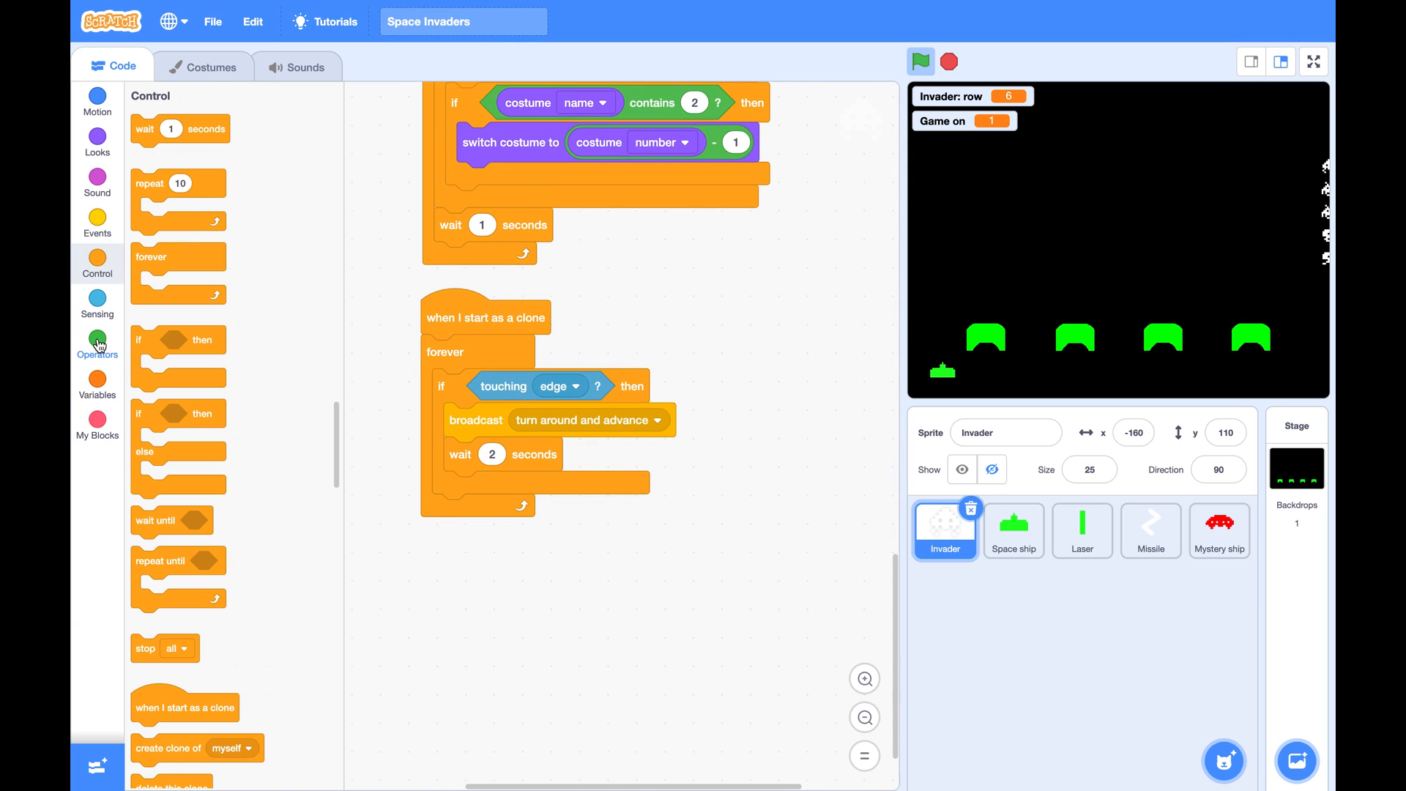
Add 'when I receive turn around and advance' with turn right 180 degrees and change y by -10.
click(97, 223)
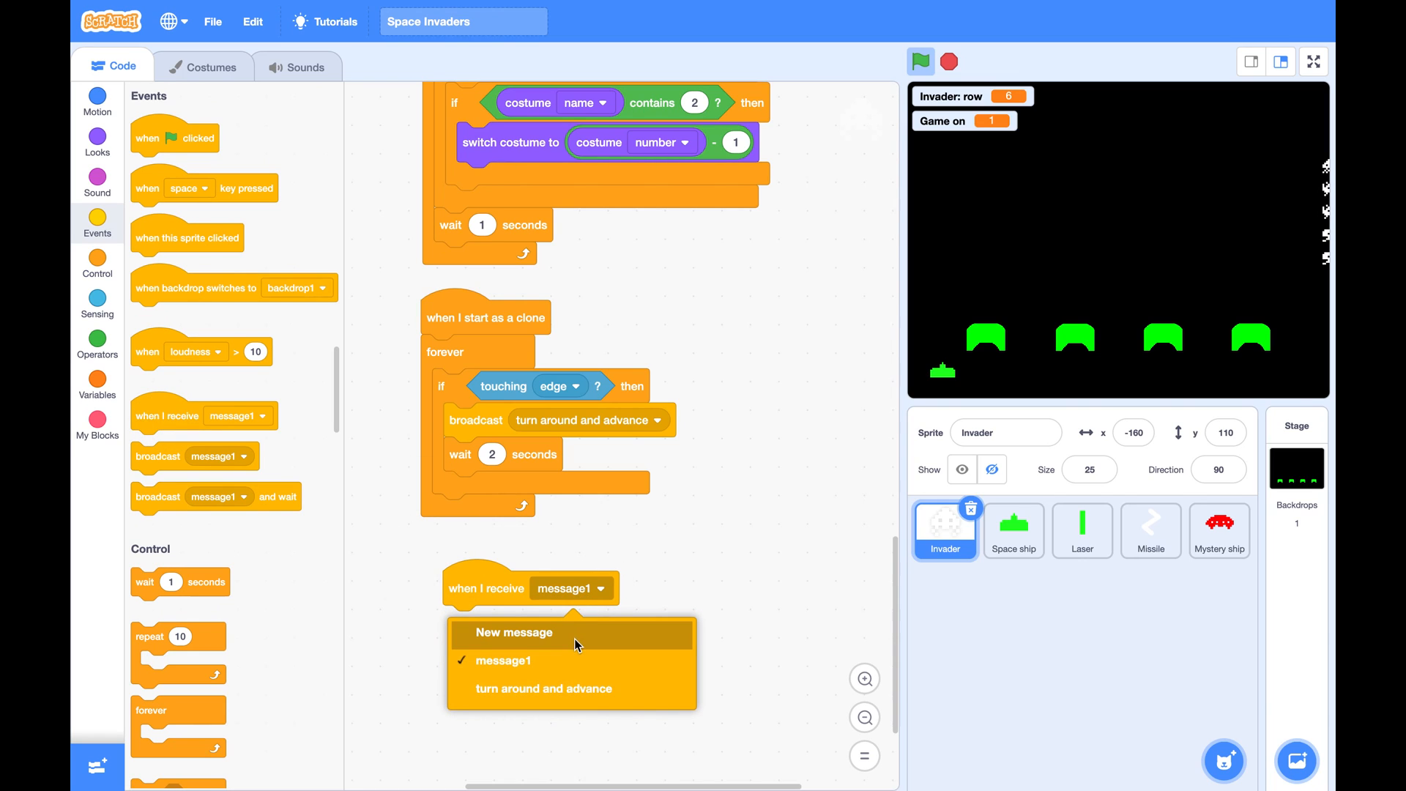
click(541, 688)
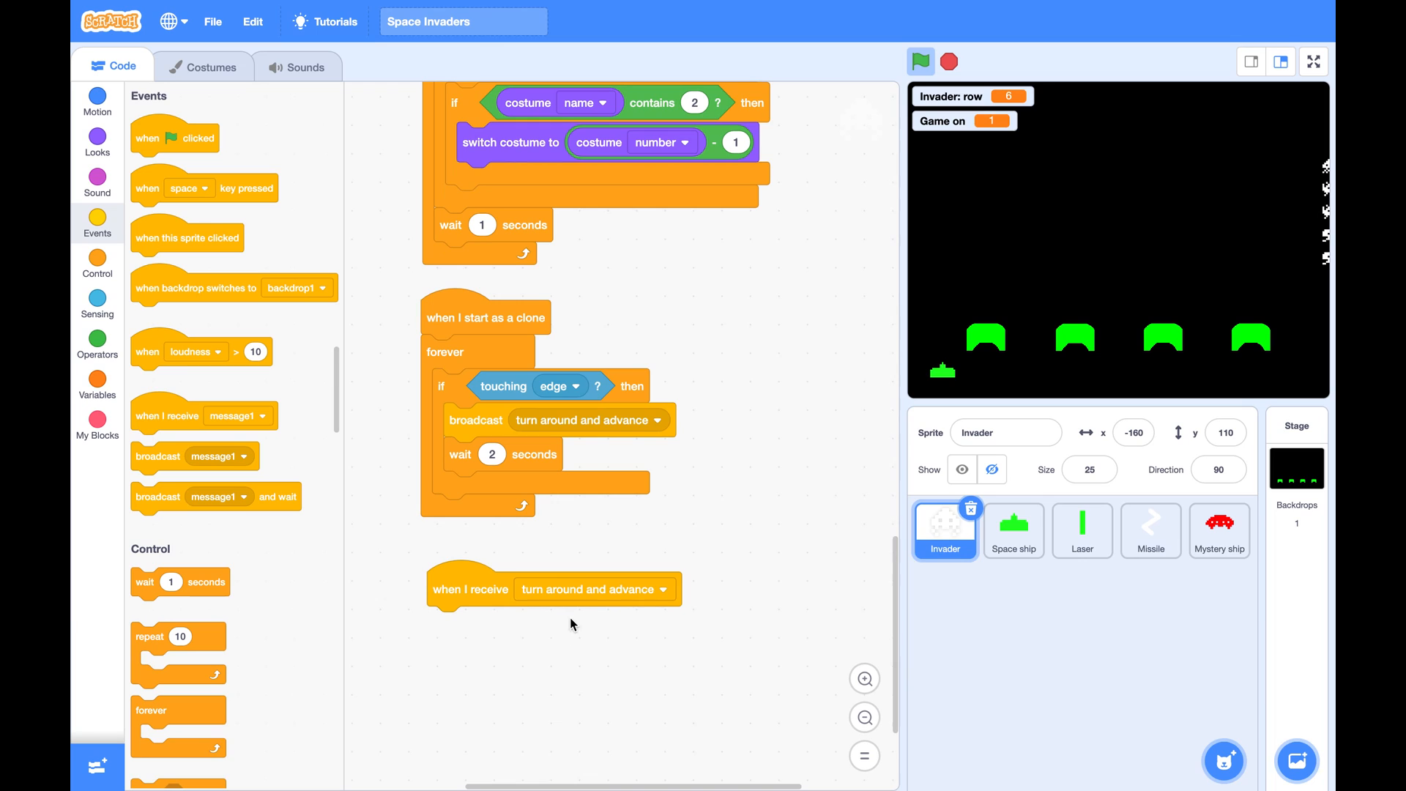
mouse_move(576, 599)
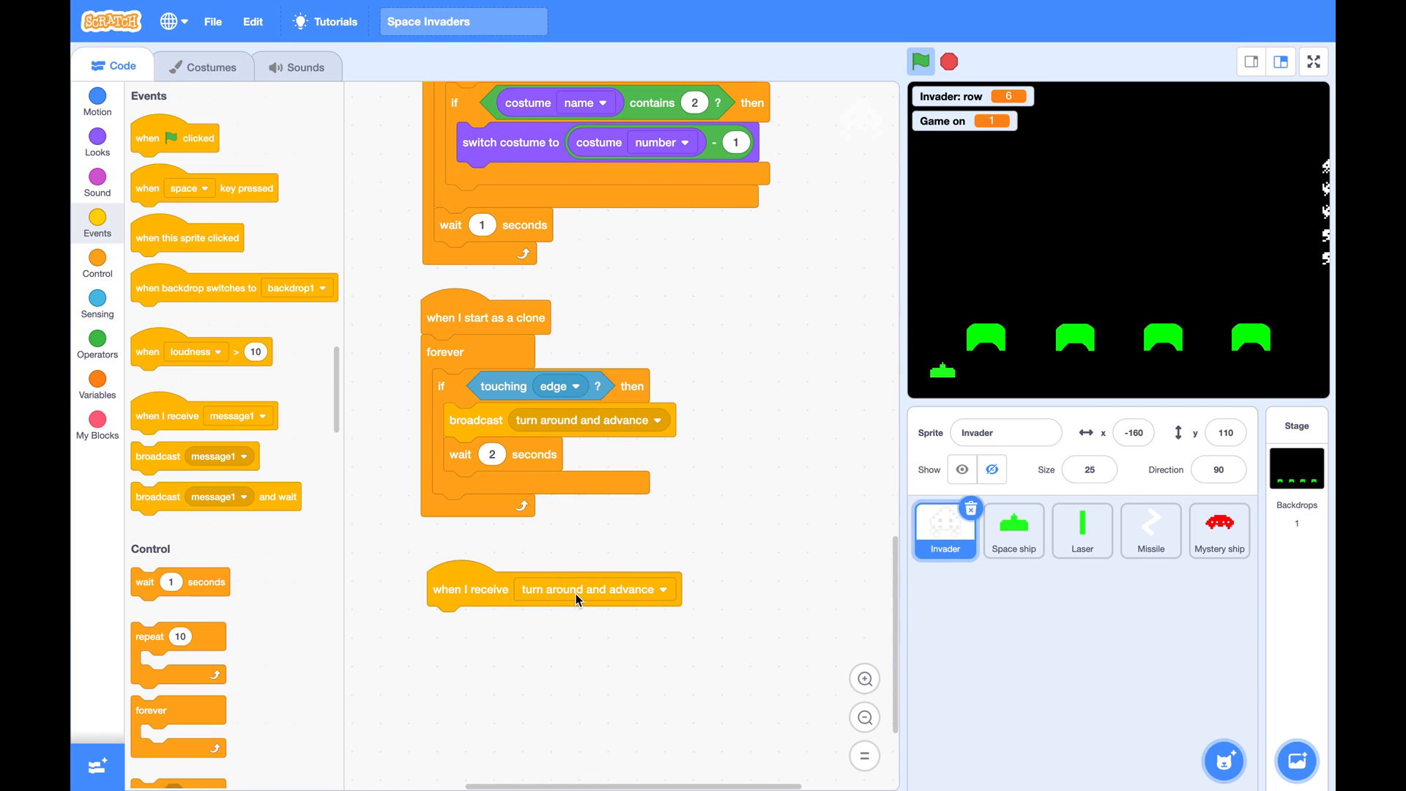
click(97, 99)
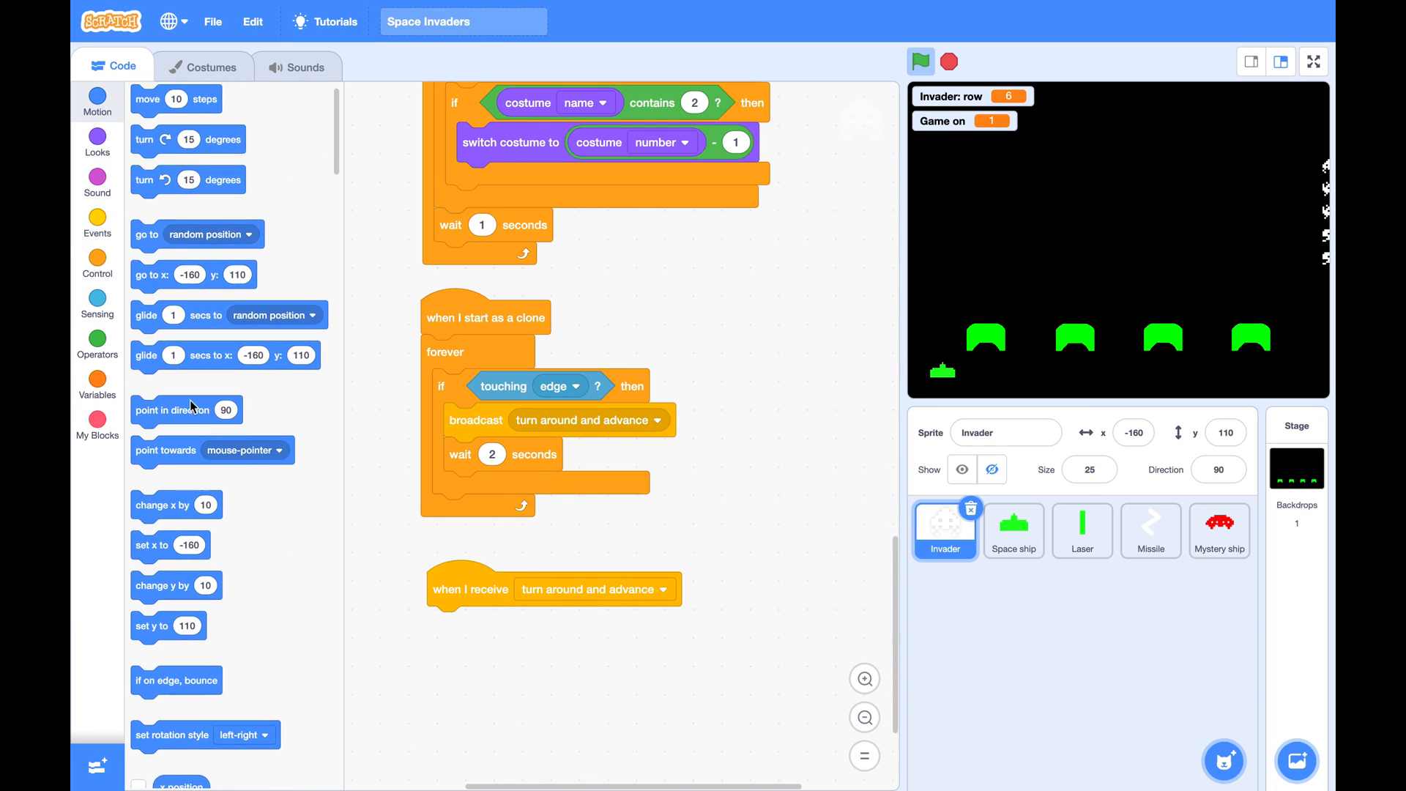
drag(180, 169, 464, 623)
text(180)
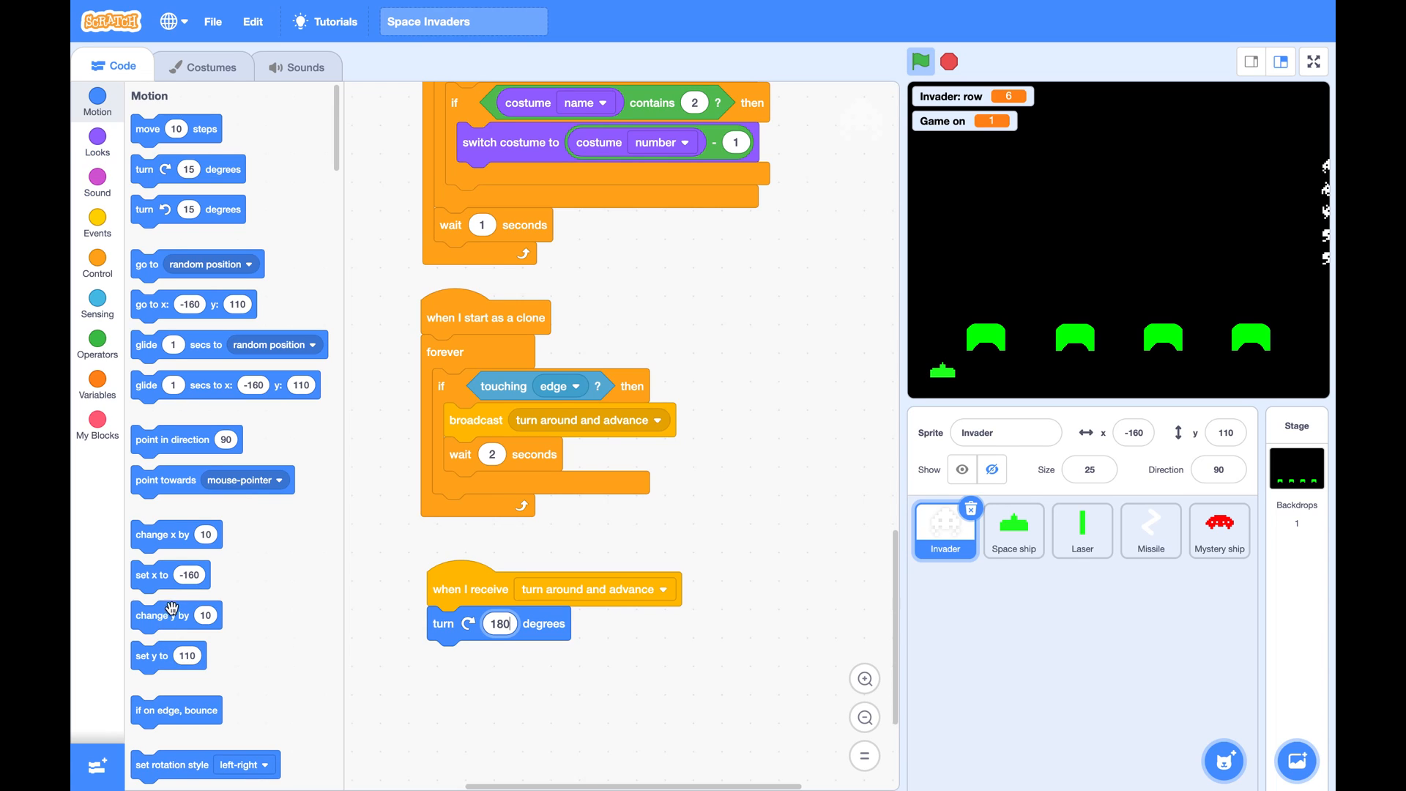
drag(163, 615, 482, 657)
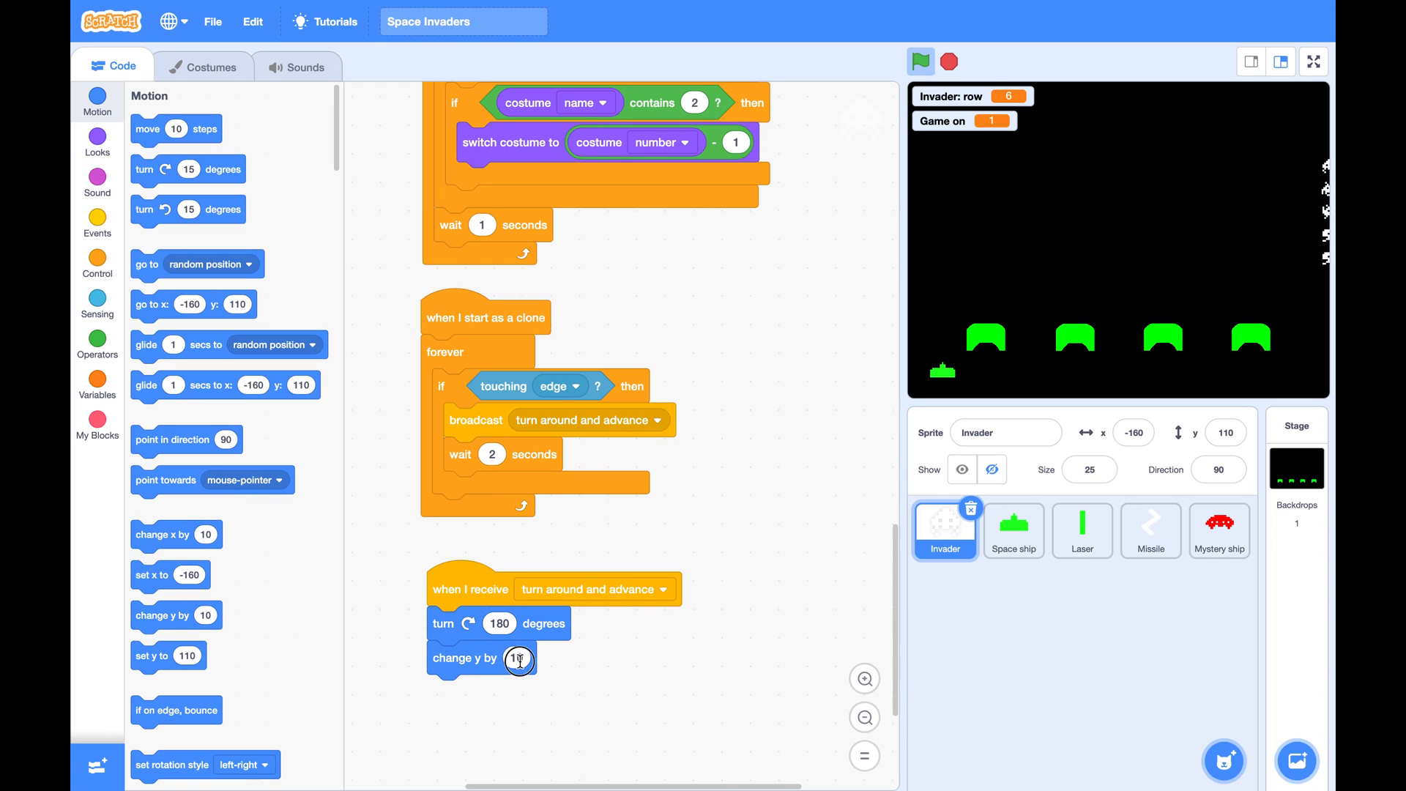
text(-10)
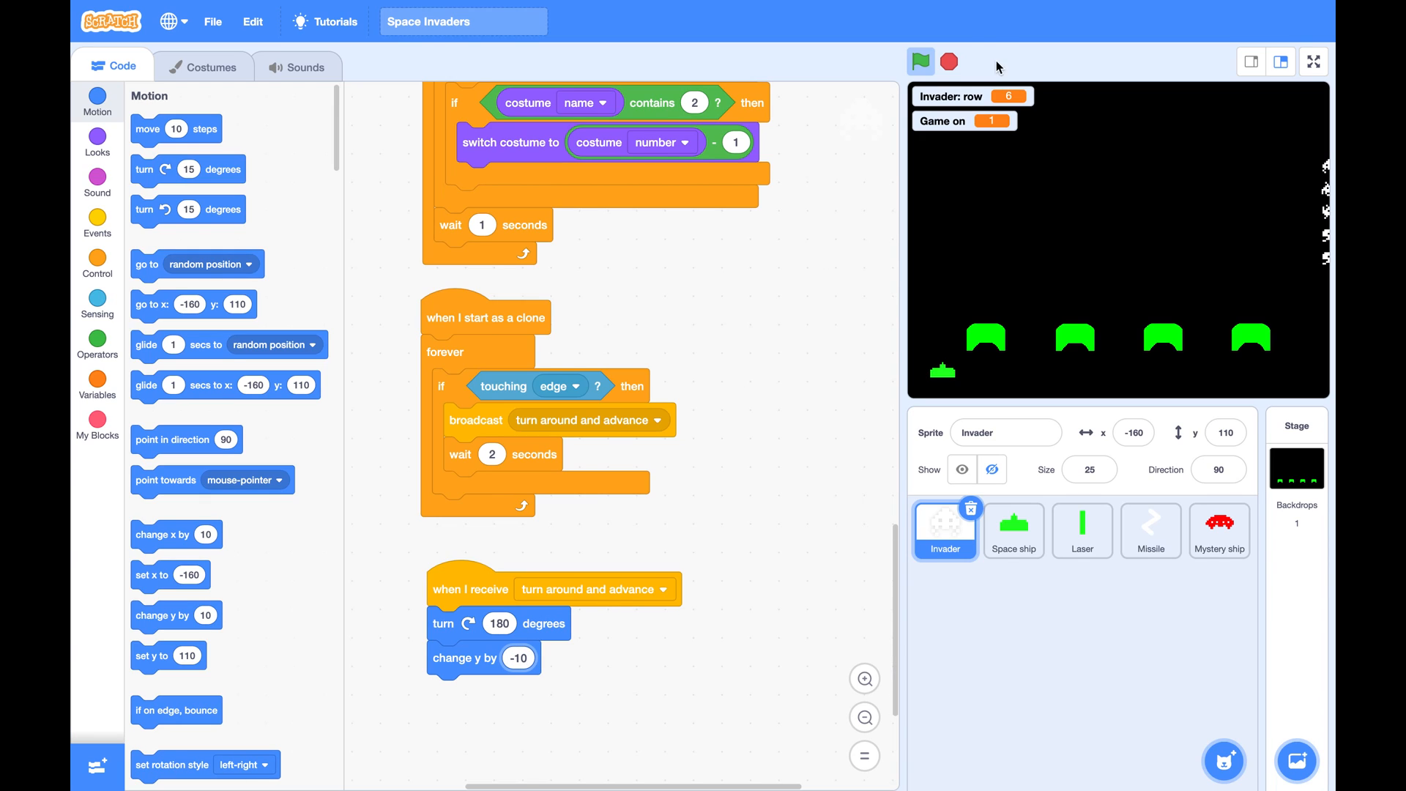
click(920, 61)
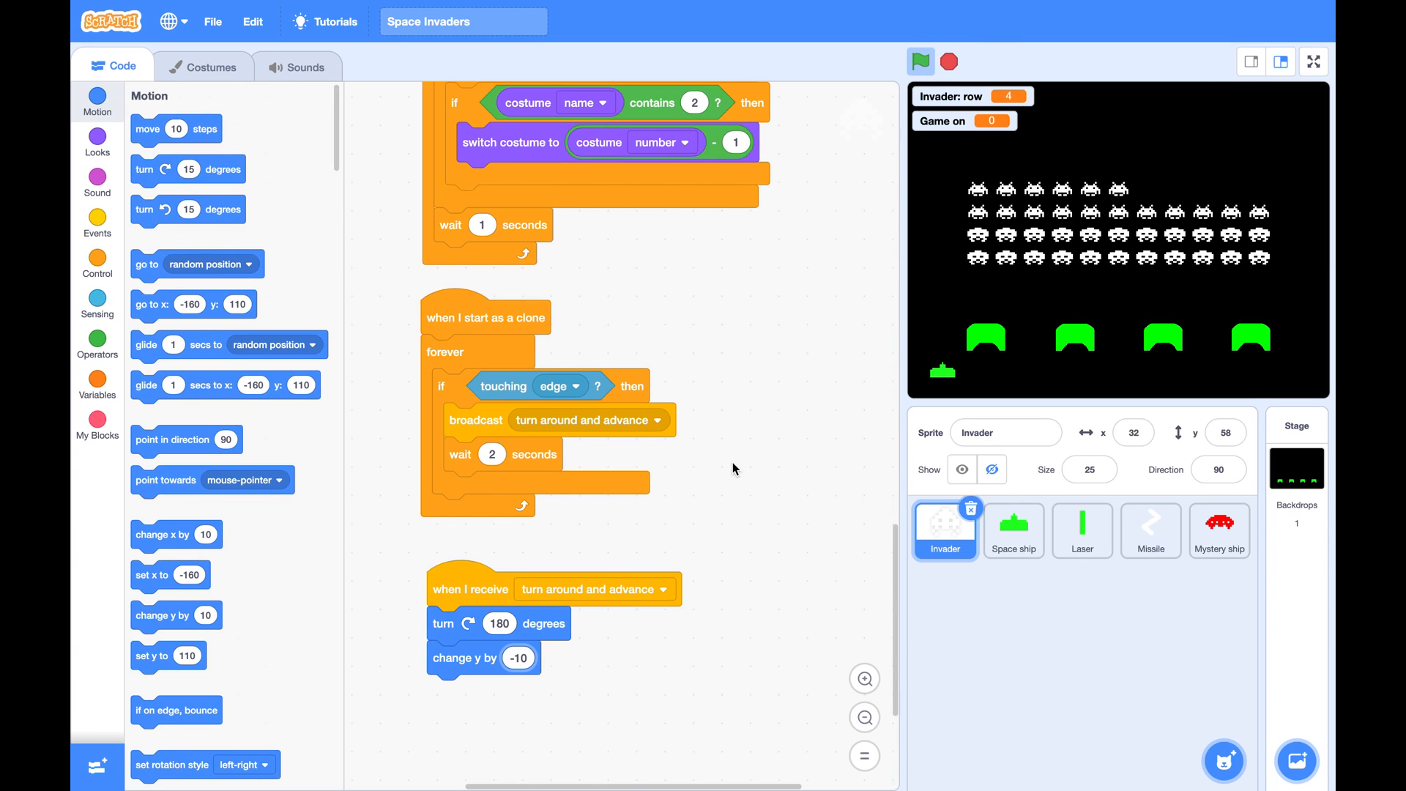
click(919, 61)
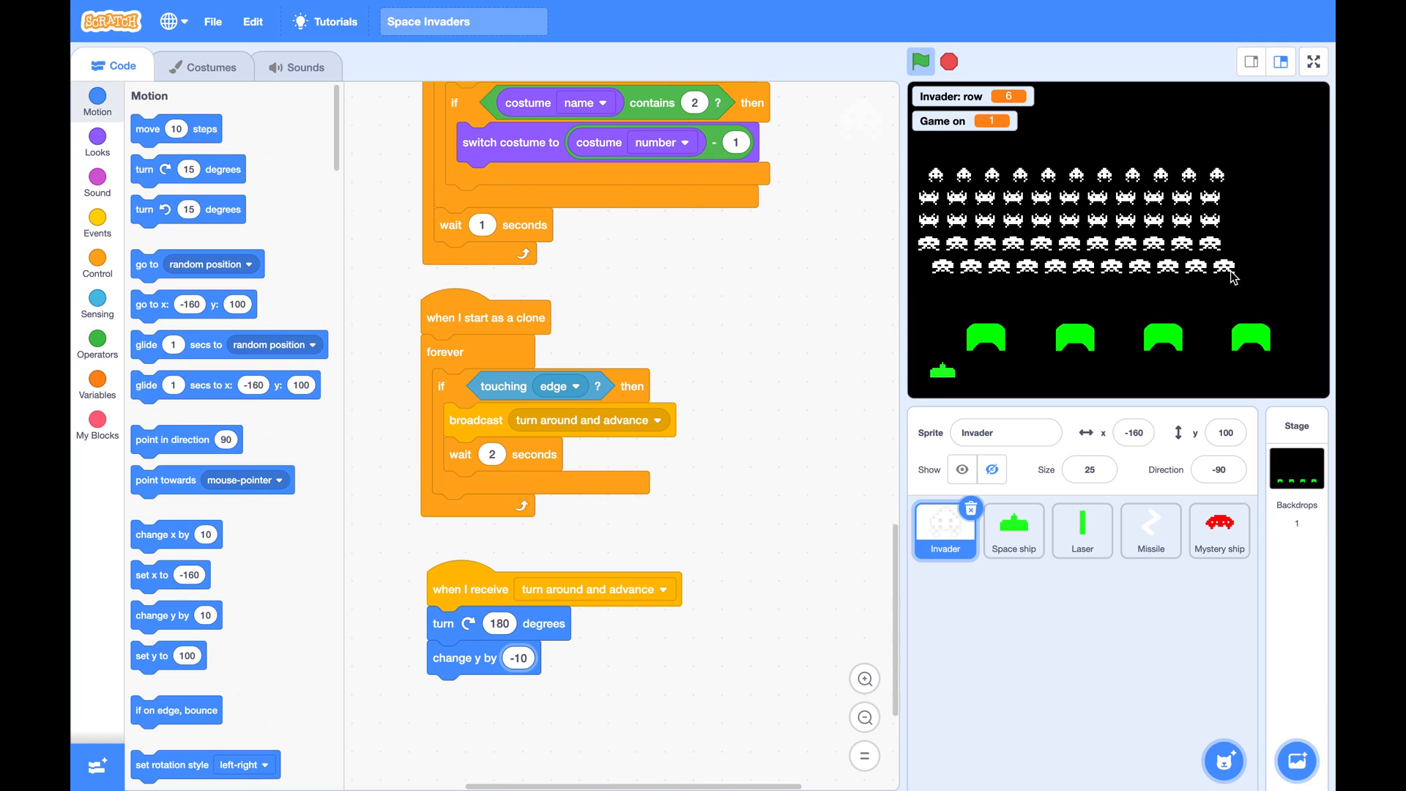
click(919, 62)
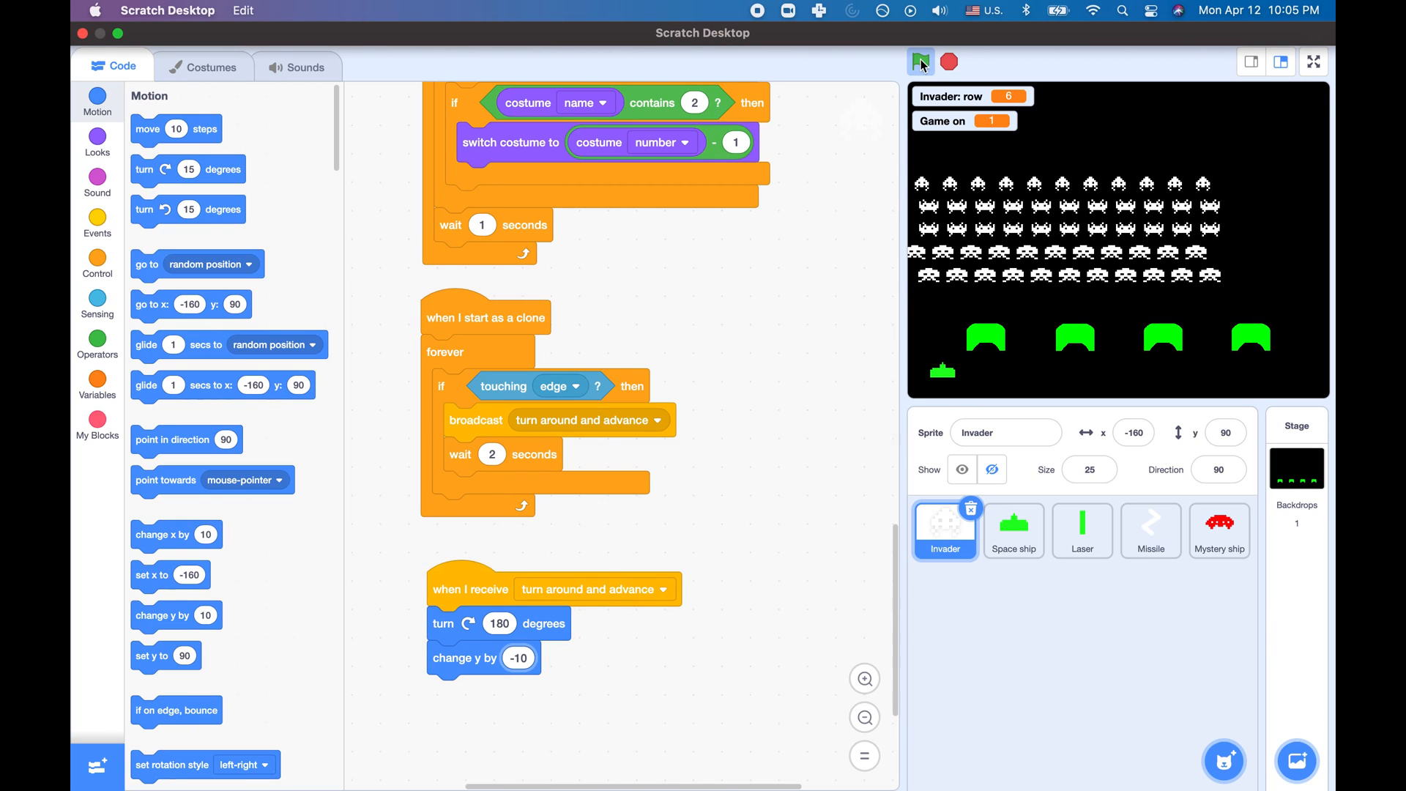
click(919, 62)
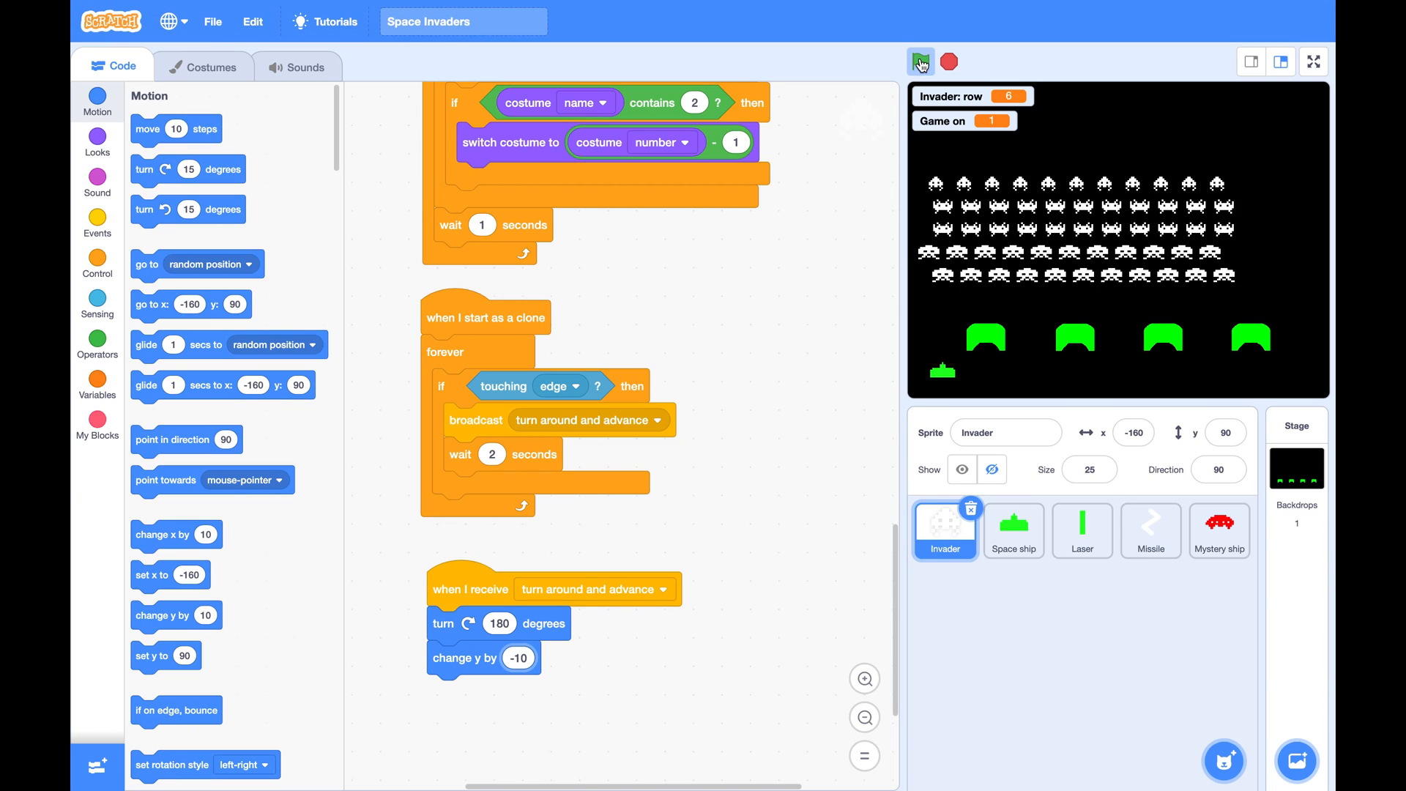
click(918, 61)
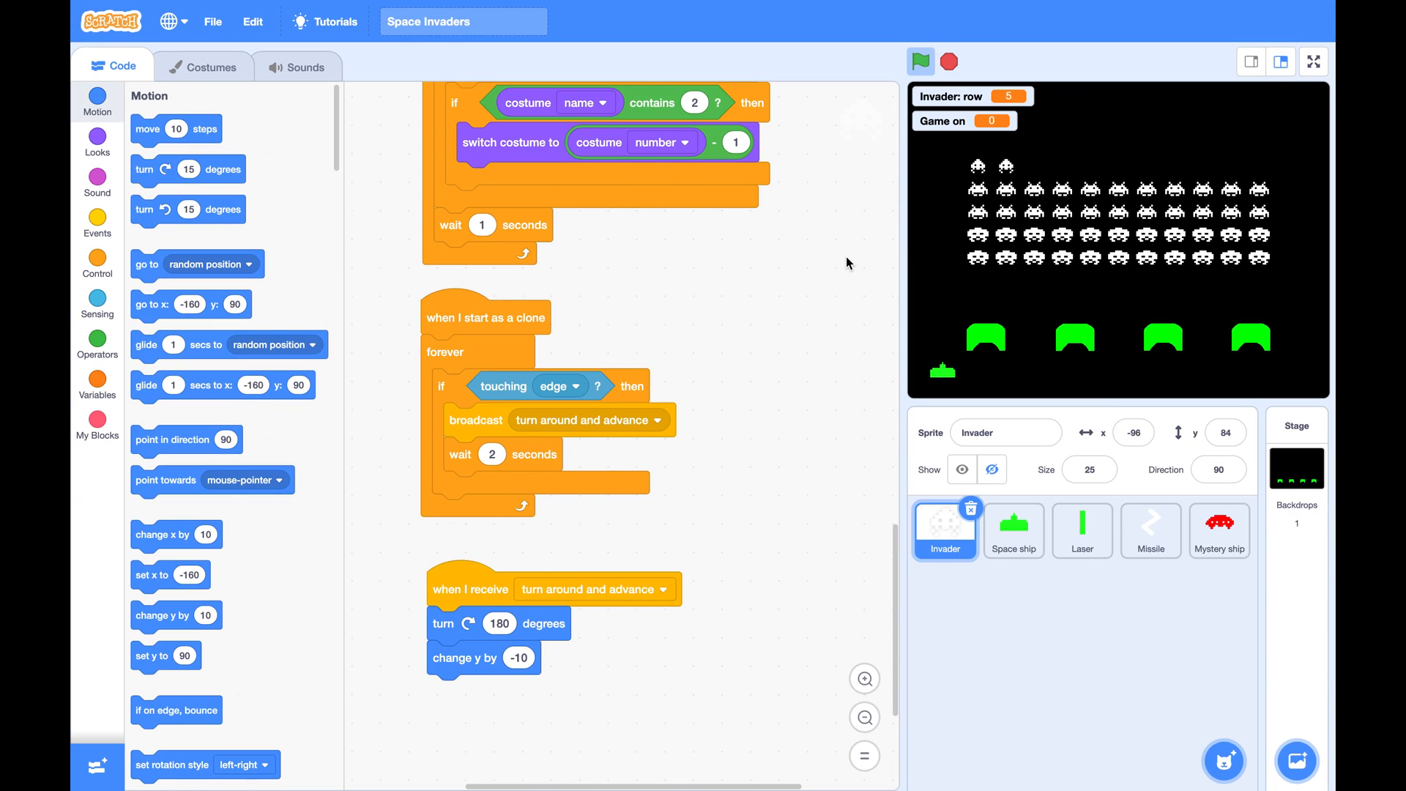
click(920, 62)
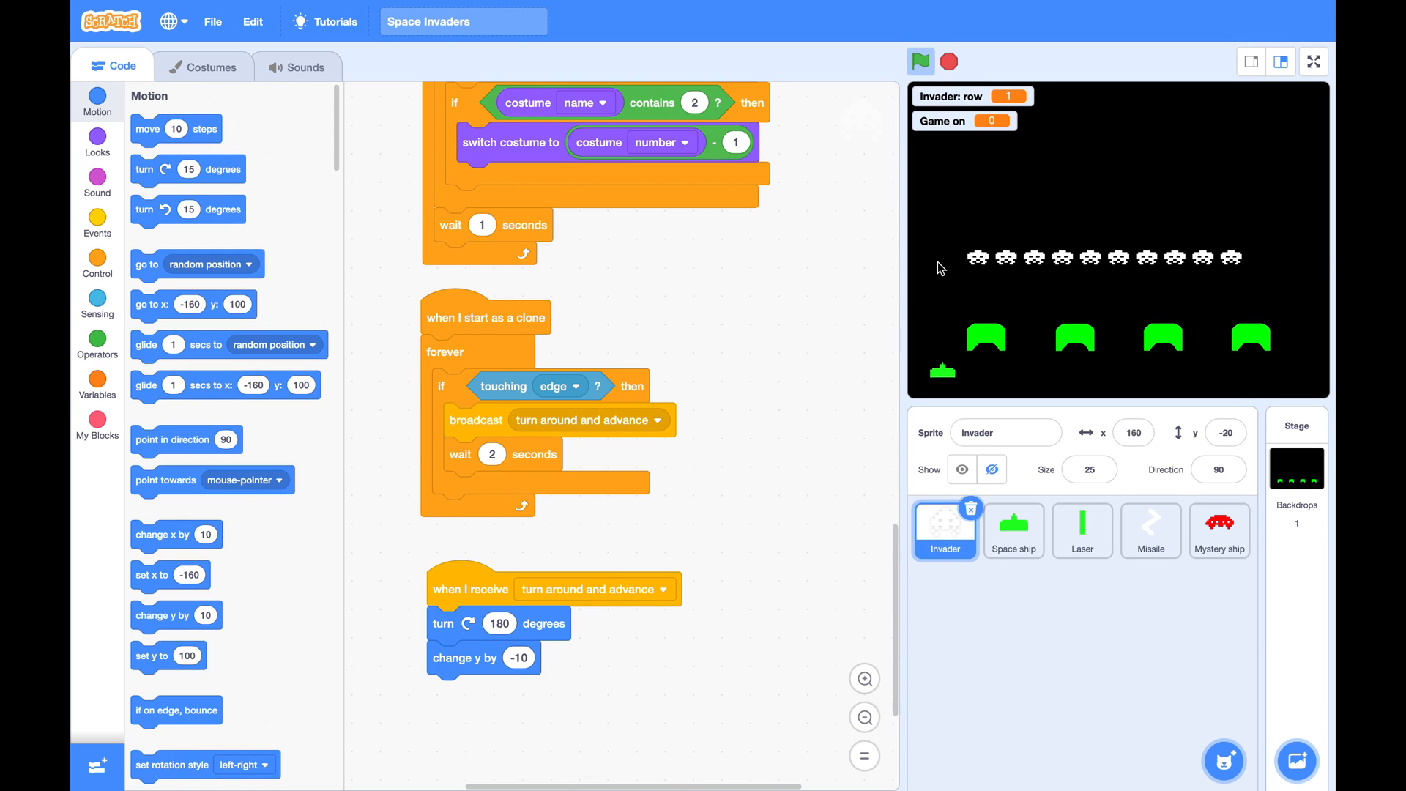
click(920, 62)
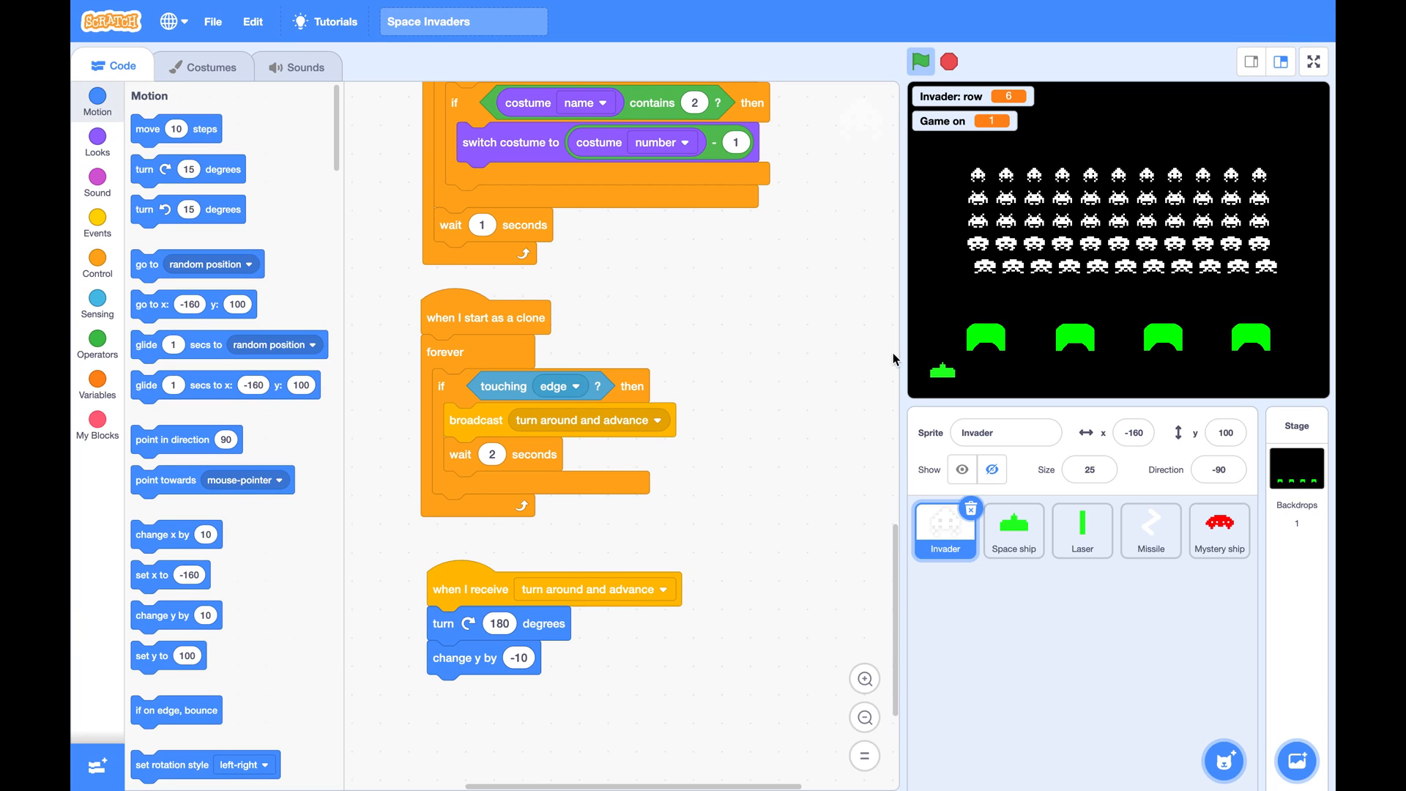
Create the 'Leading row' variable for all sprites and set it to row in the edge check.
click(97, 377)
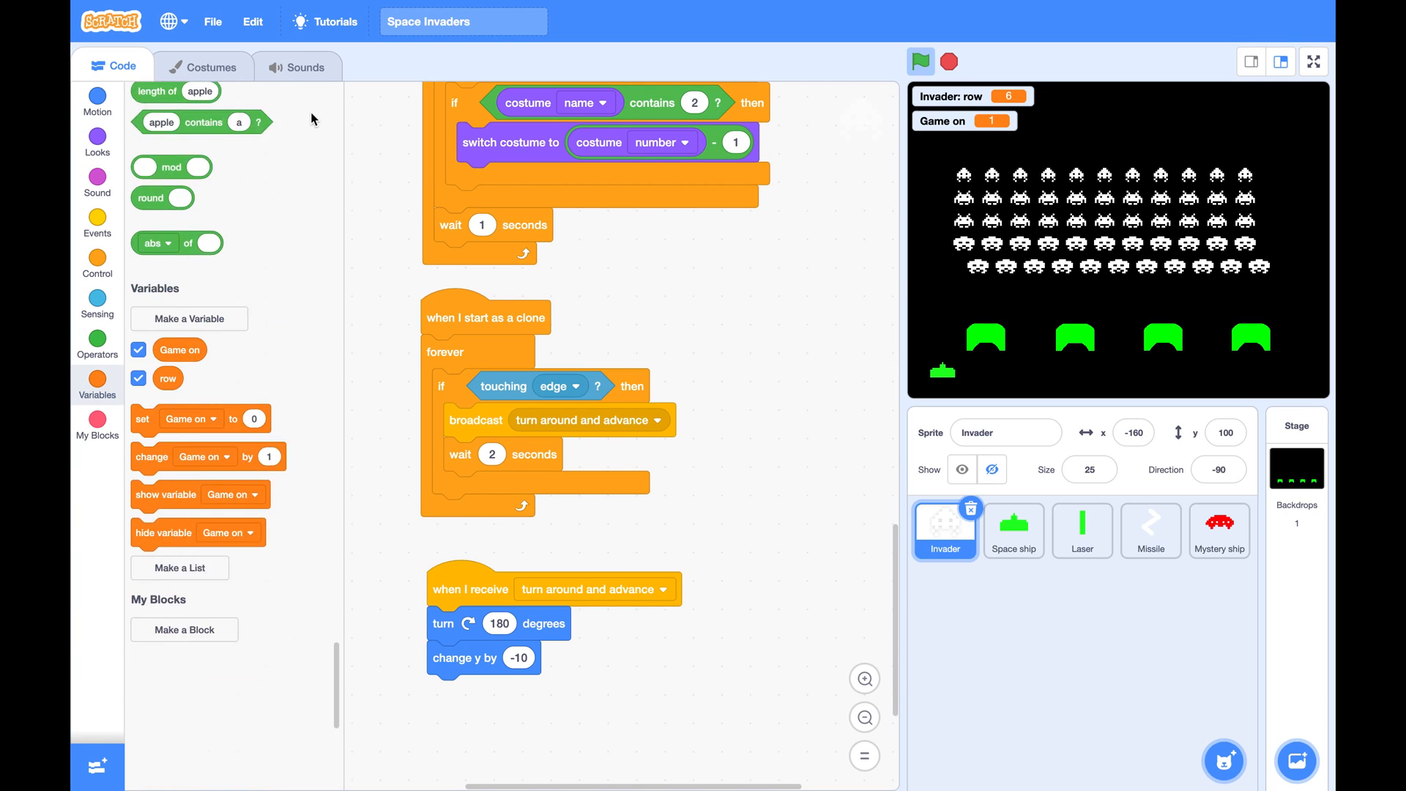
click(189, 318)
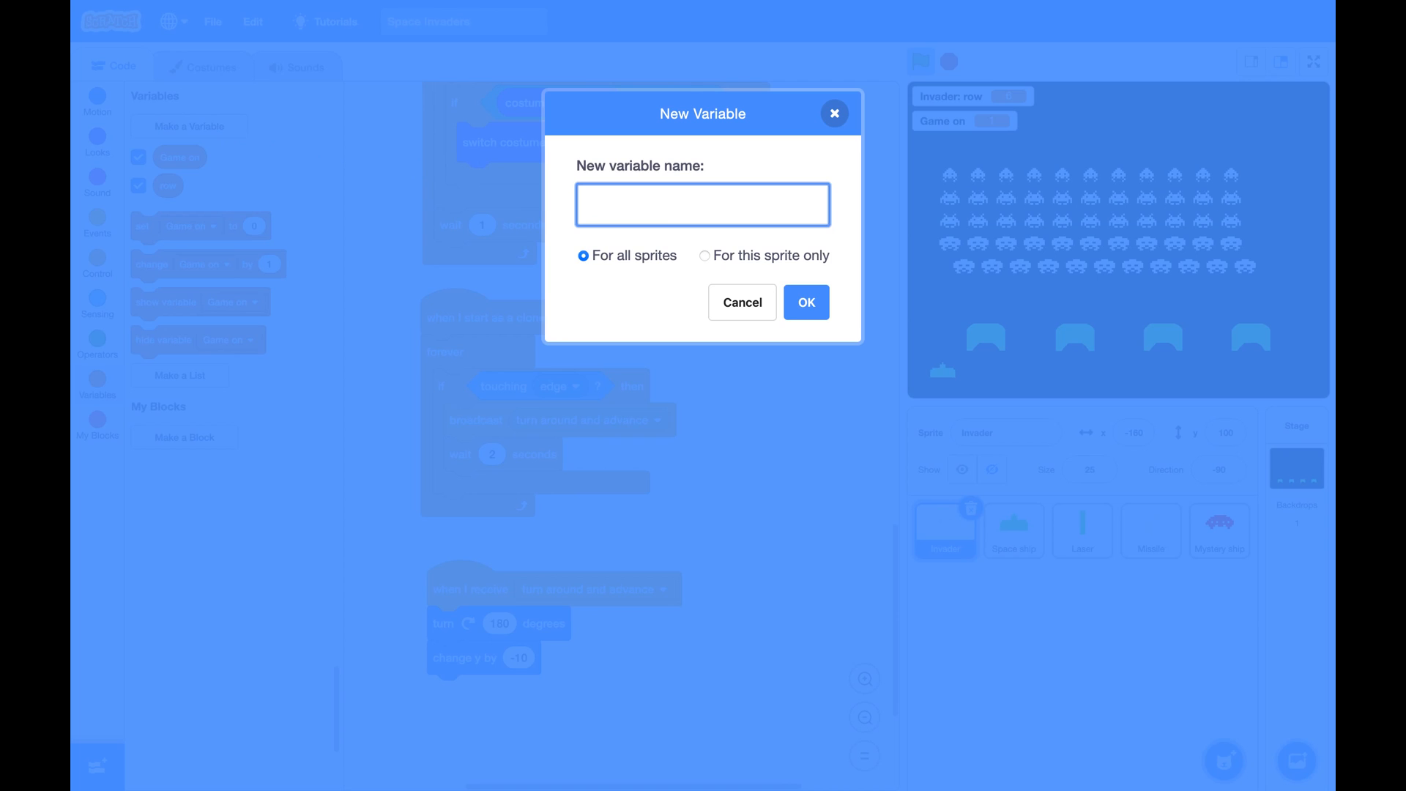
text(Leading row)
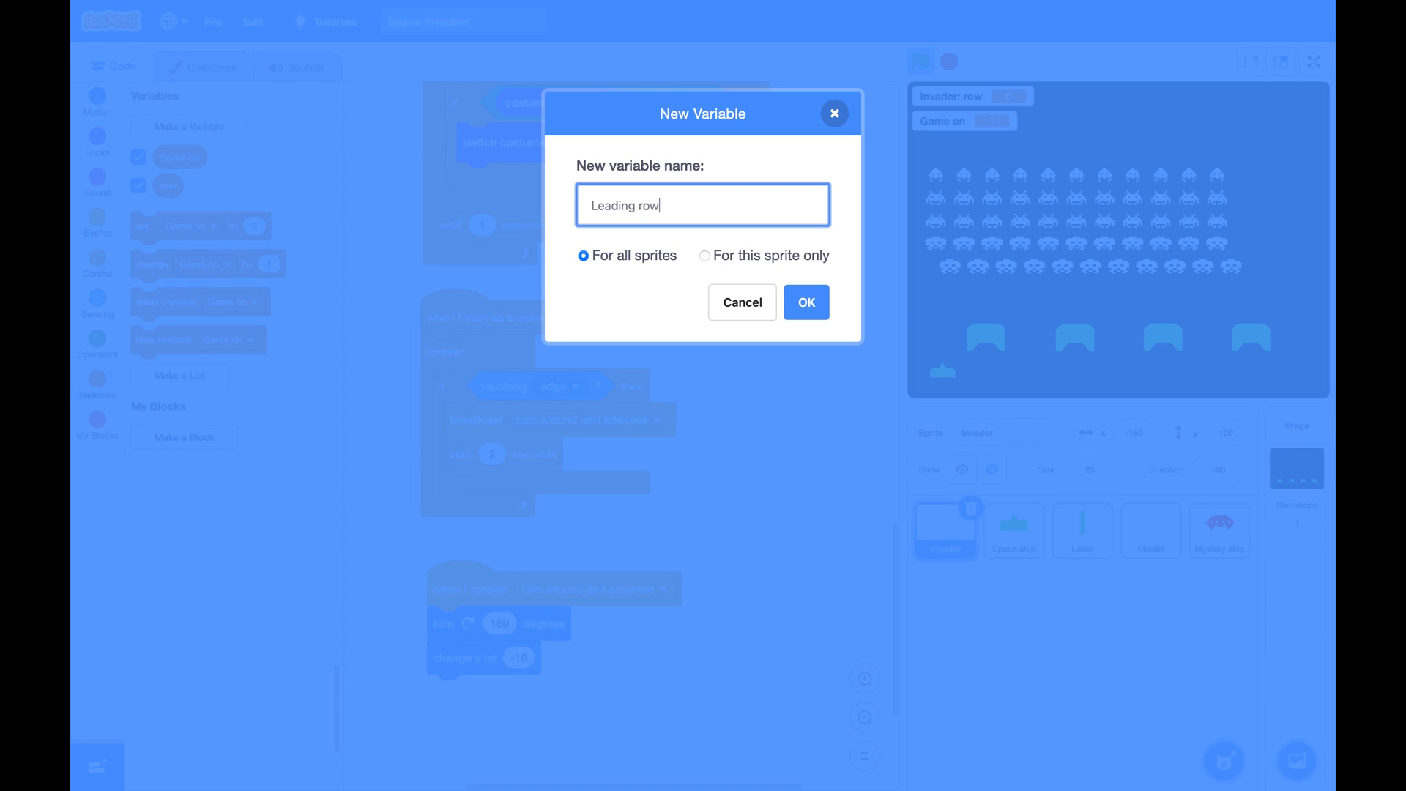
click(806, 302)
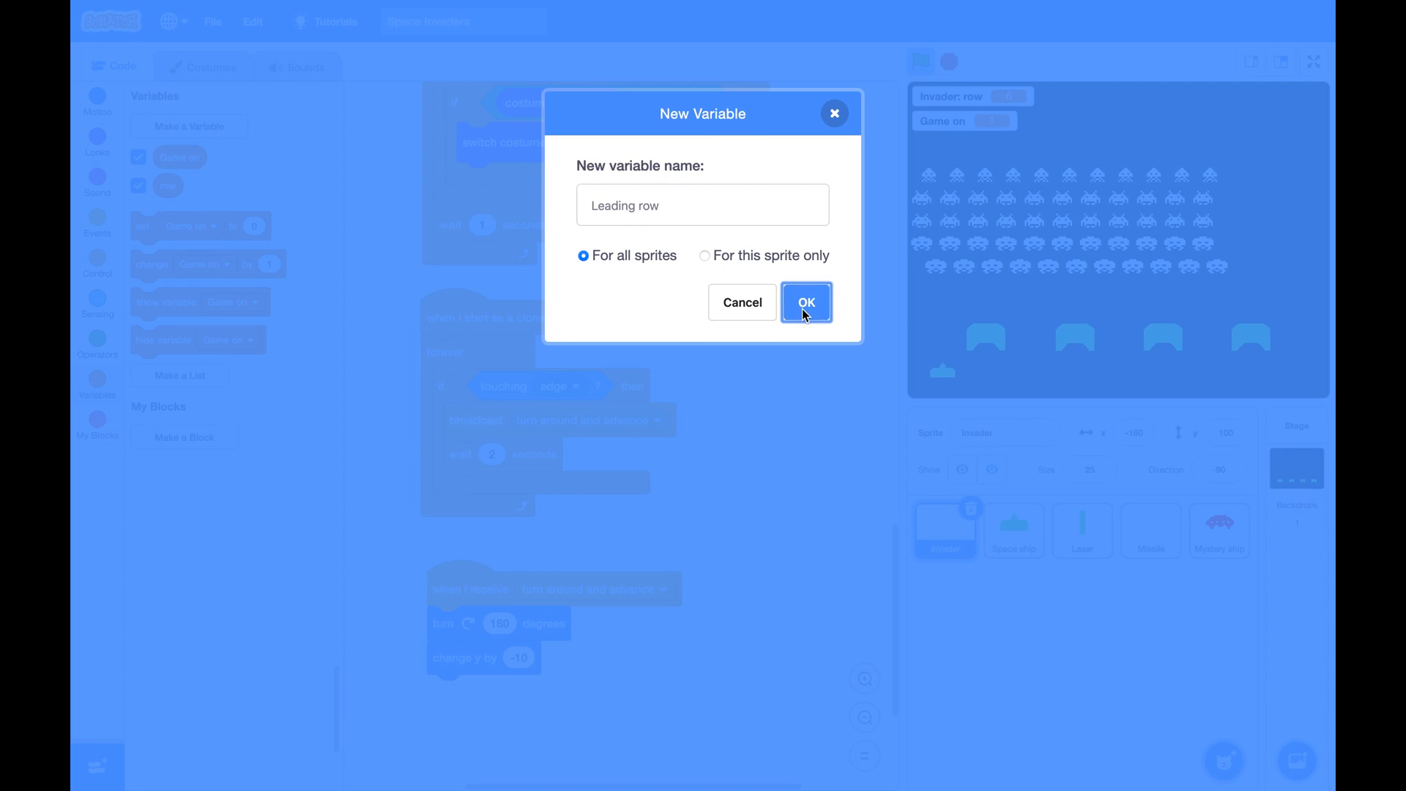
click(804, 302)
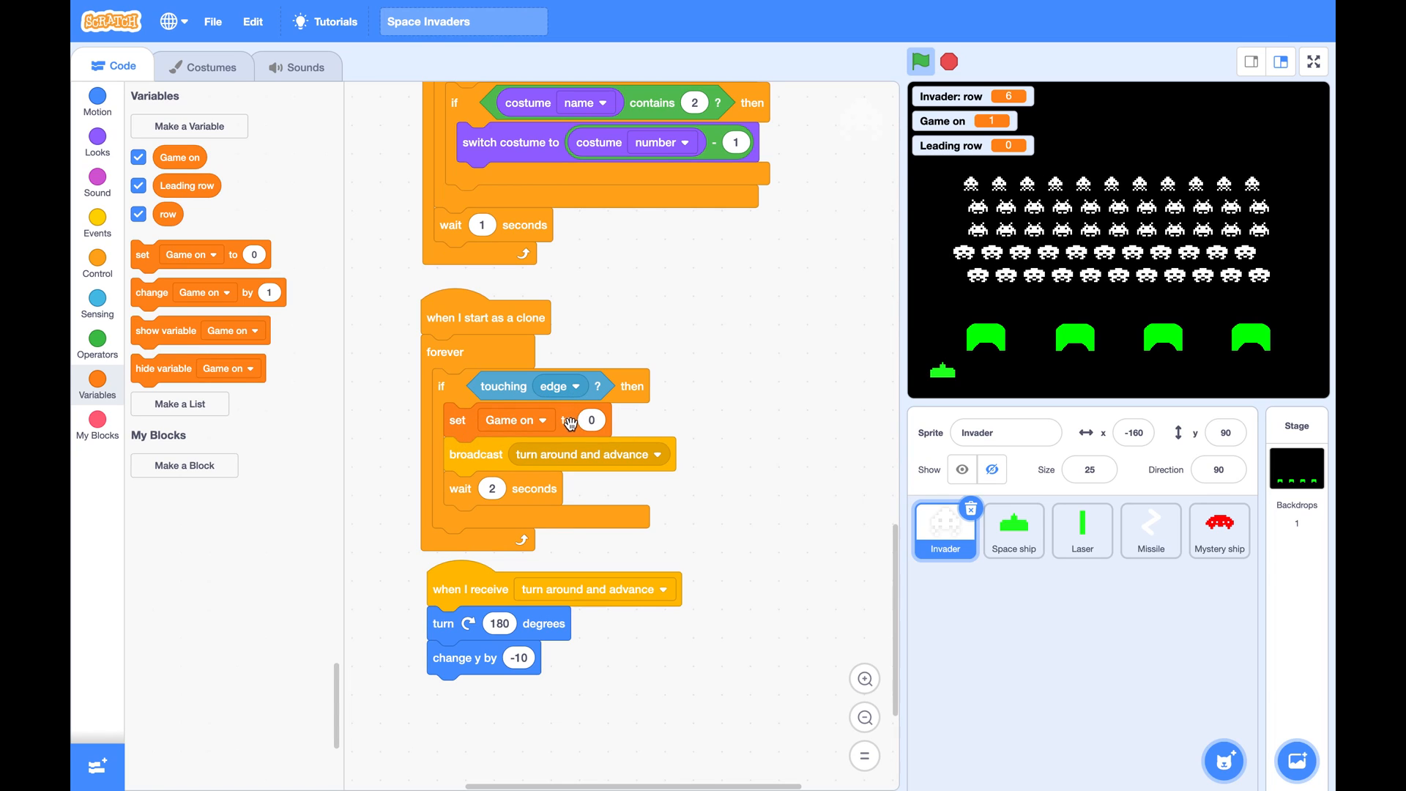
click(537, 420)
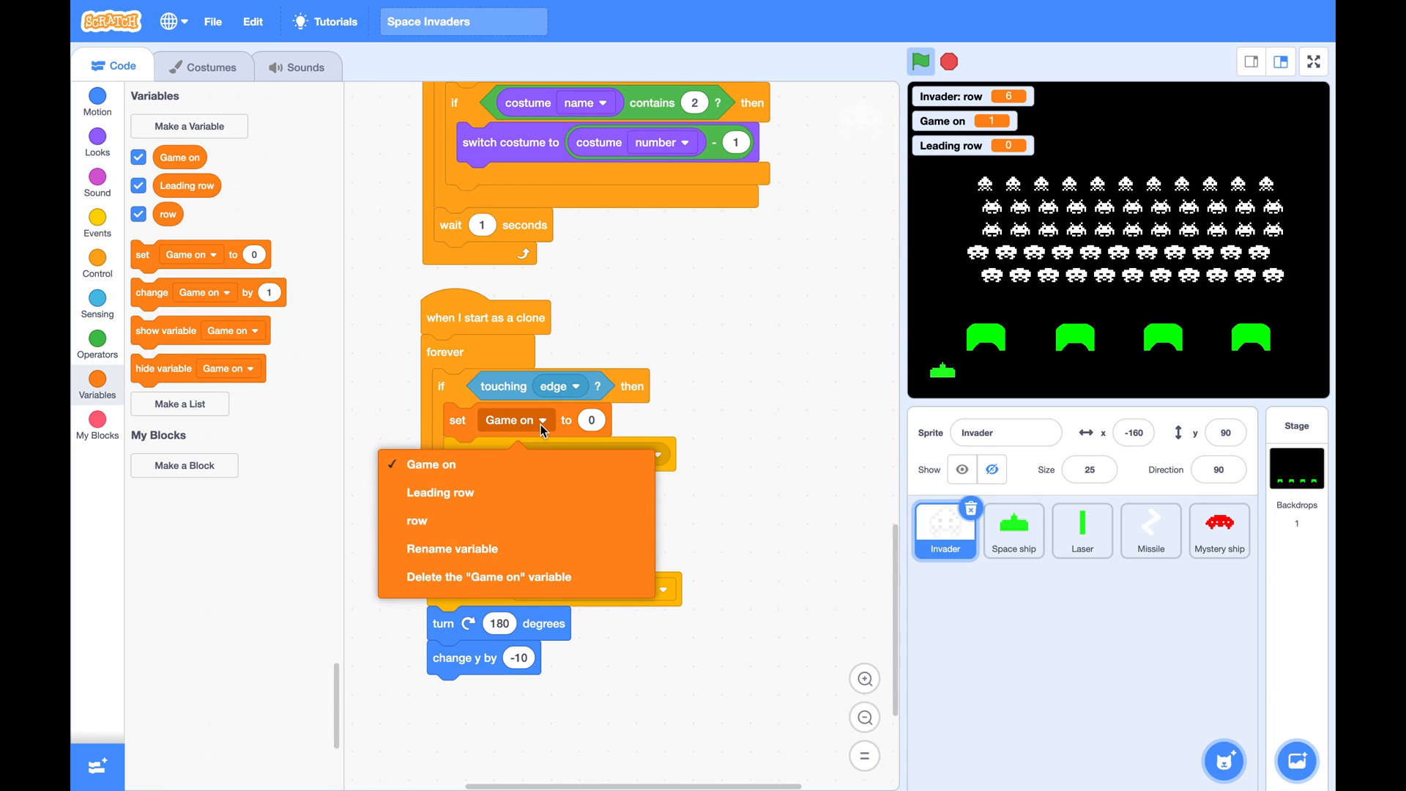
click(440, 493)
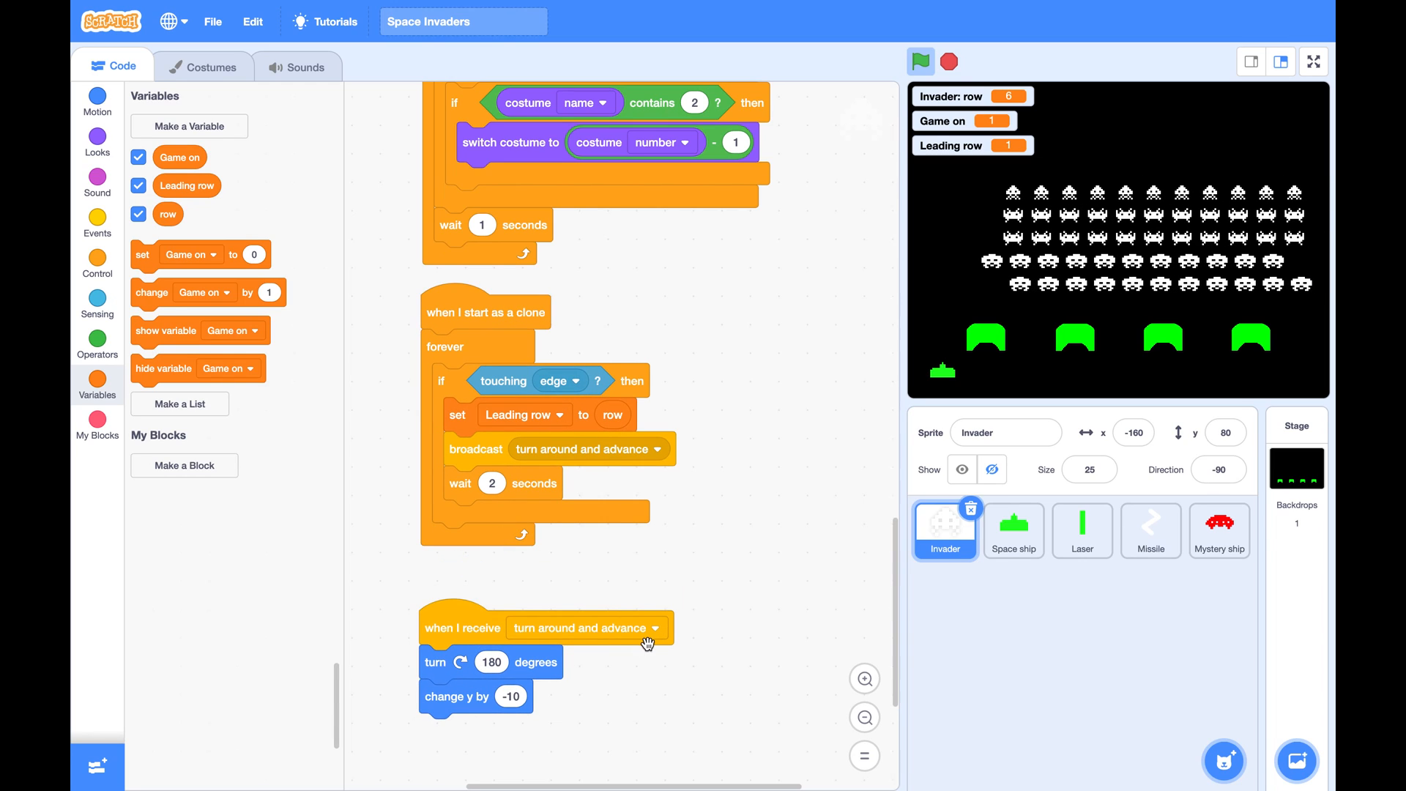
Under the turn-around receive script, add 'if row = Leading row' containing move 16 steps.
scroll(down, 3)
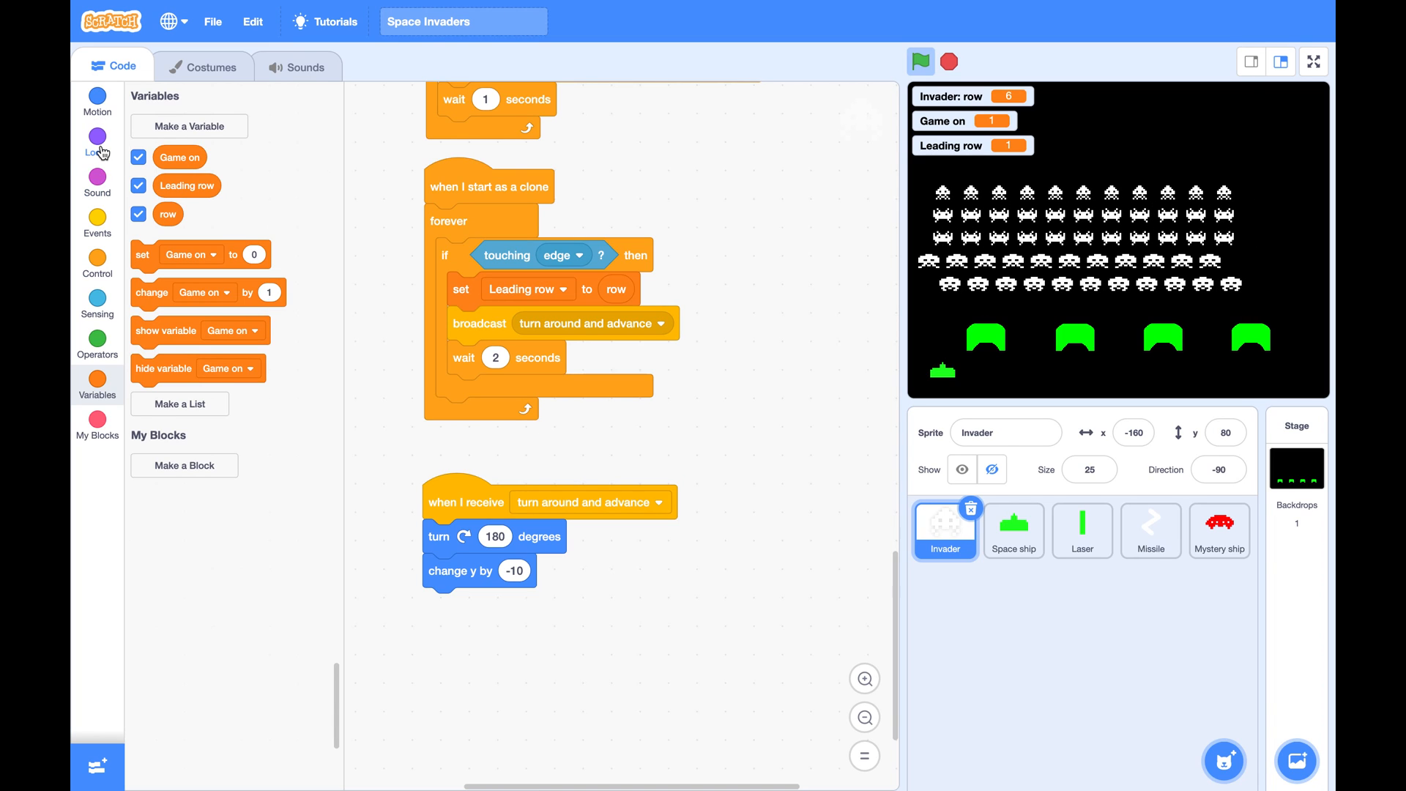
click(97, 261)
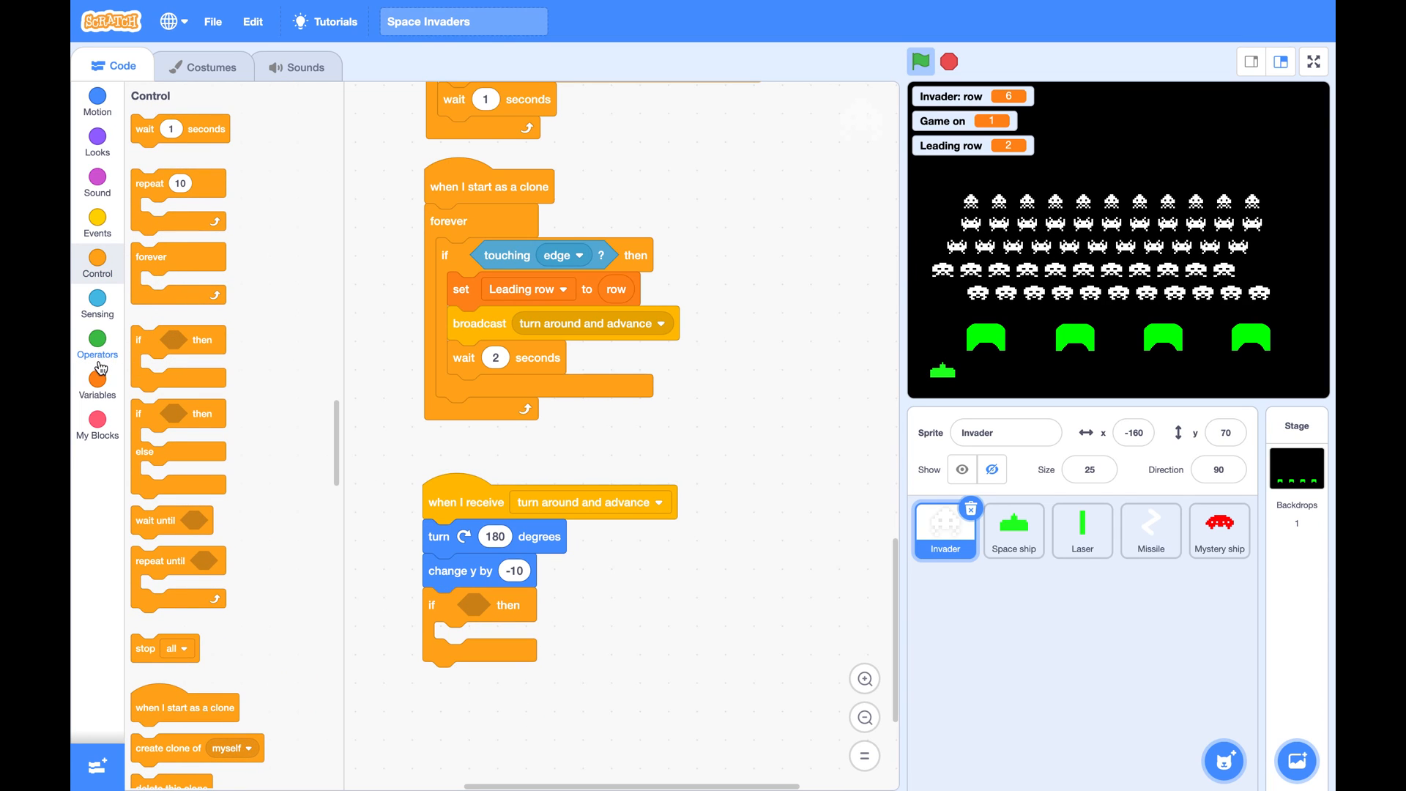
mouse_move(106, 388)
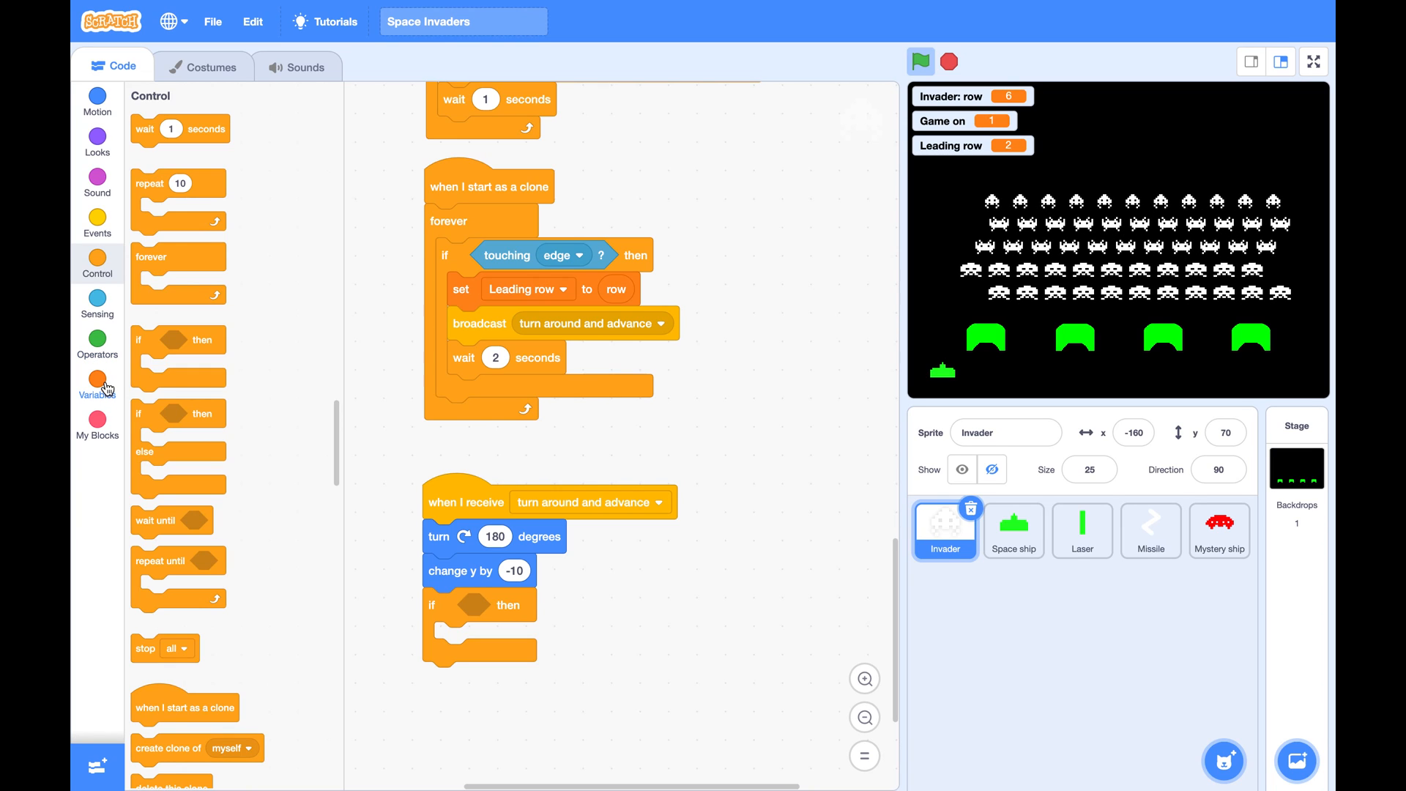
click(96, 339)
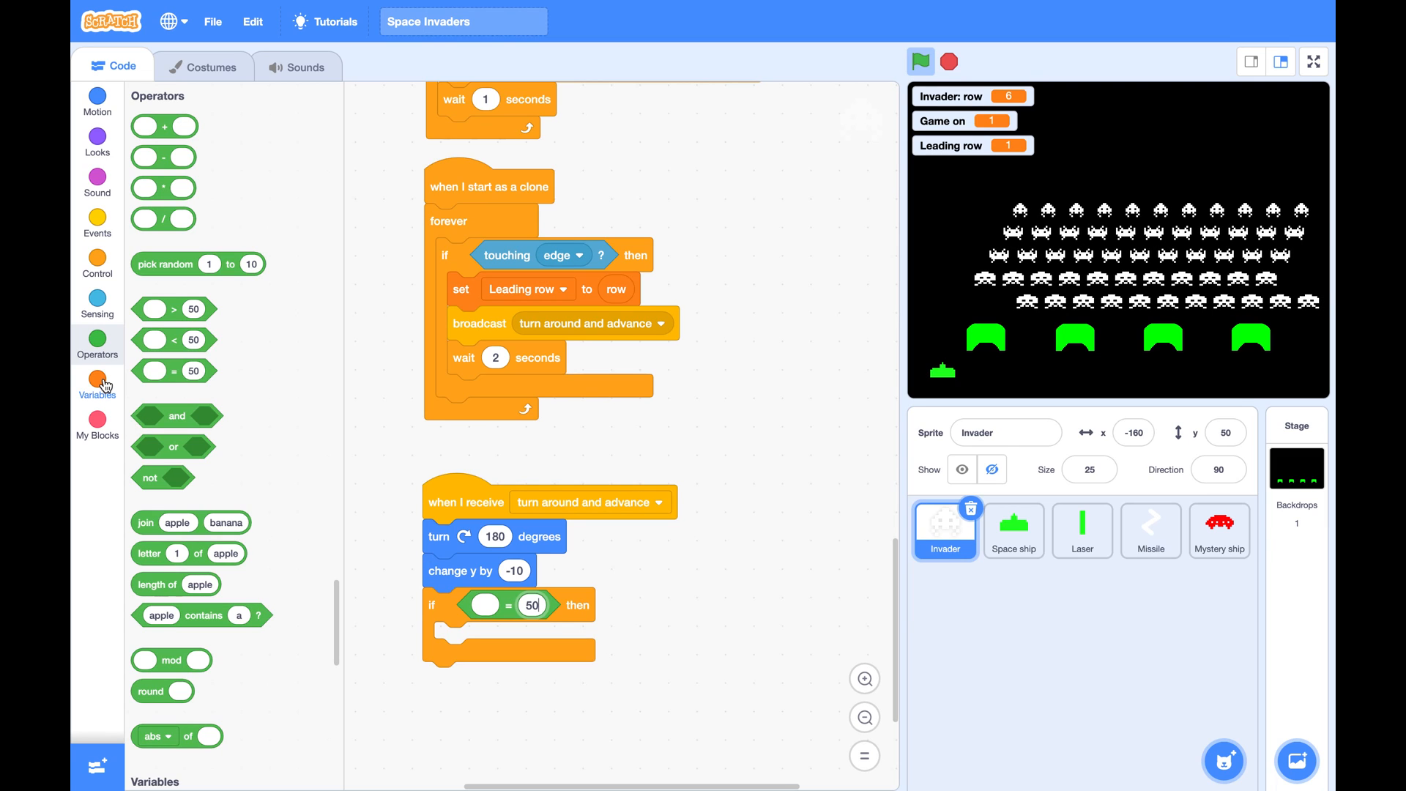
click(97, 384)
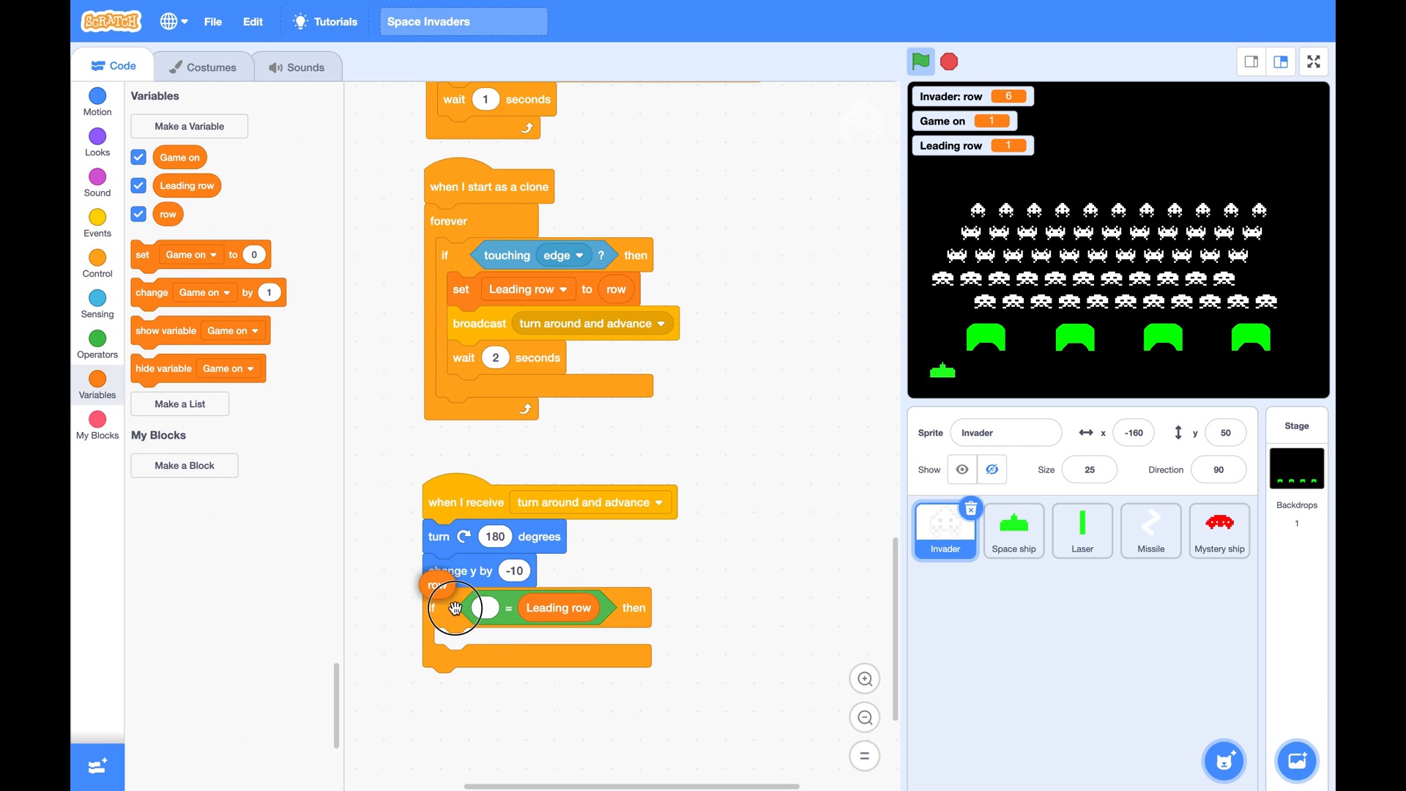
drag(436, 584, 492, 607)
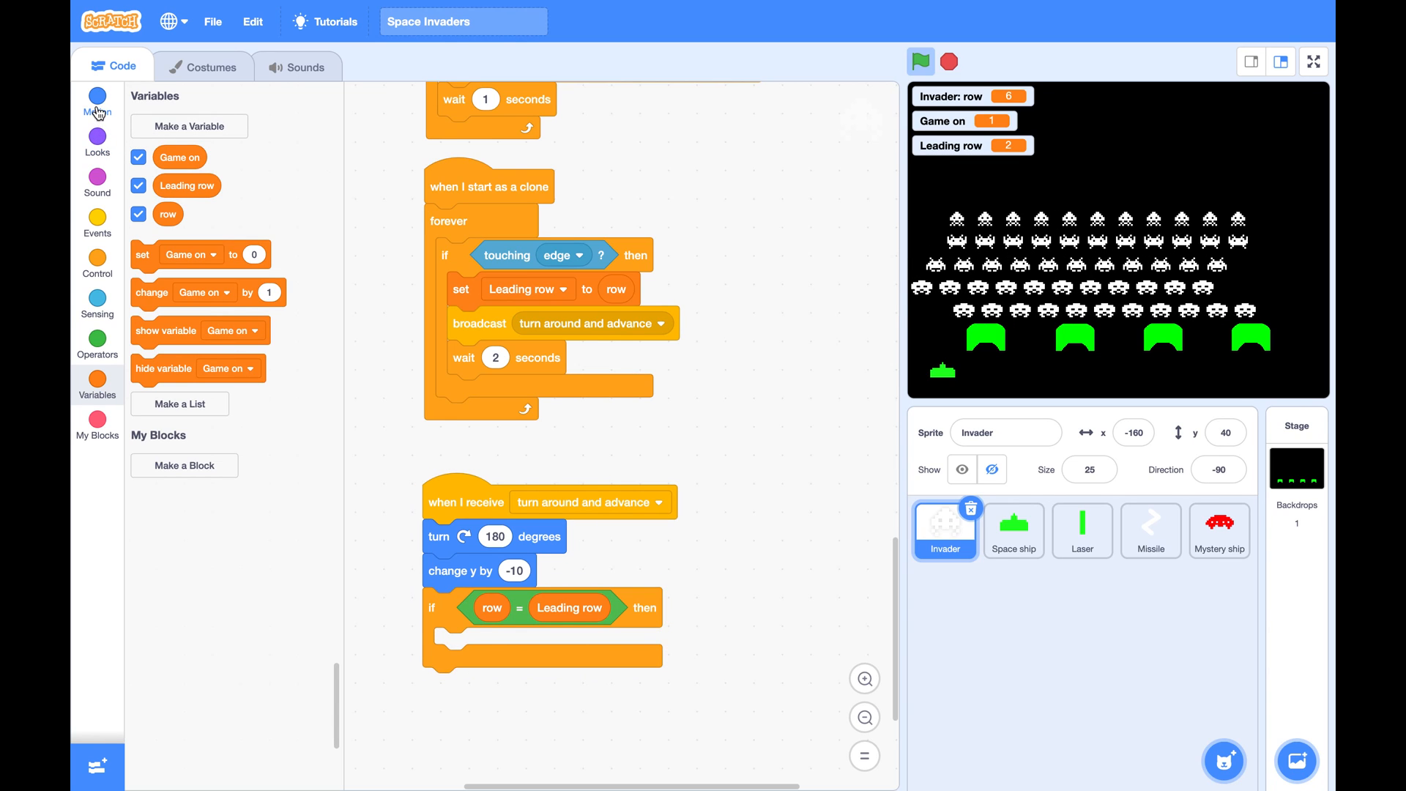
click(96, 101)
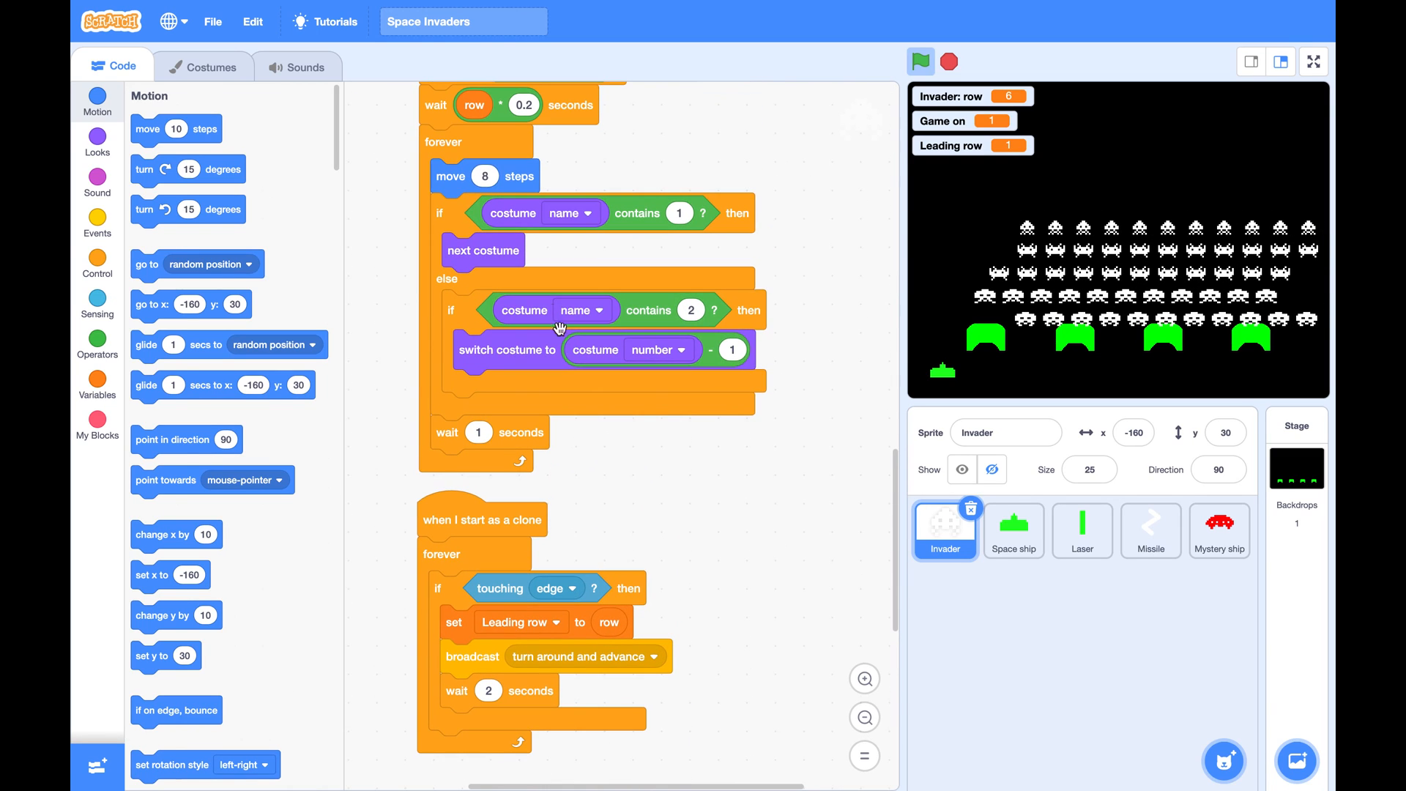
scroll(down, 3)
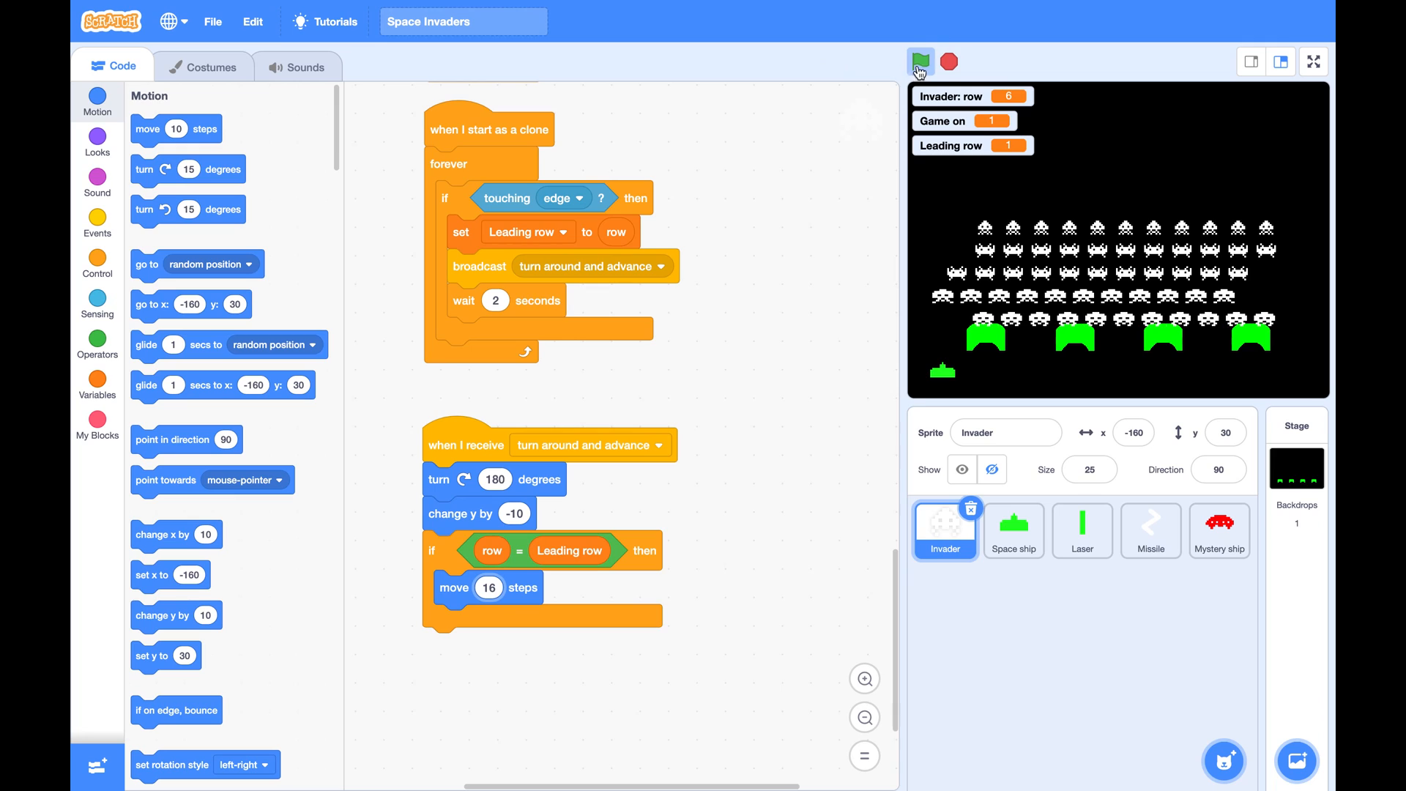
click(920, 61)
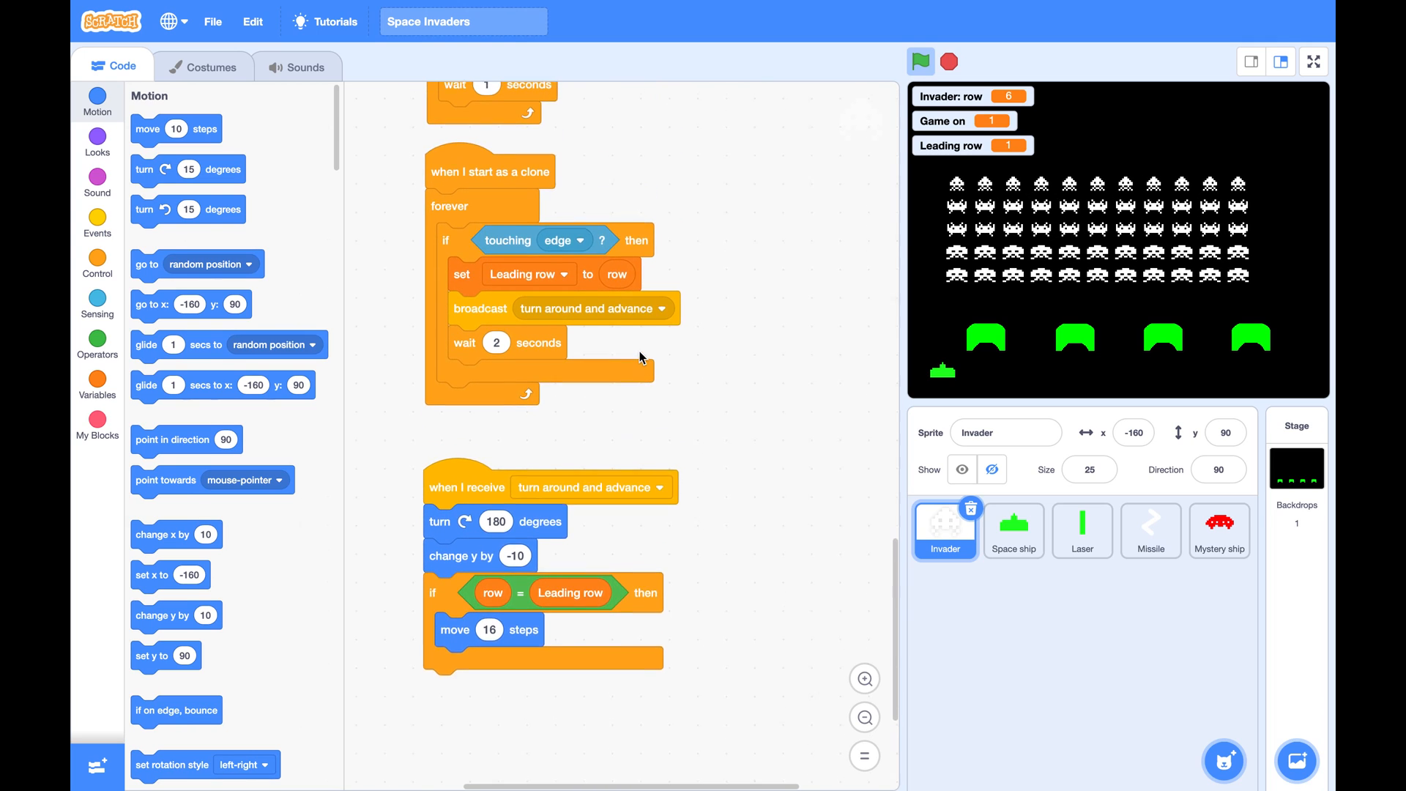
scroll(down, 3)
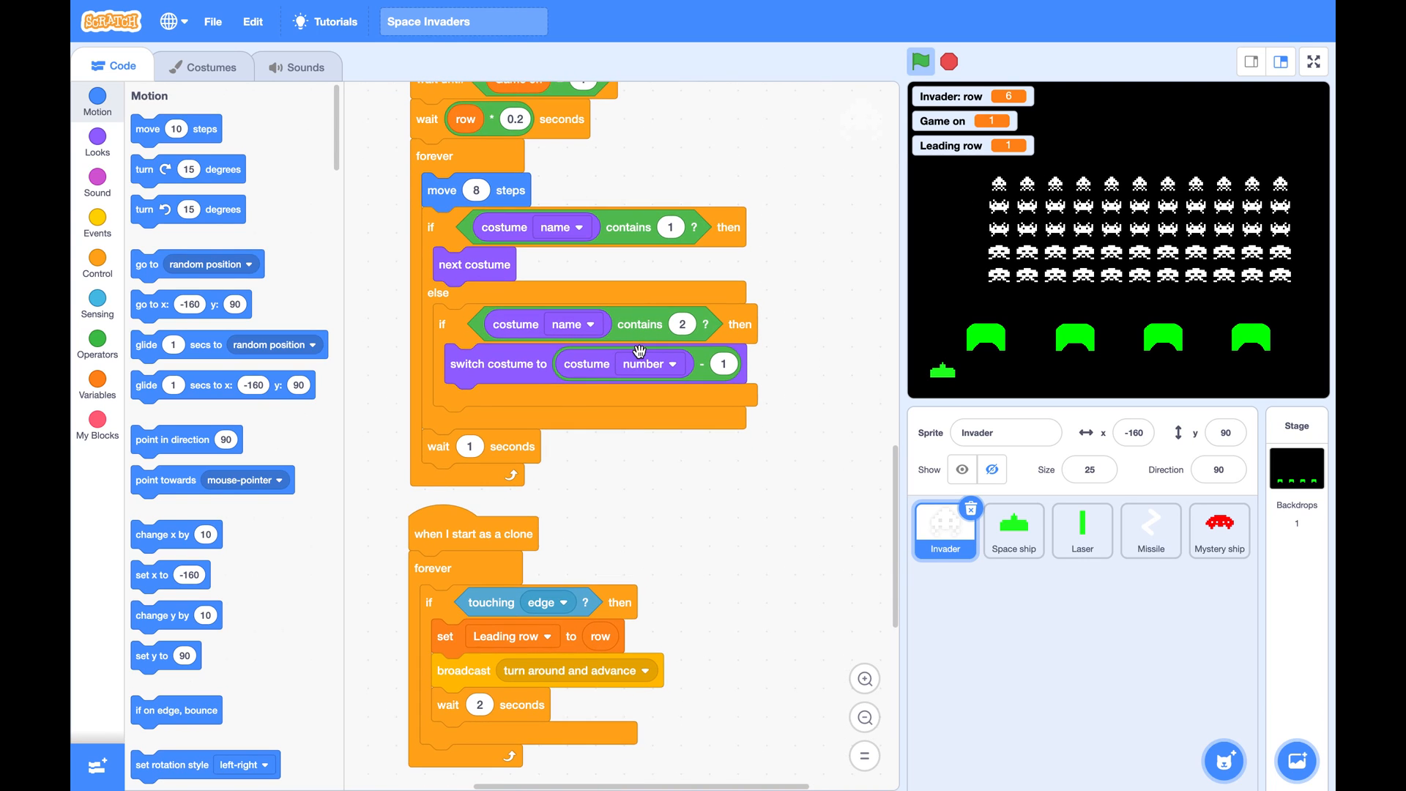
scroll(down, 3)
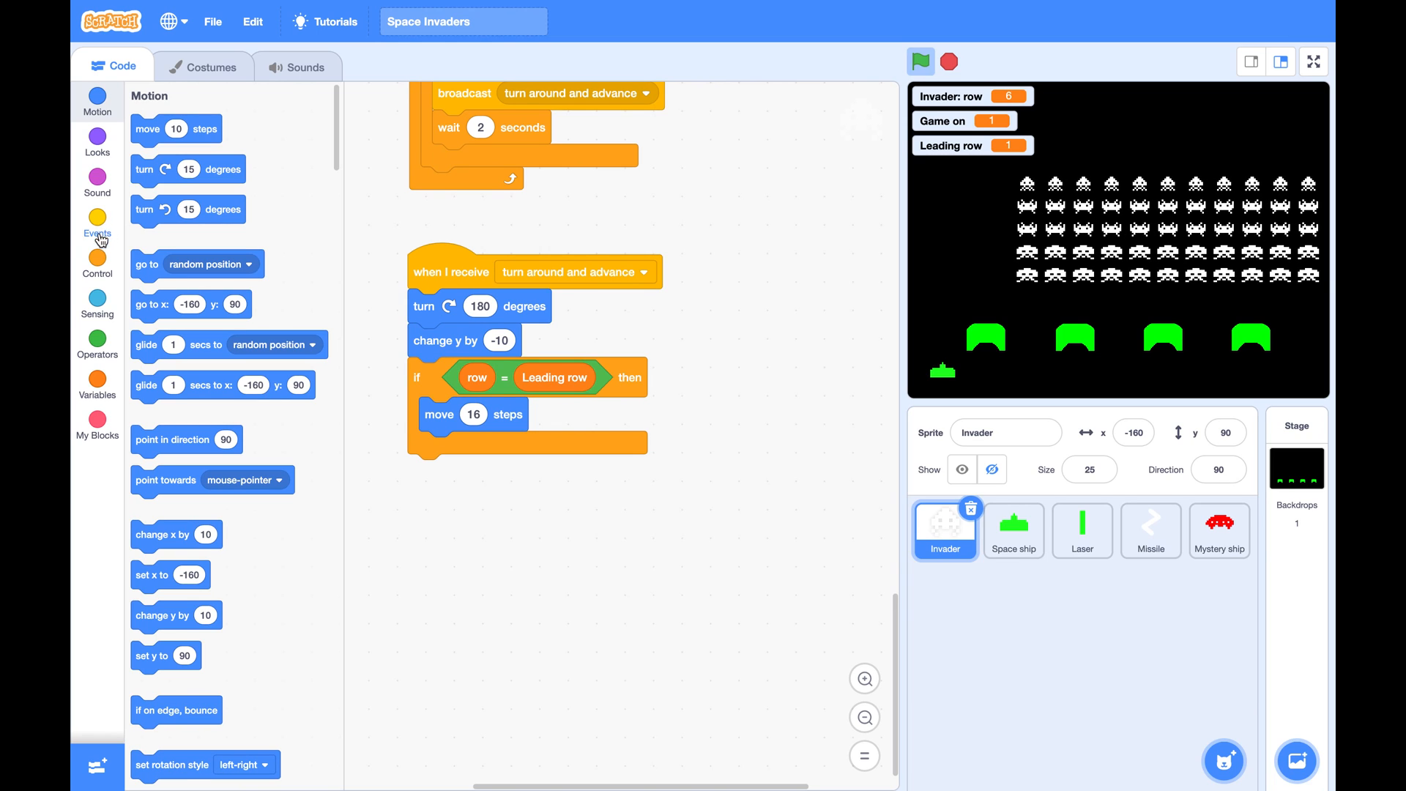
Under 'when flag clicked', add 'wait until Game on = 1' followed by 'wait 0.2 seconds'.
click(96, 218)
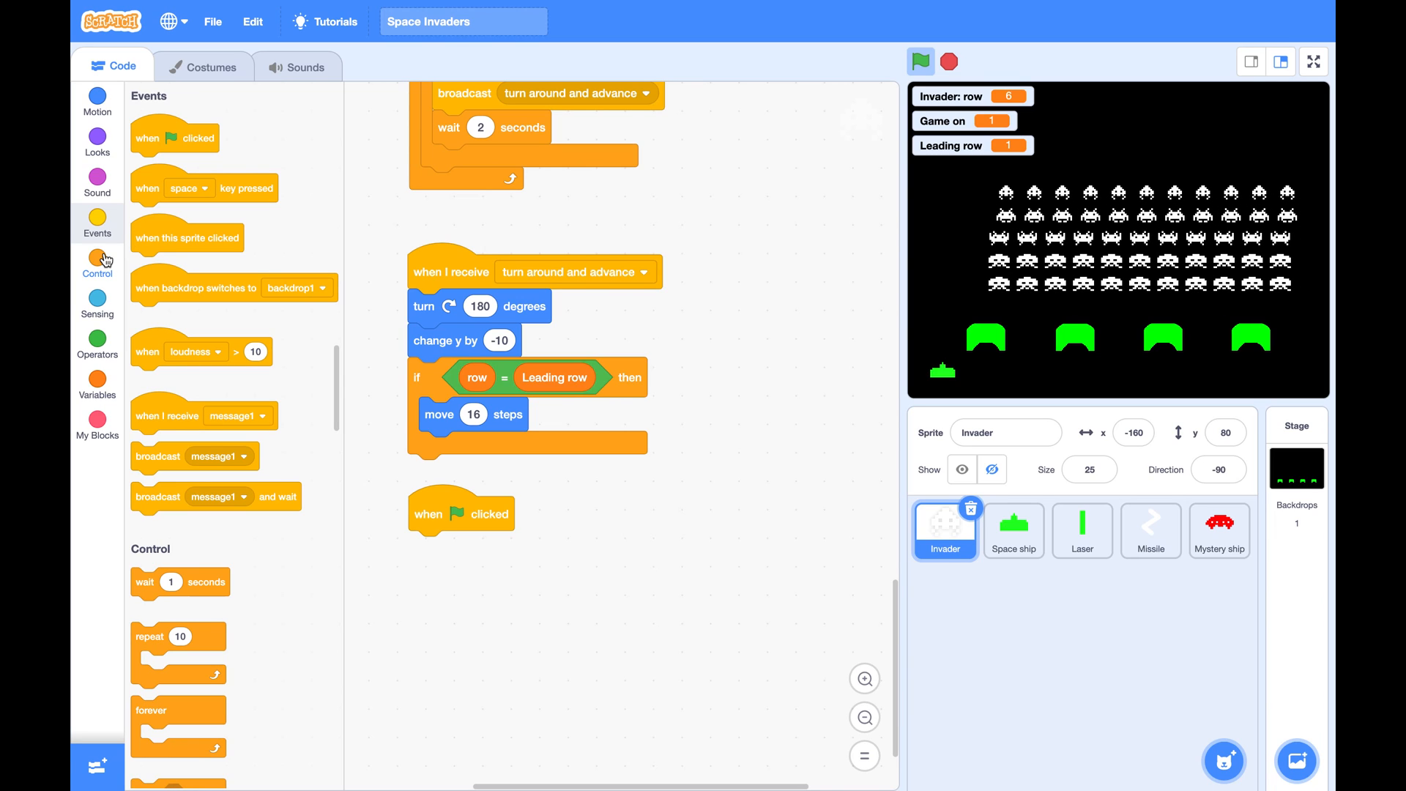
click(97, 260)
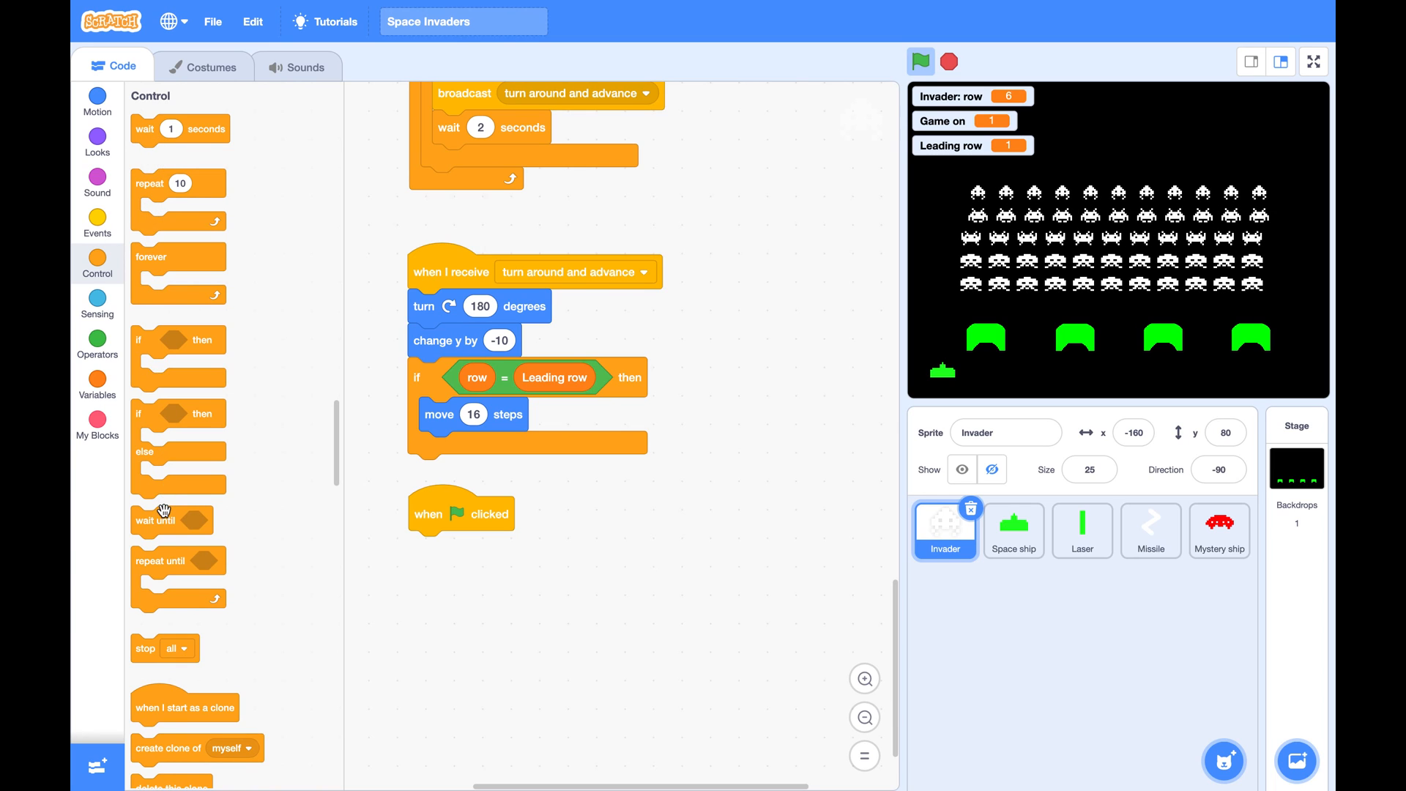
drag(170, 520, 456, 547)
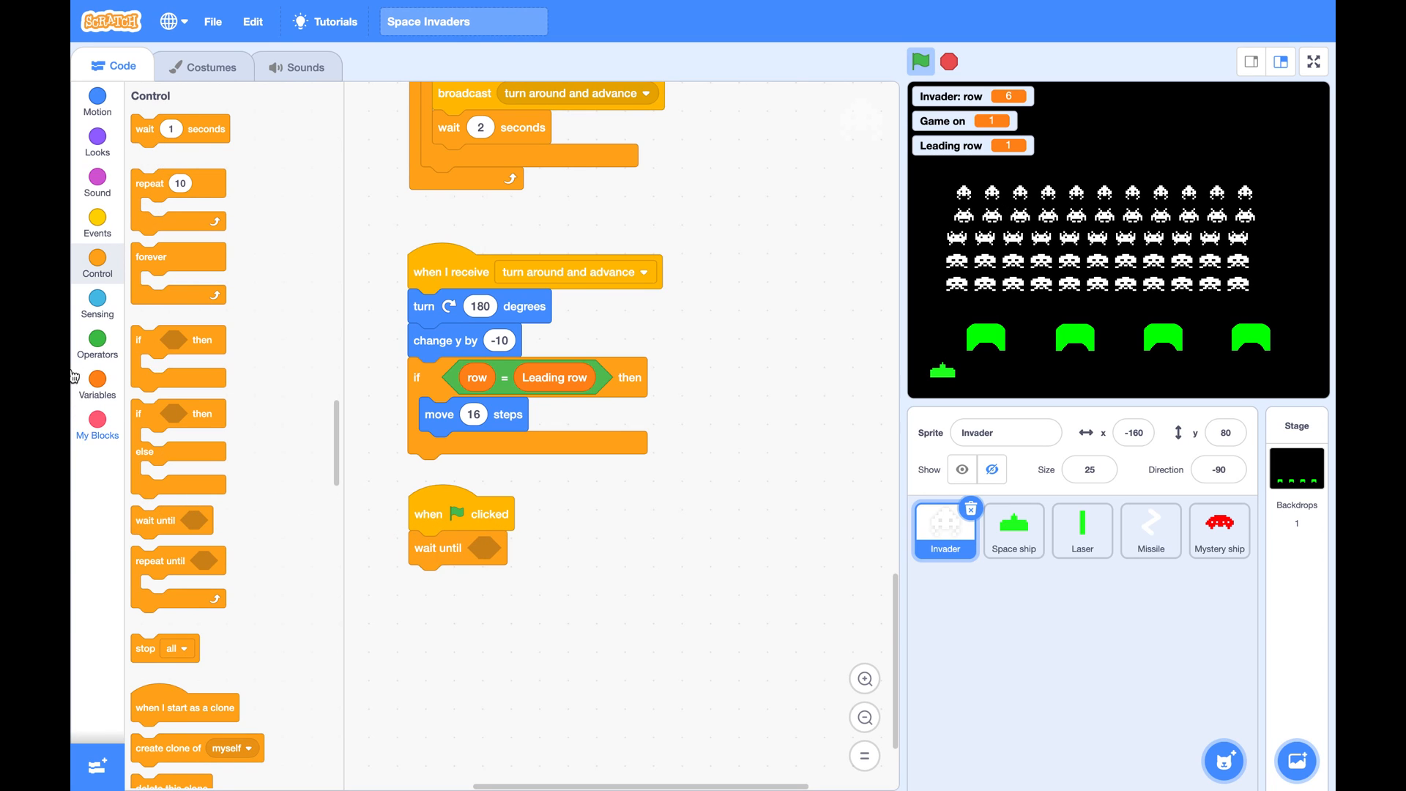
click(96, 344)
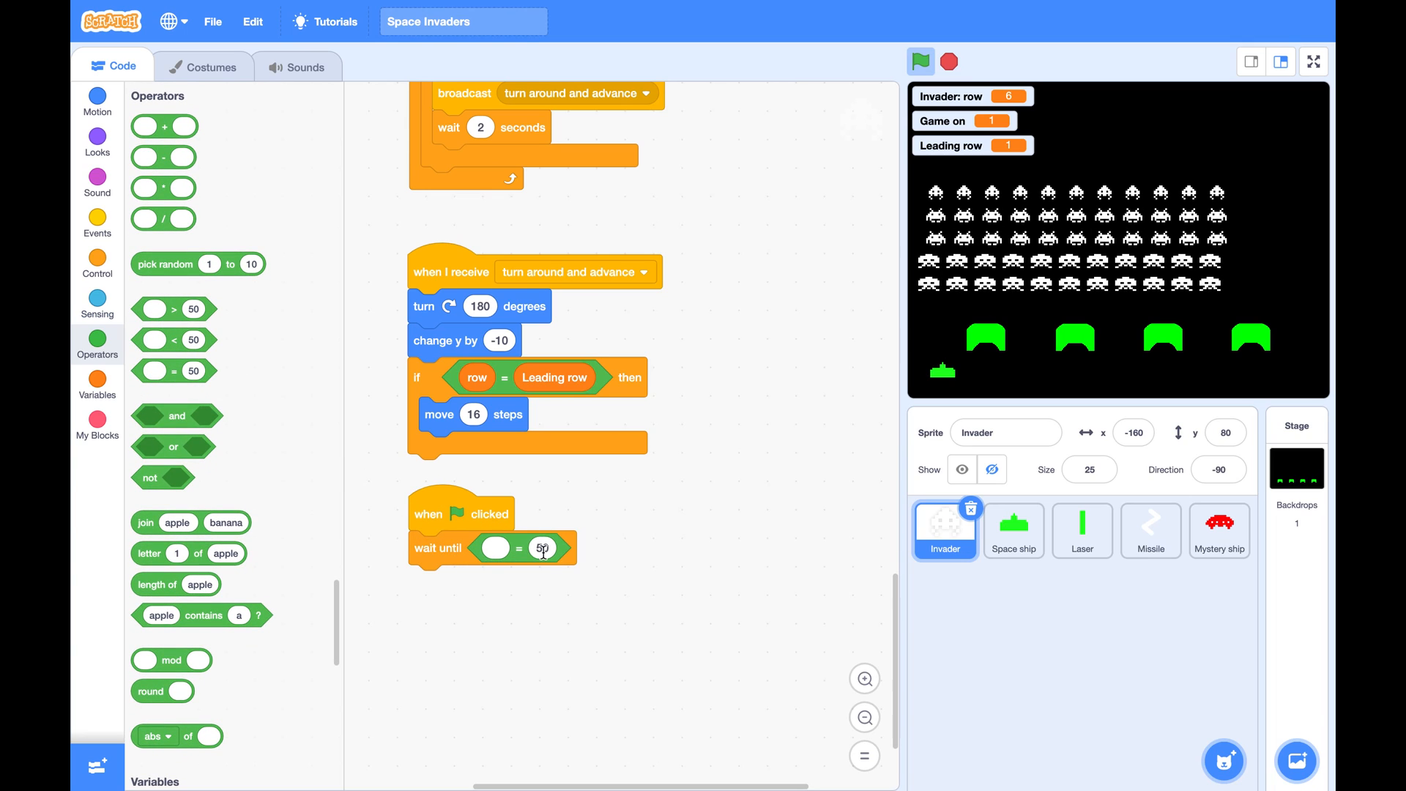
text(1)
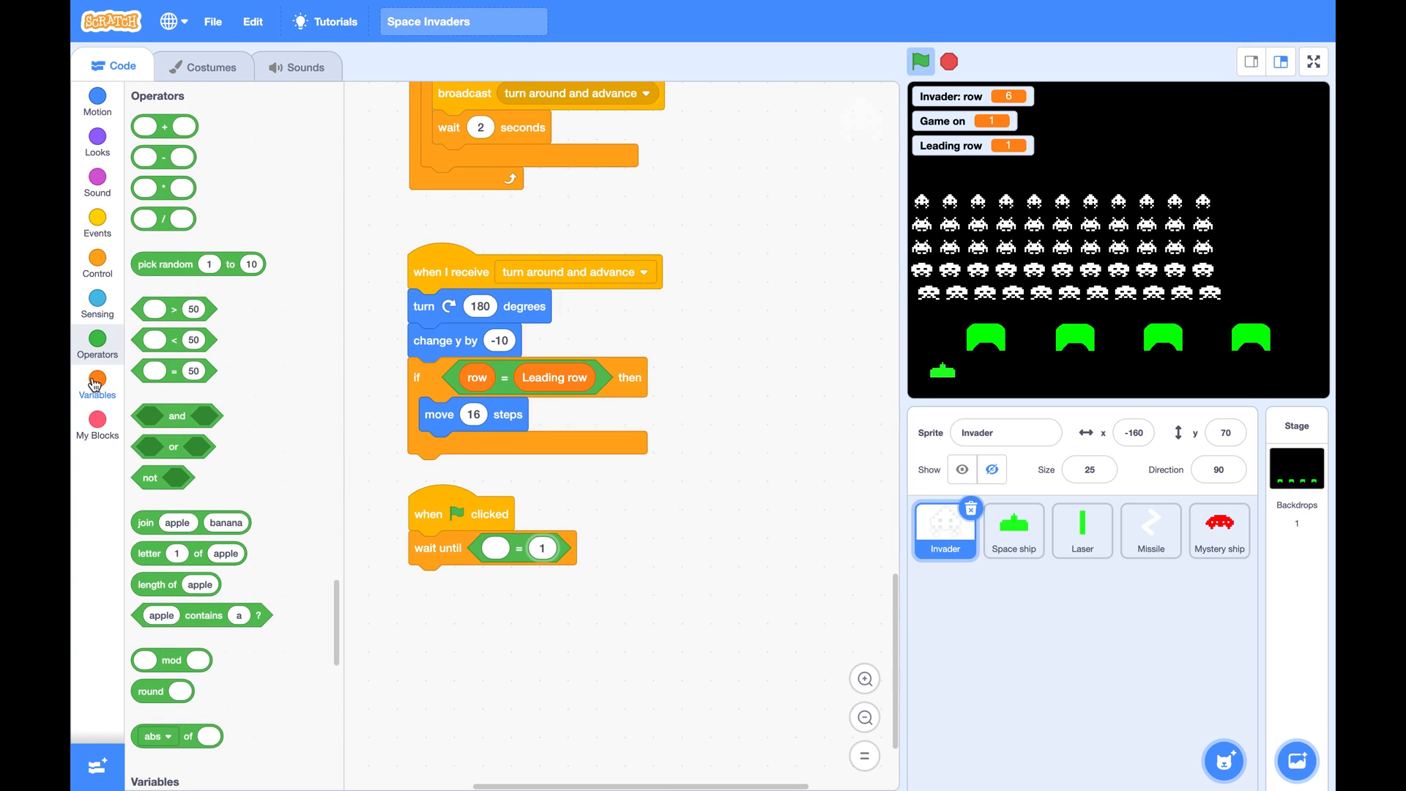
click(96, 386)
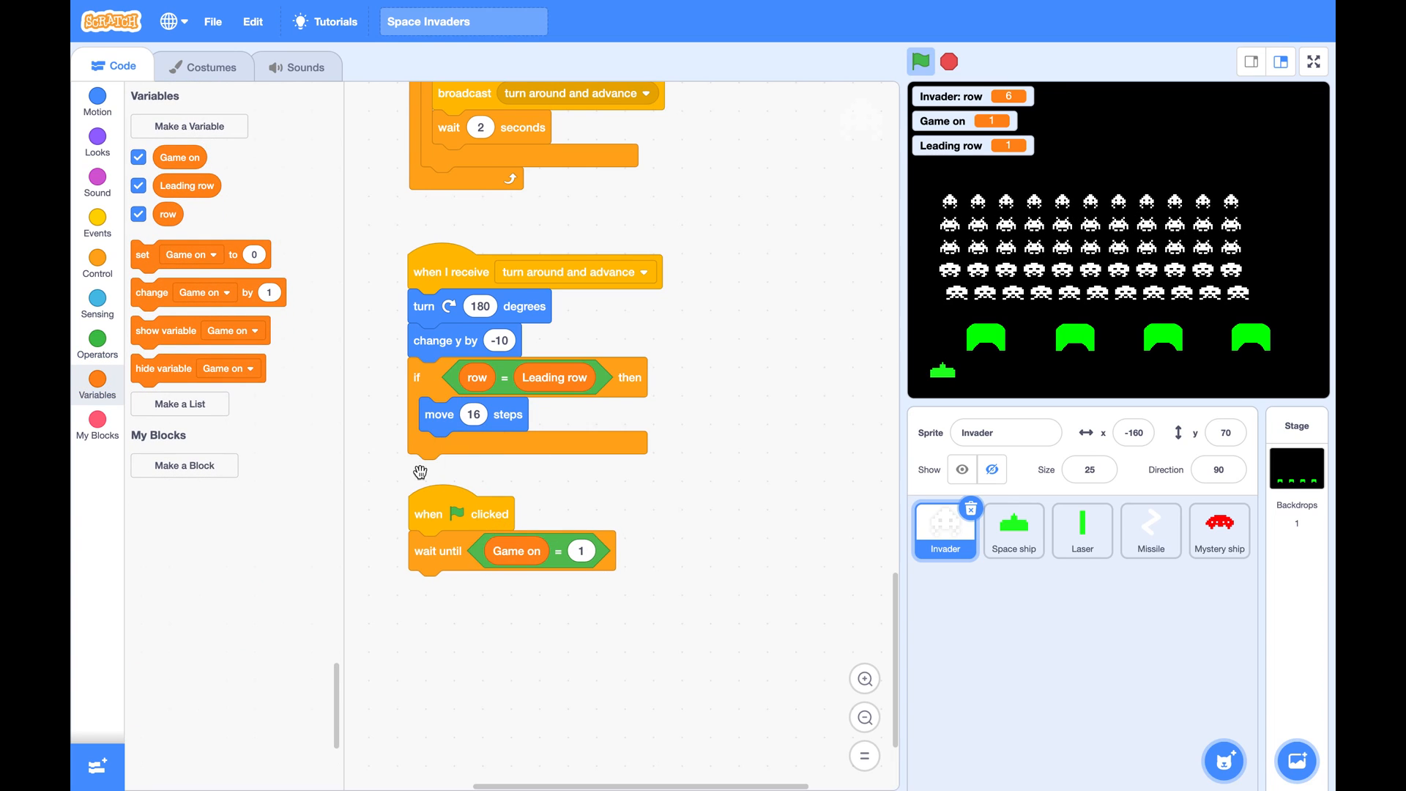
click(97, 263)
text(0.2)
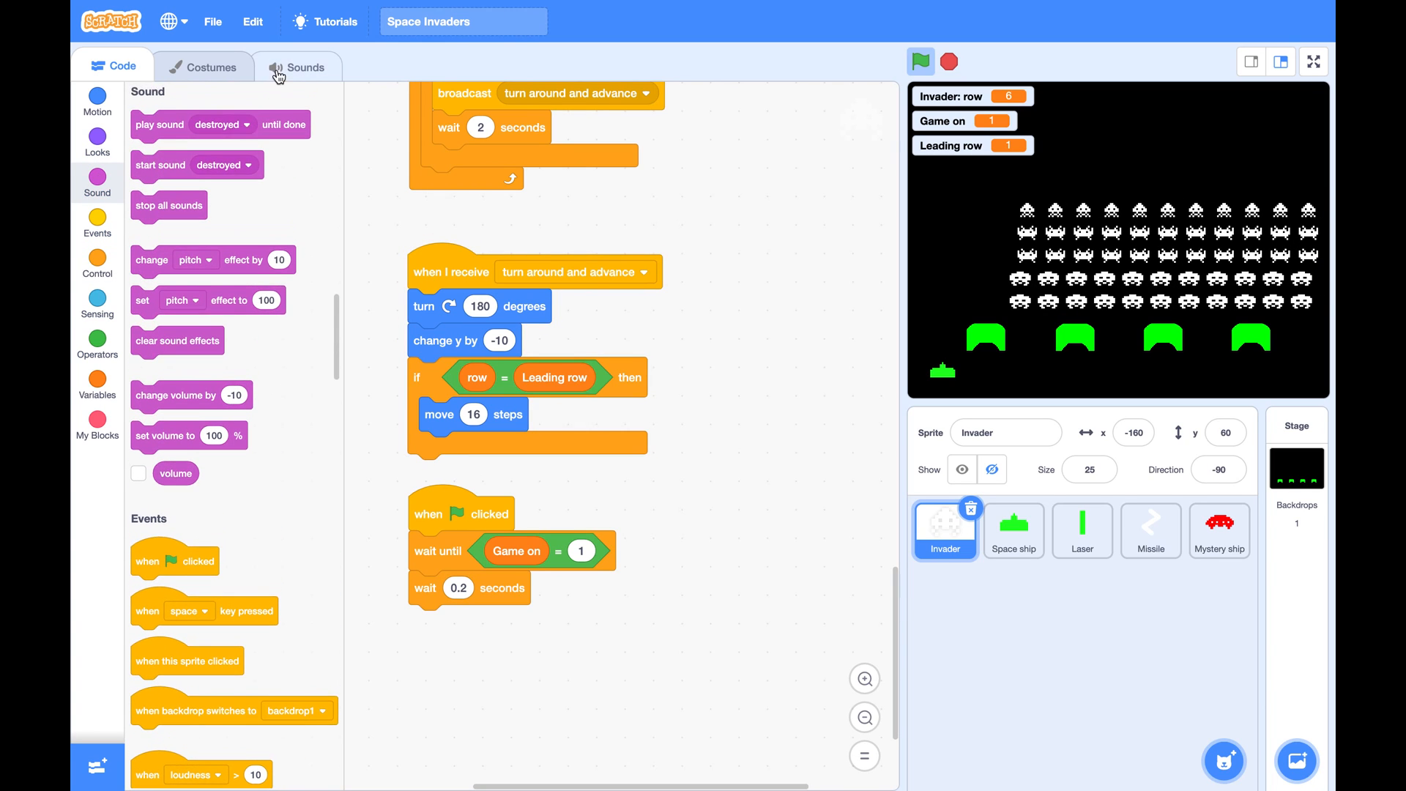
Search the sound library for 'elec' and add C Elec Bass to the Invader.
click(305, 65)
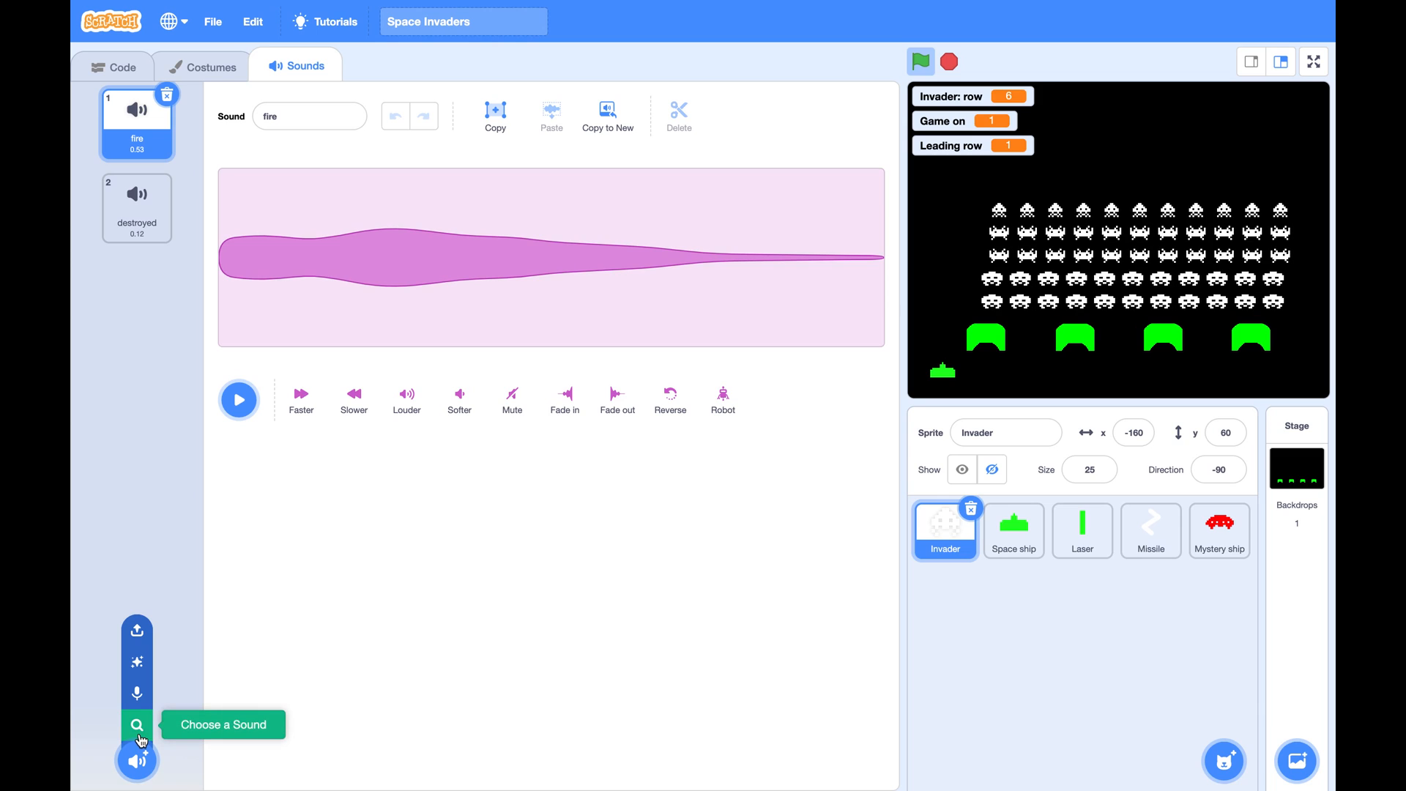
click(136, 724)
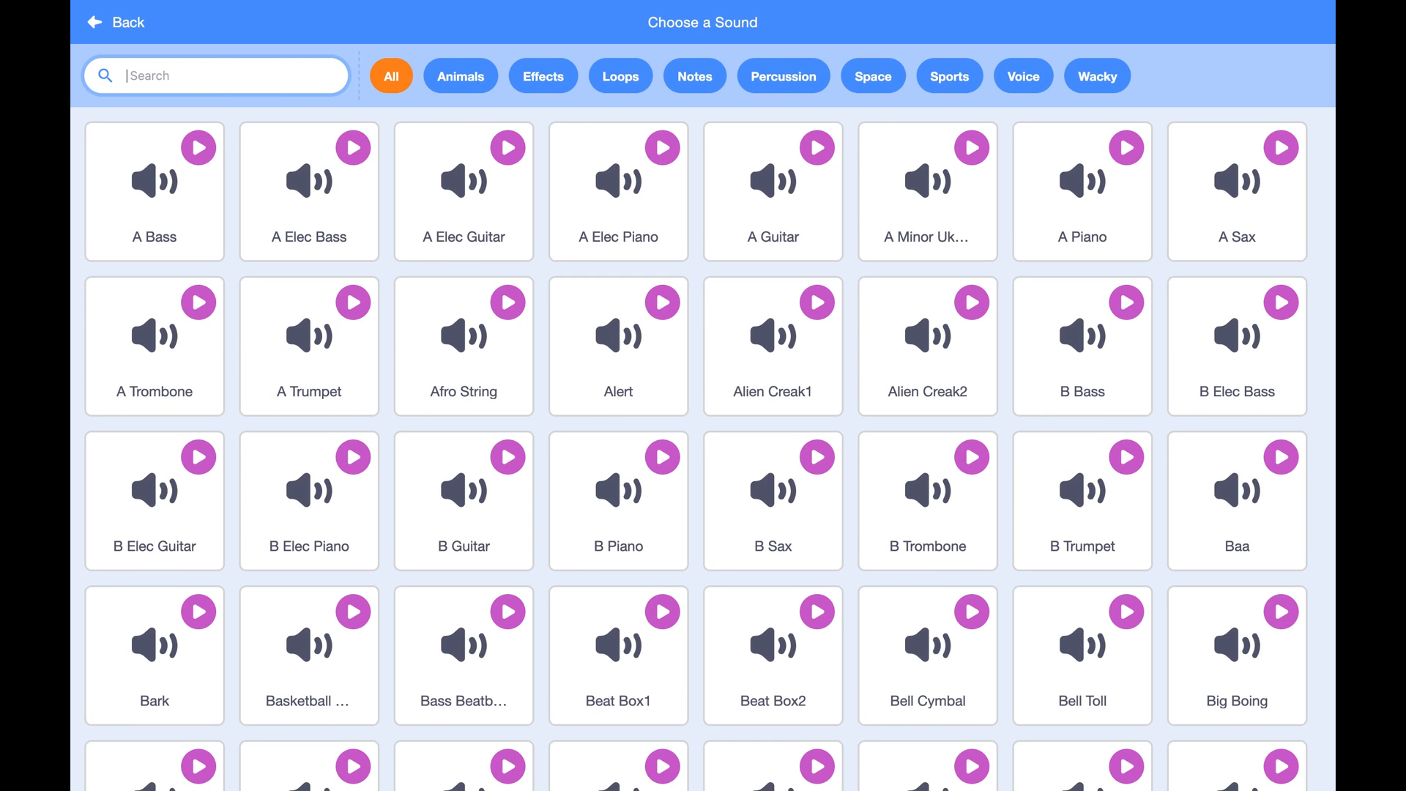
text(elec bass)
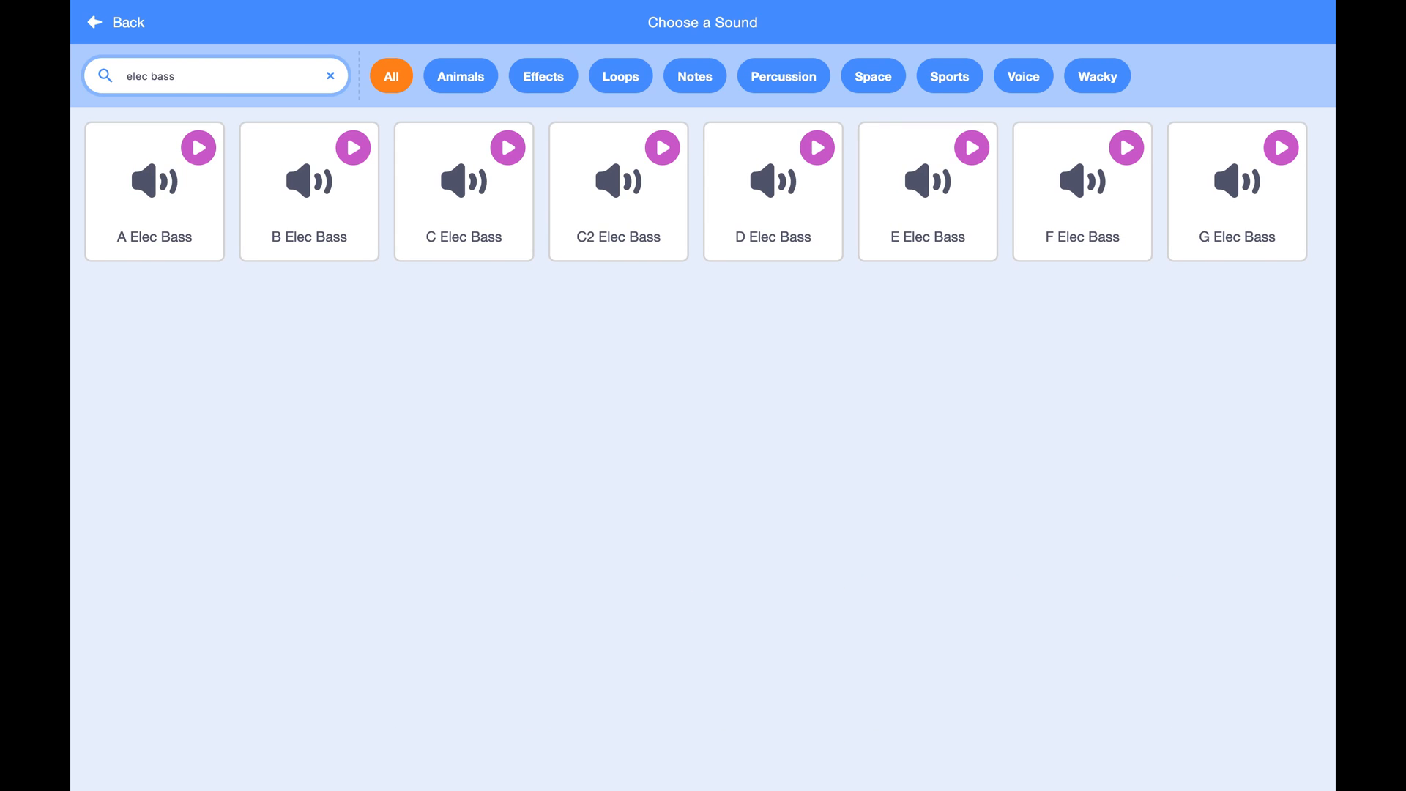
click(464, 191)
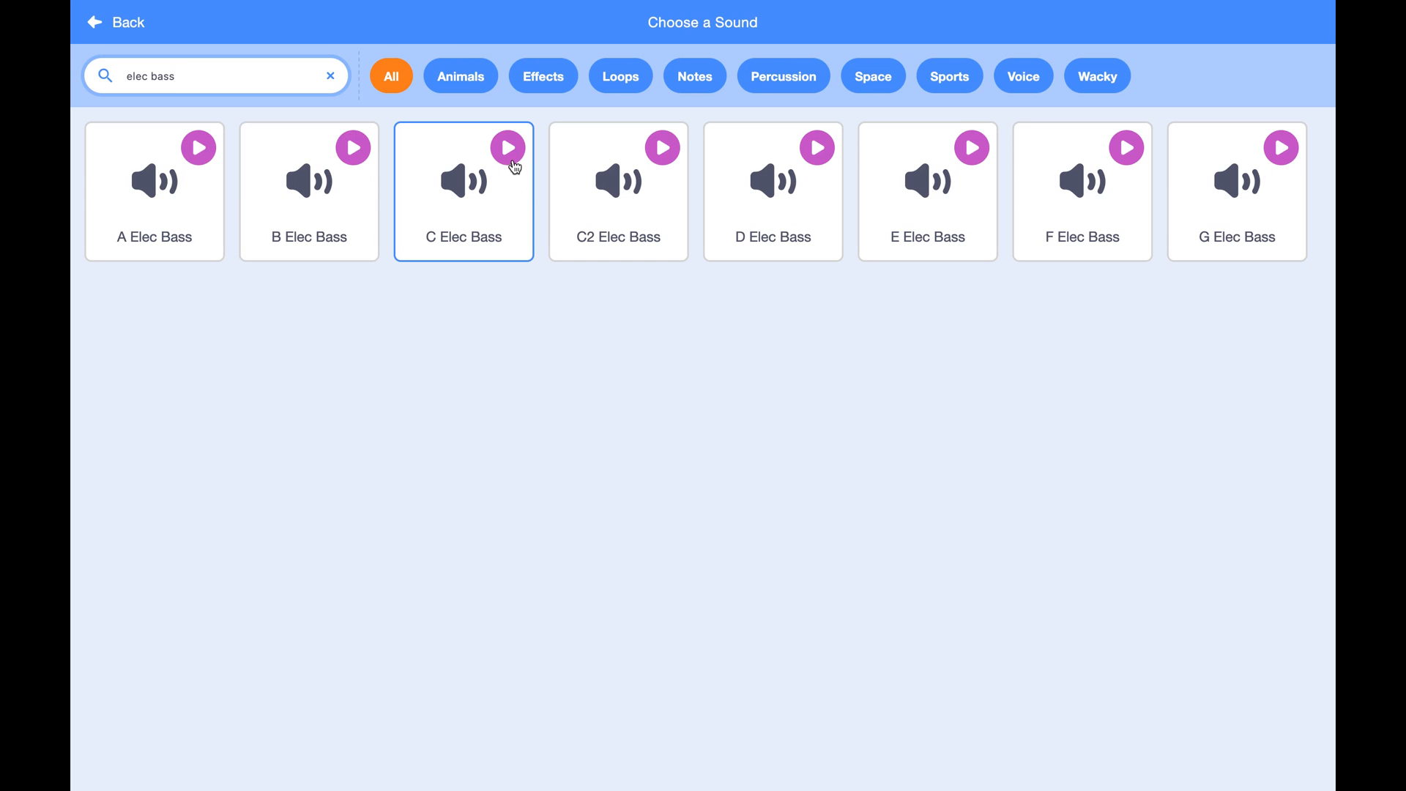
mouse_move(492, 216)
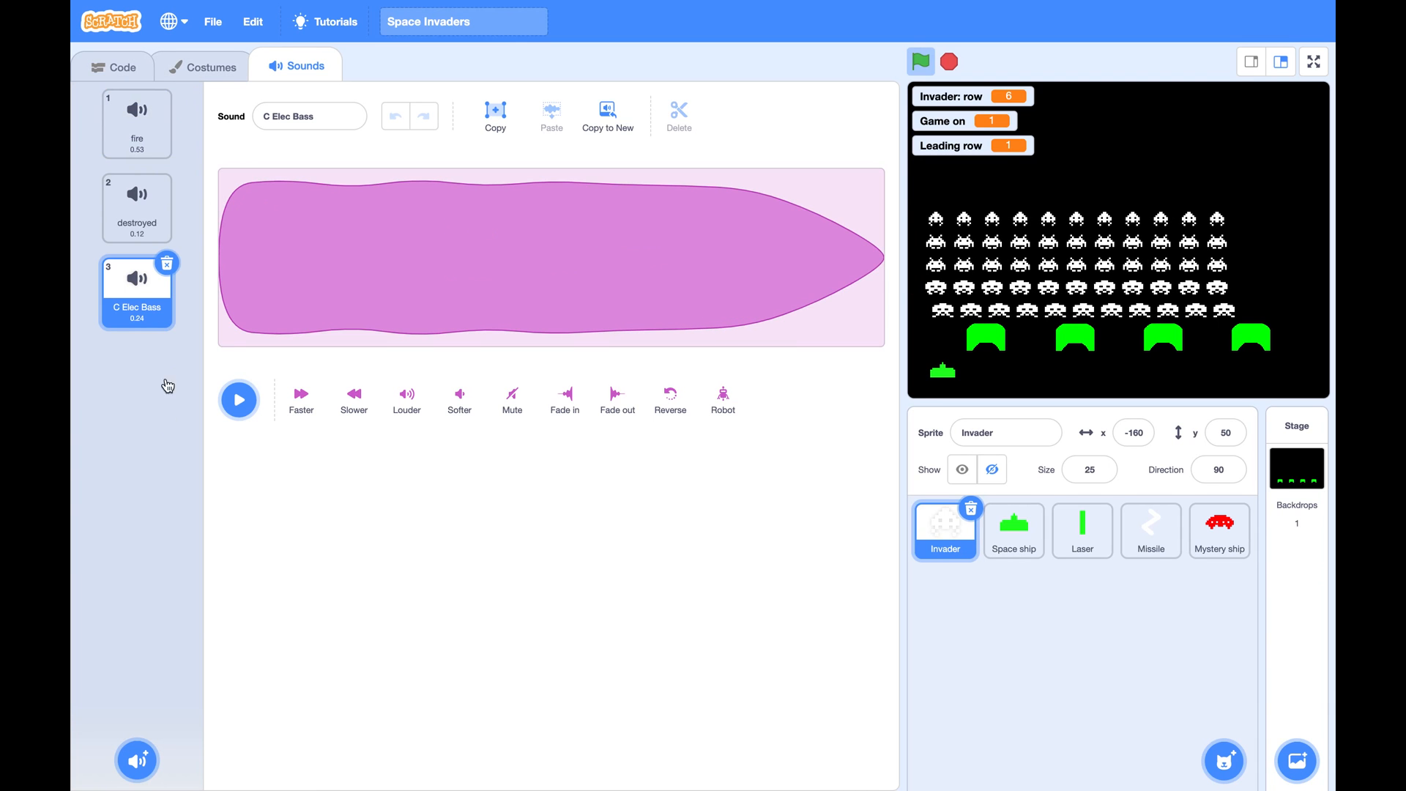
Add the D Elec Bass and E Elec Bass sounds, then return to the code.
click(137, 759)
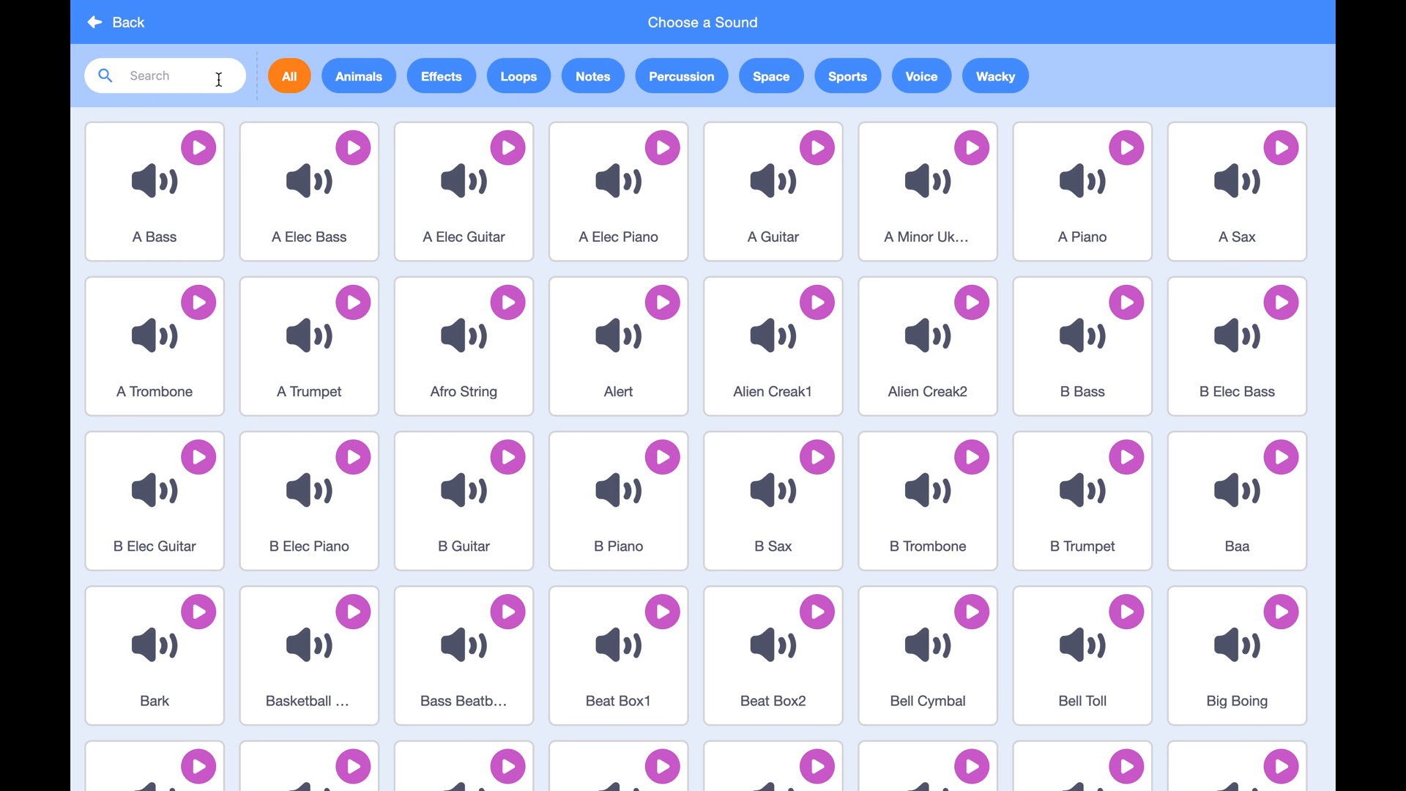
text(elec bass)
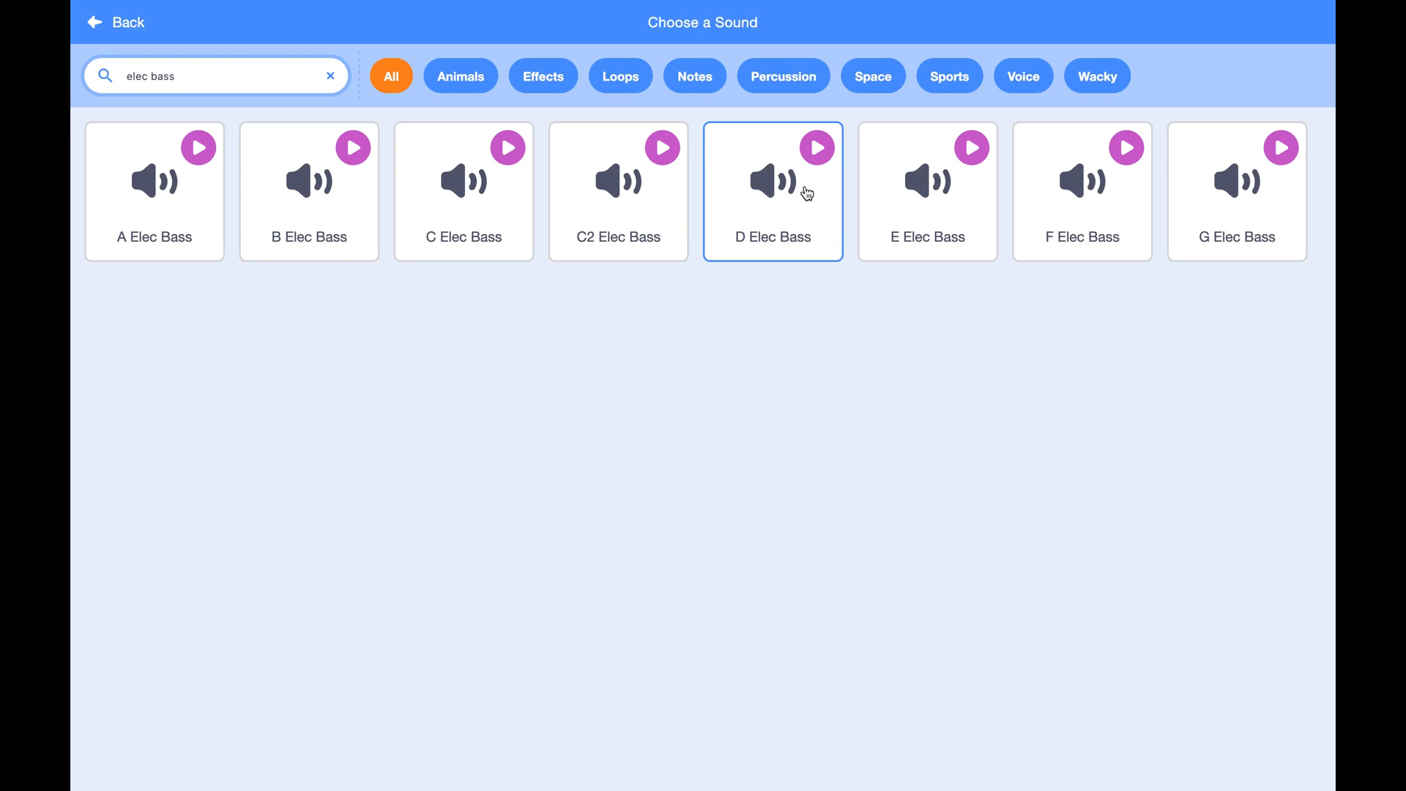
click(773, 189)
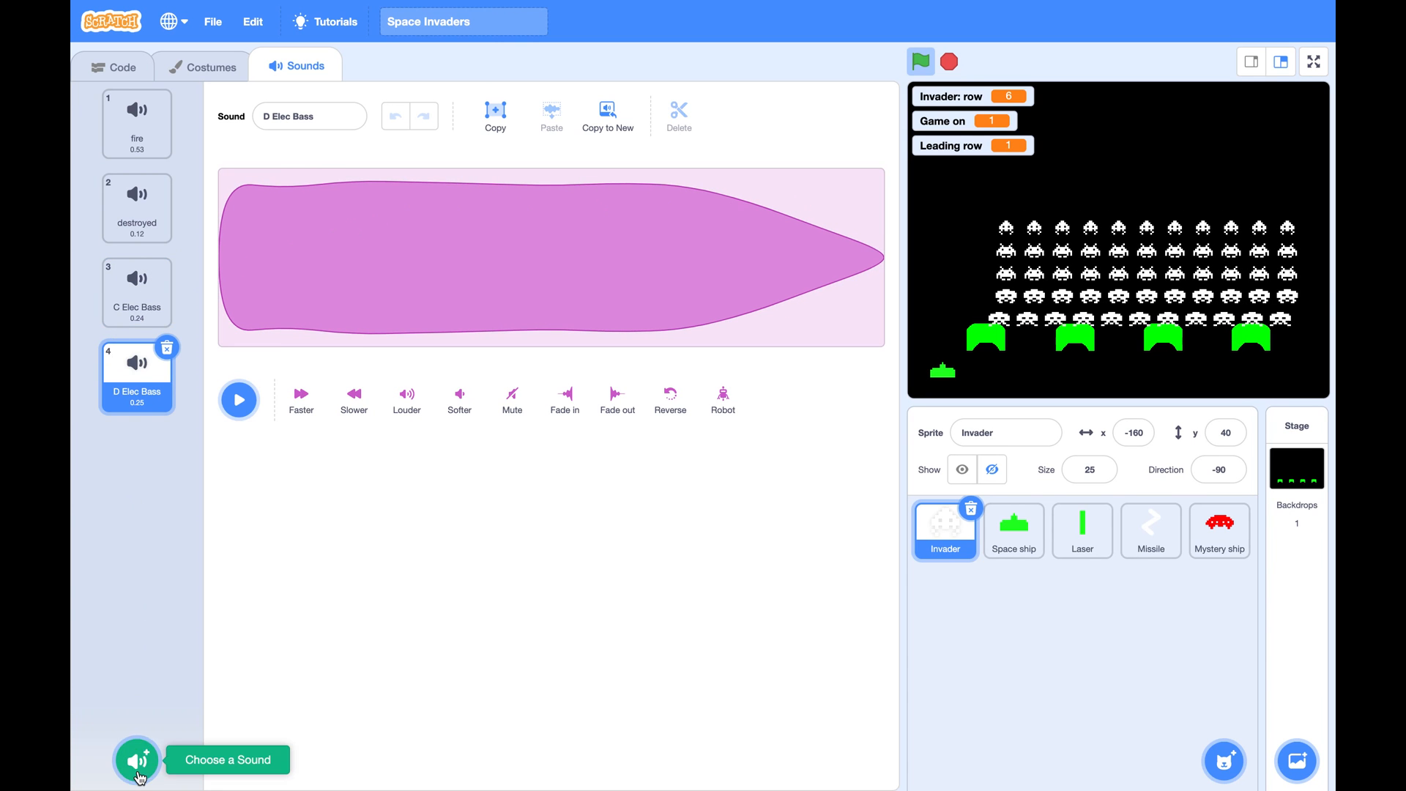
click(136, 759)
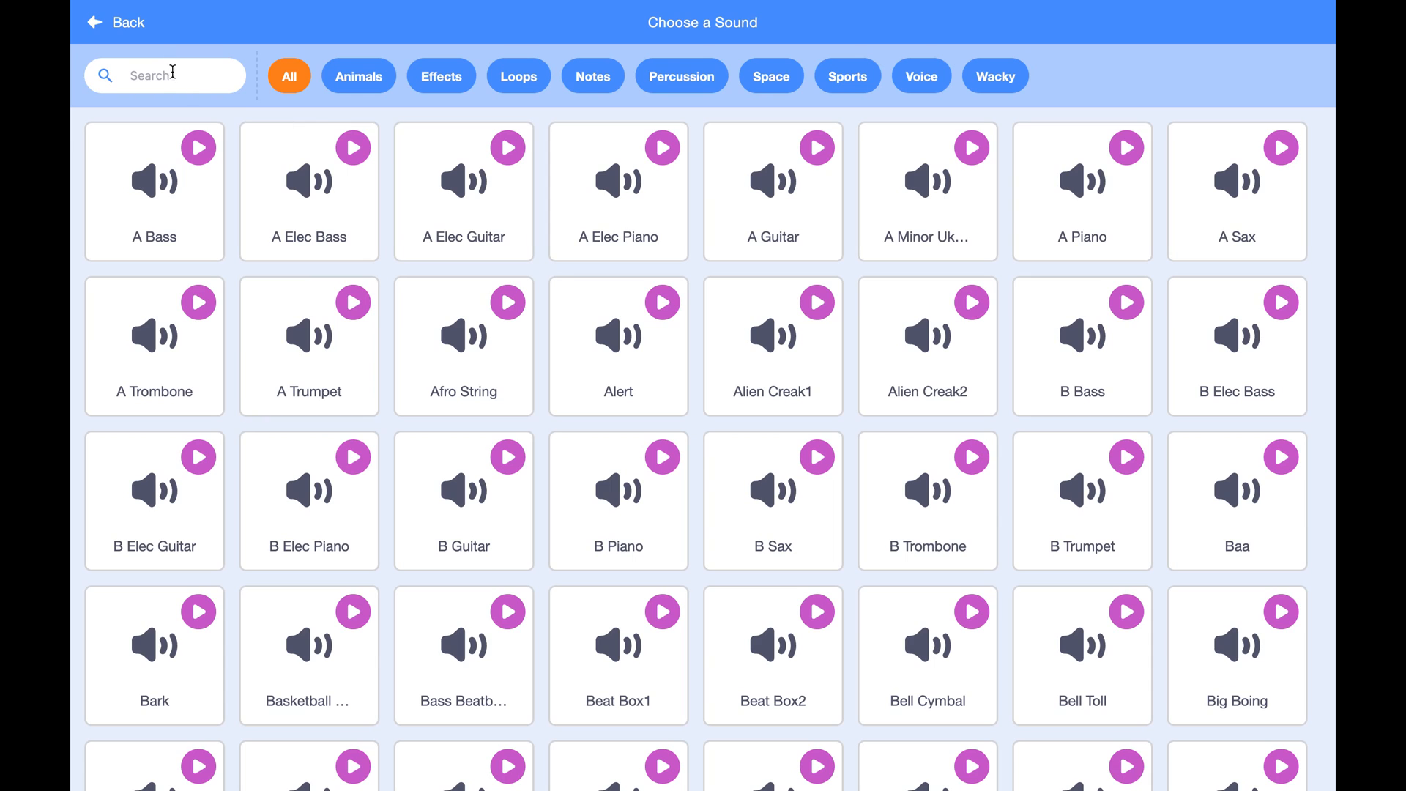
text(ele)
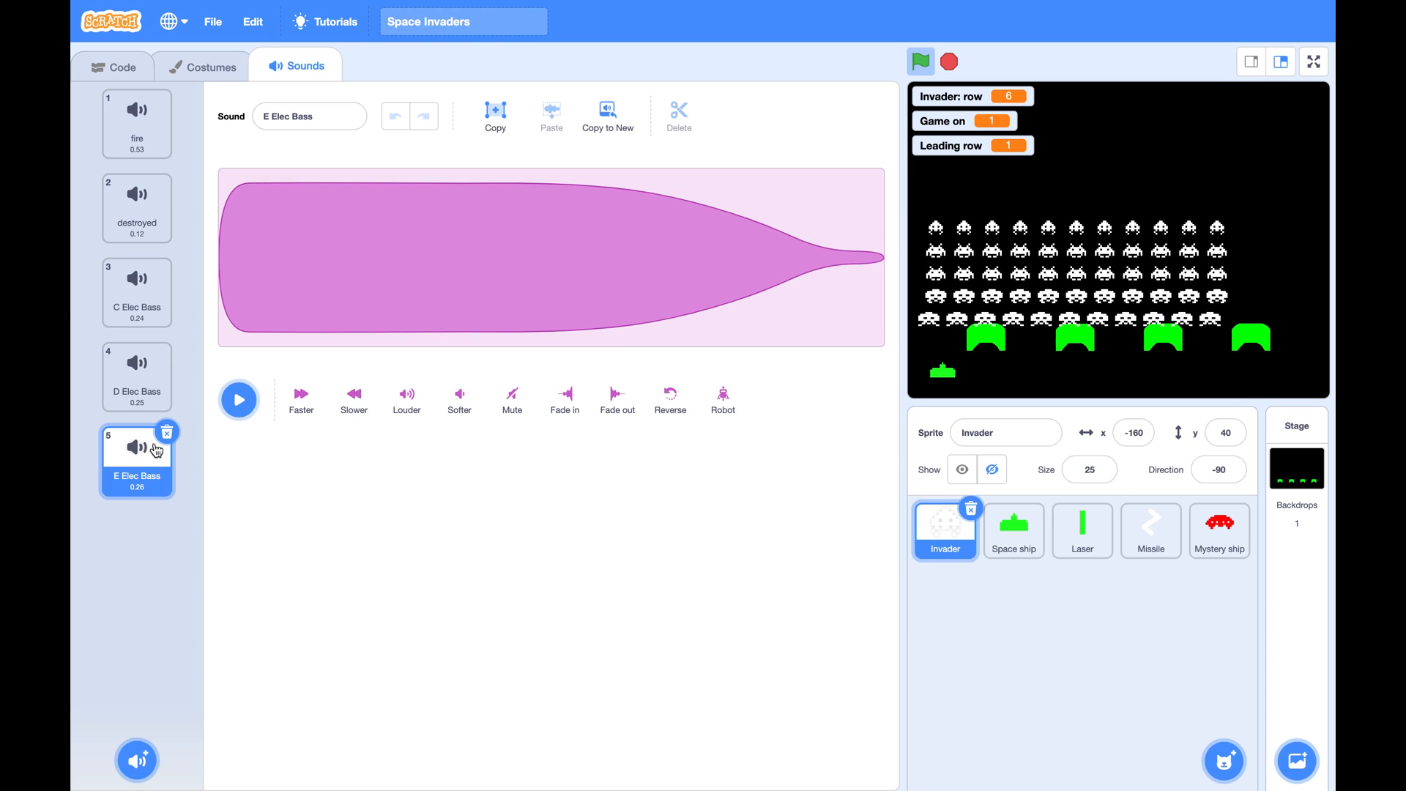
click(114, 65)
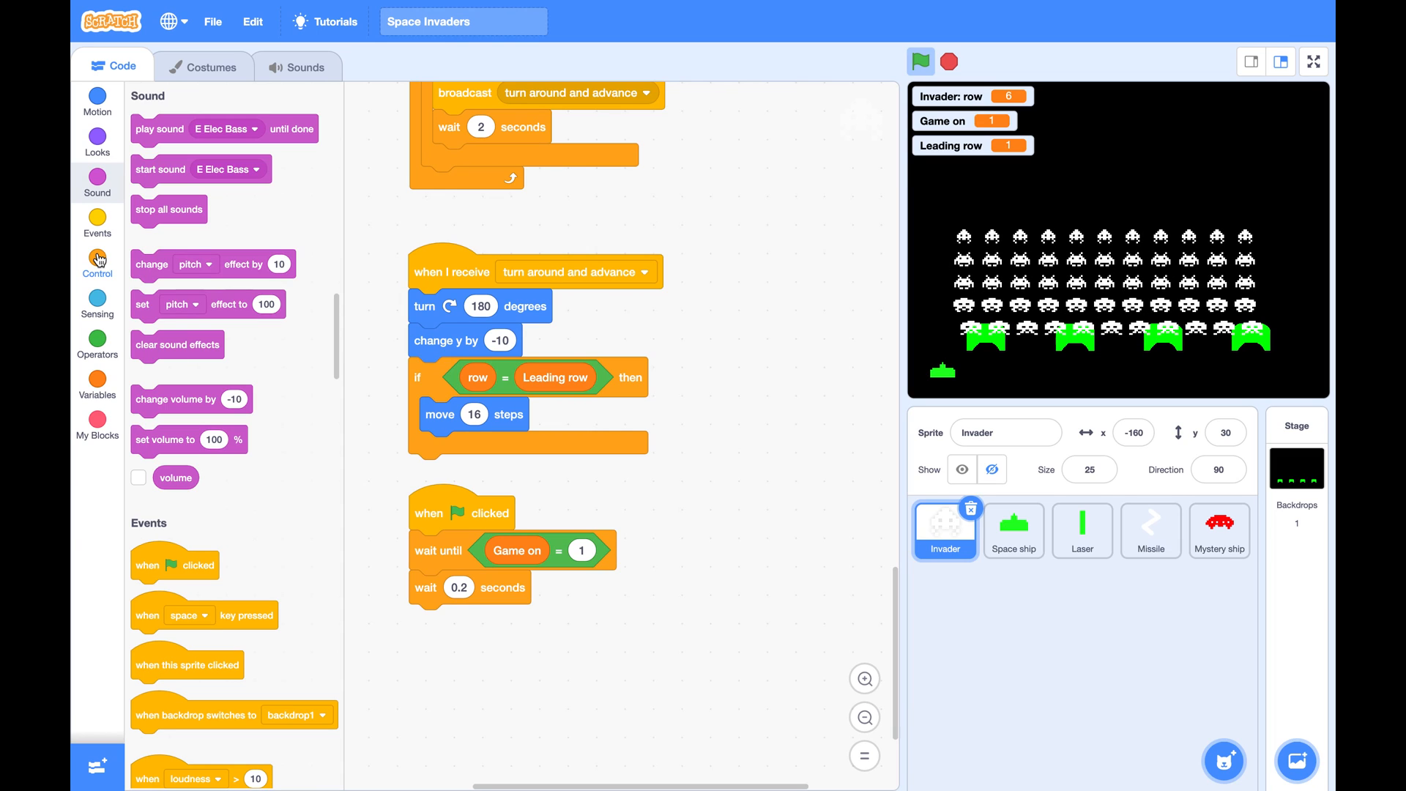
Loop forever playing E, D, E, D Elec Bass with 1-second waits between notes.
click(97, 263)
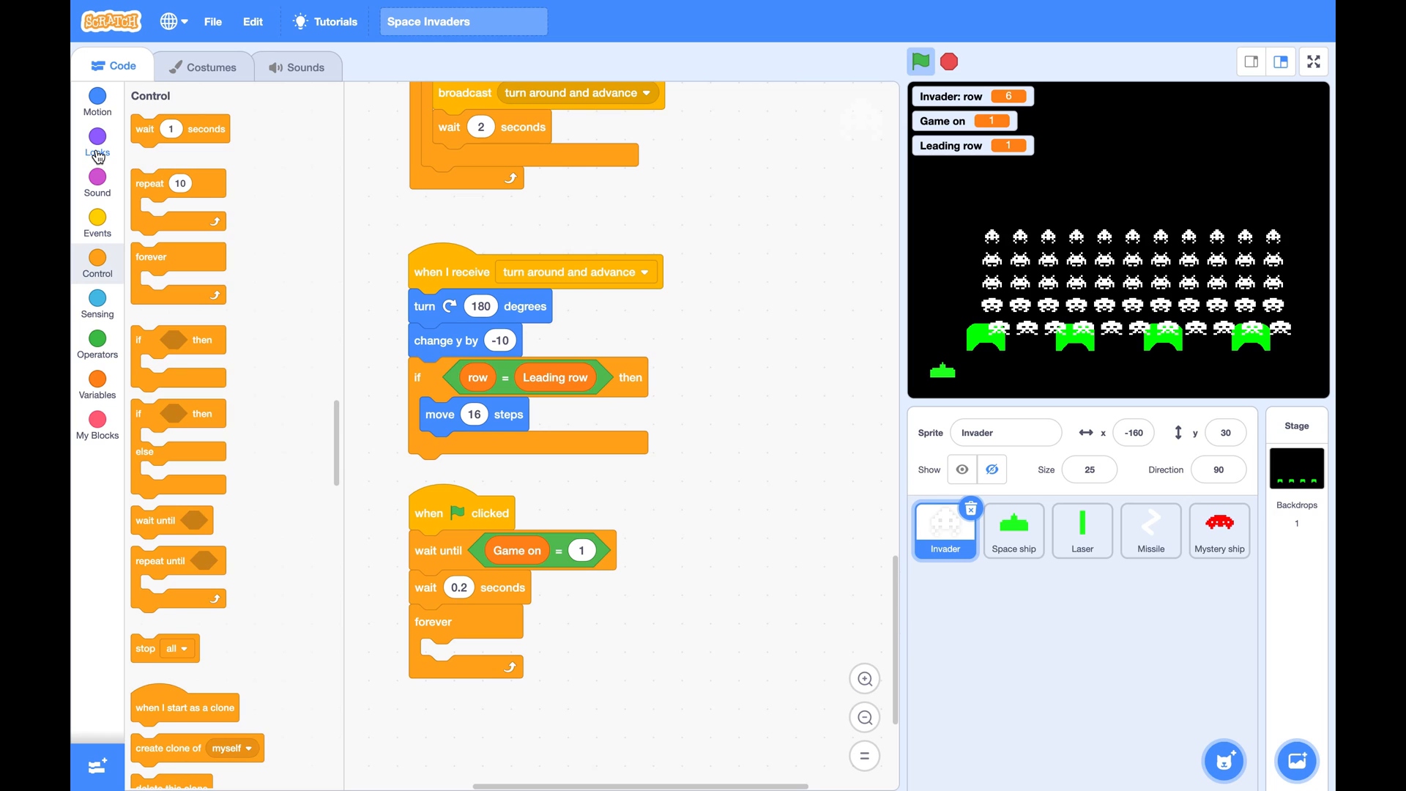
click(97, 176)
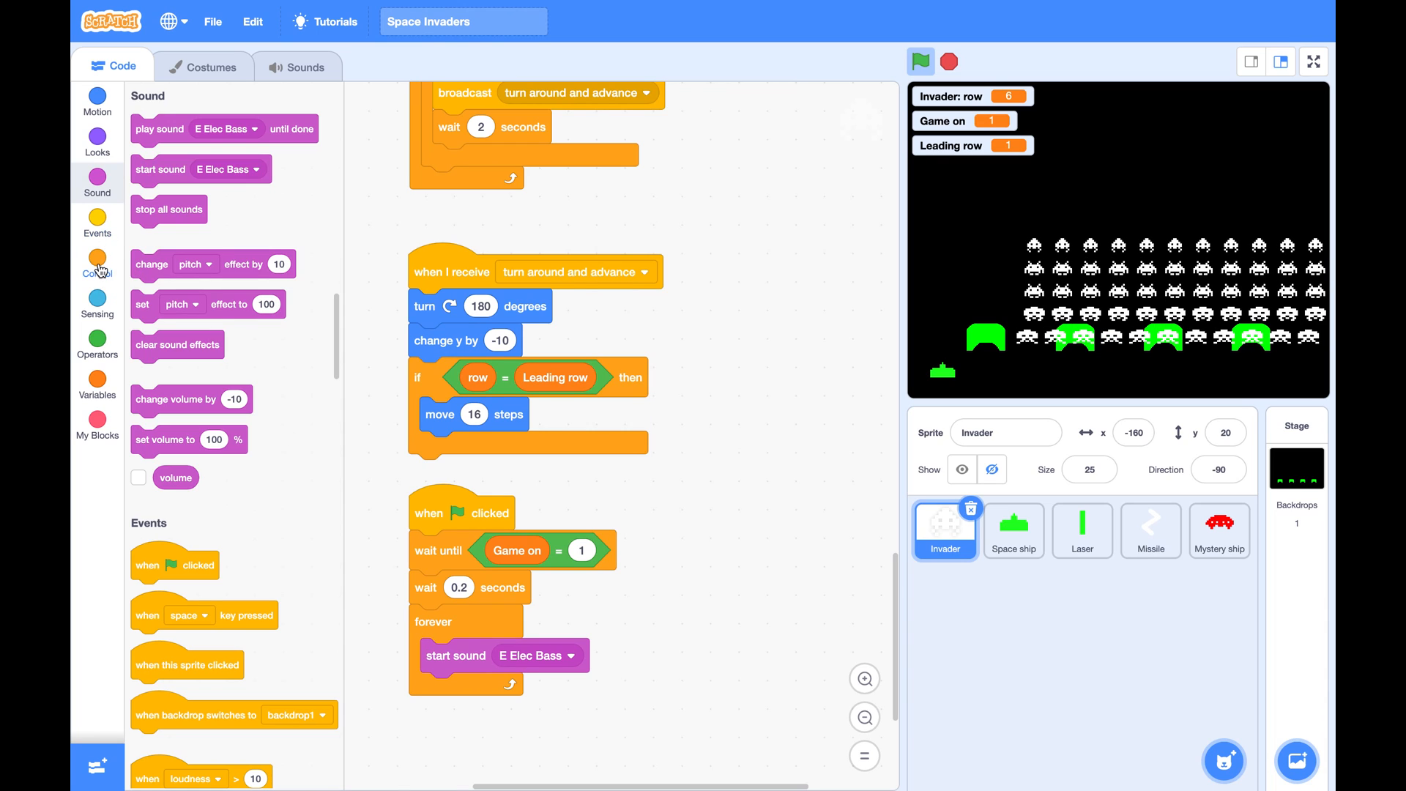
click(96, 261)
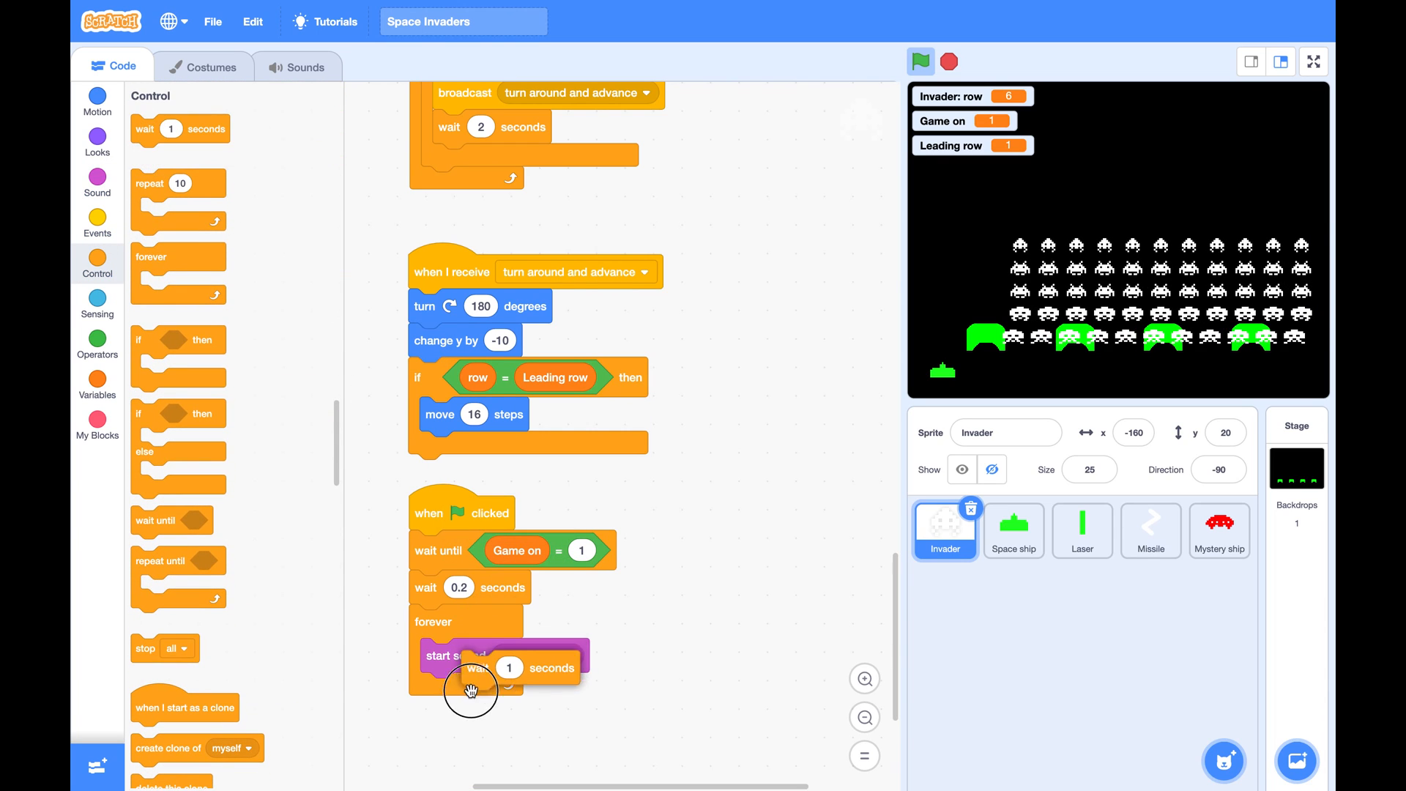
right_click(467, 656)
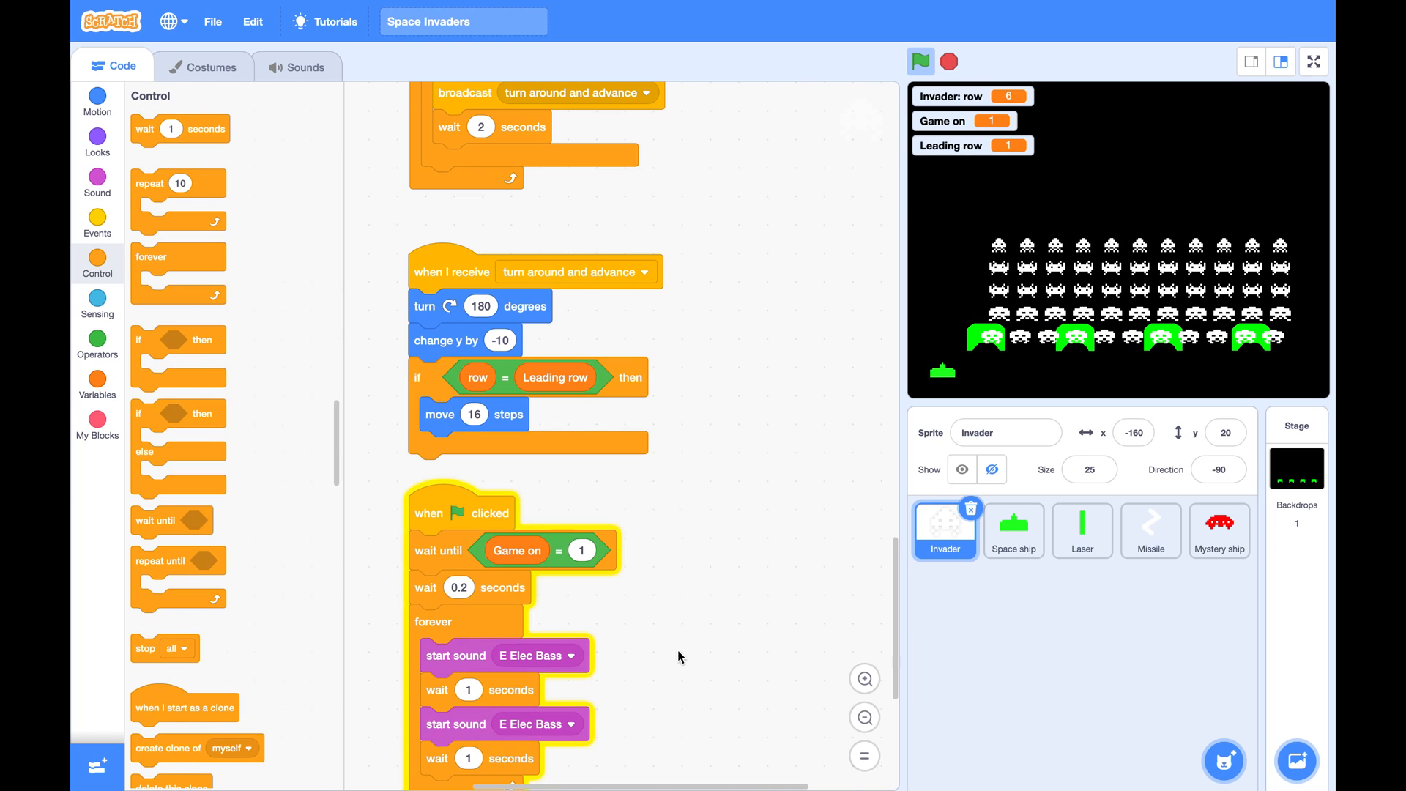
click(571, 518)
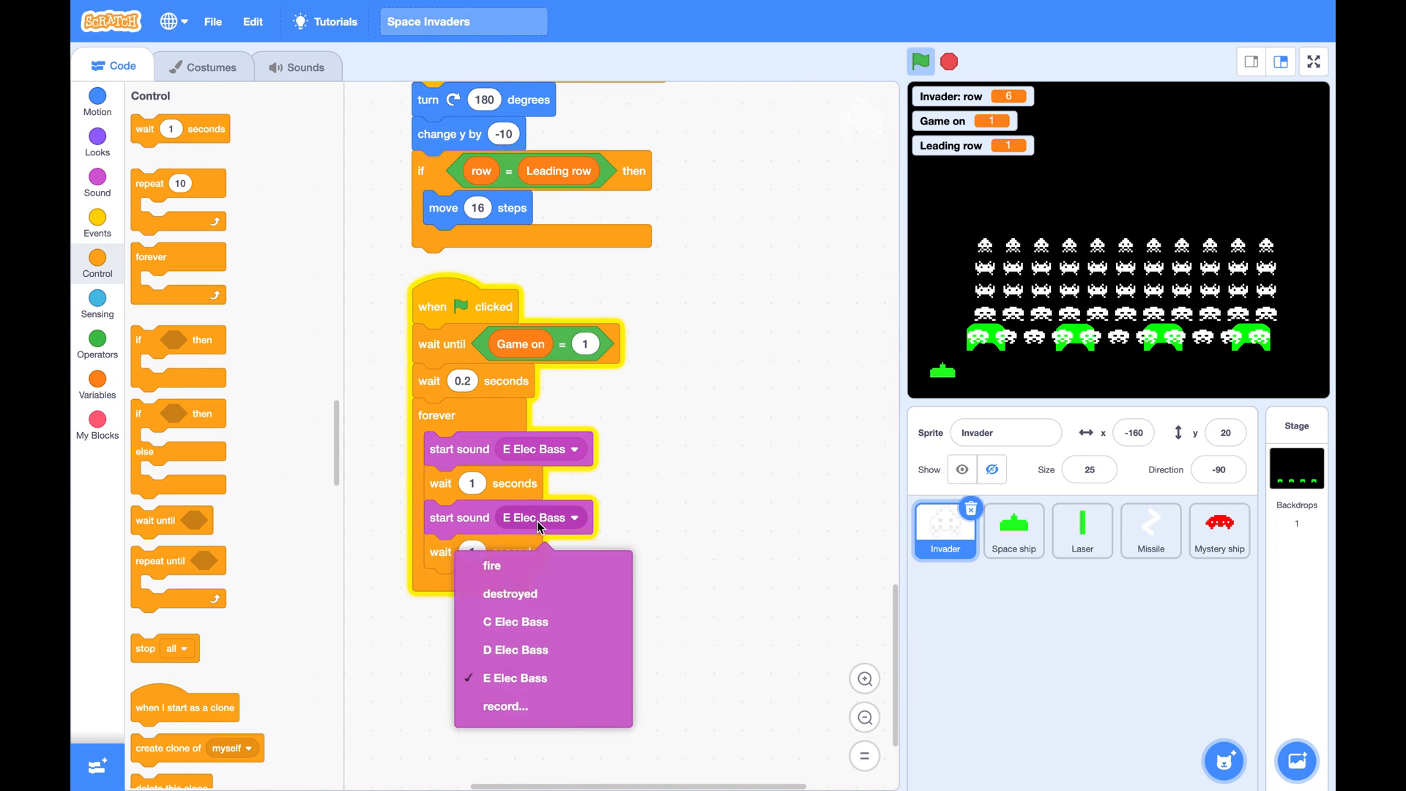
click(515, 649)
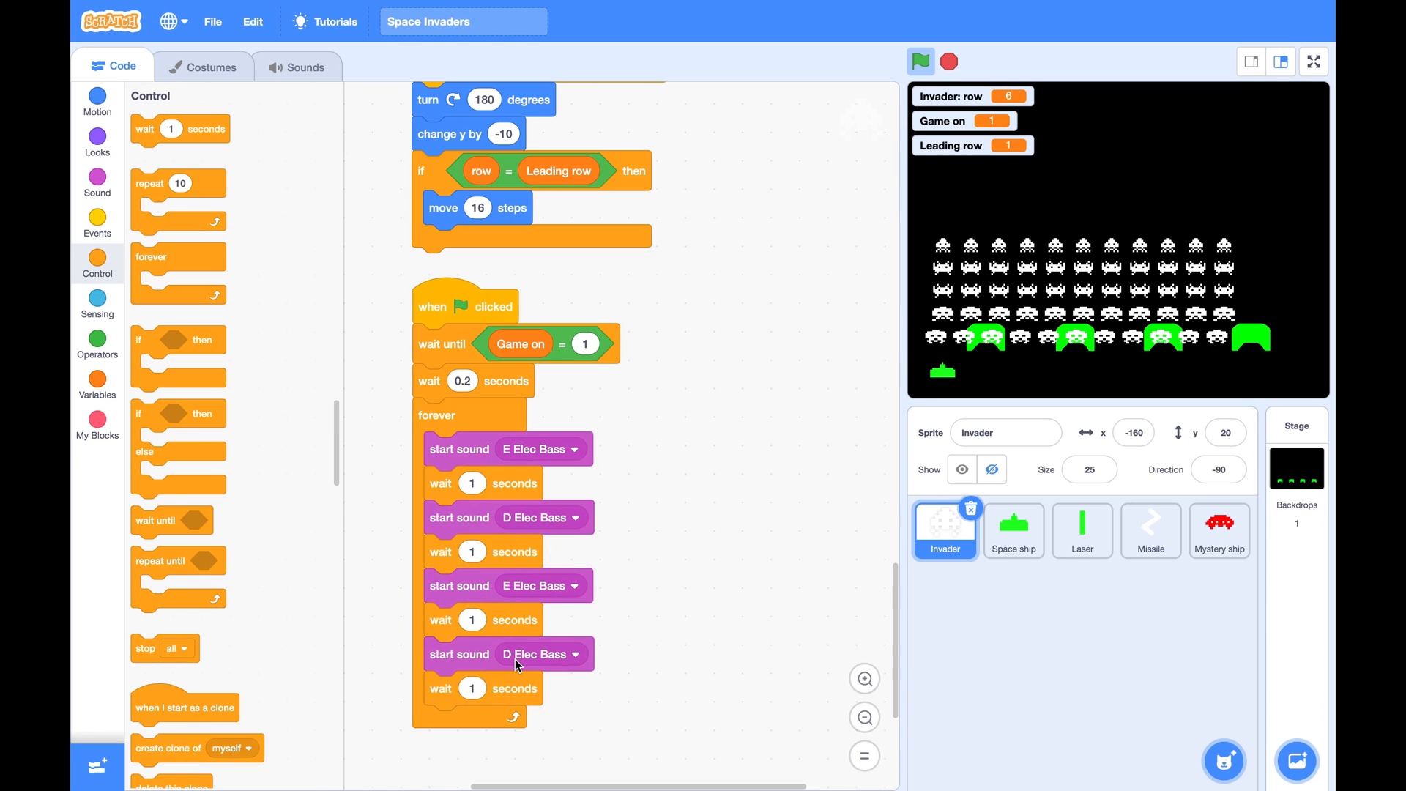
click(572, 448)
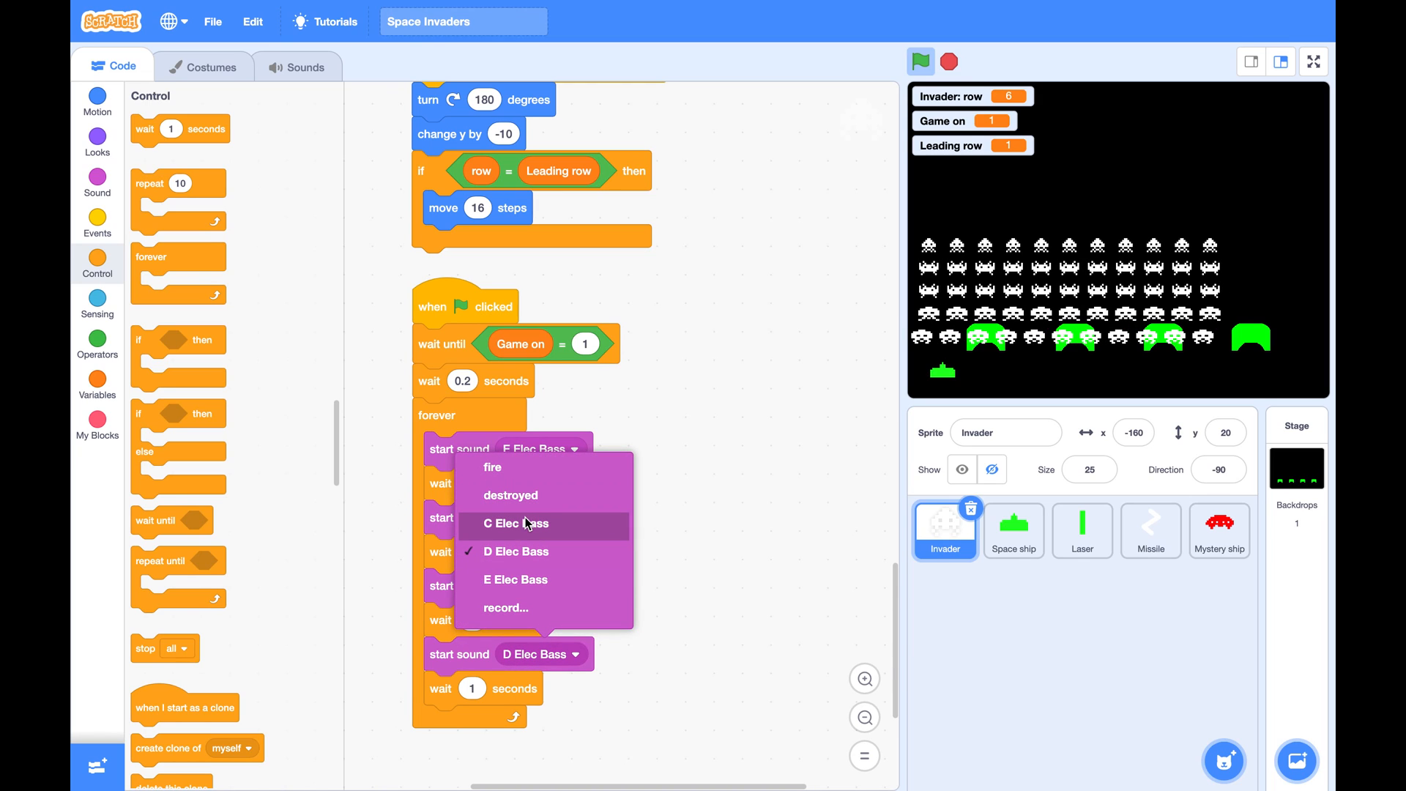